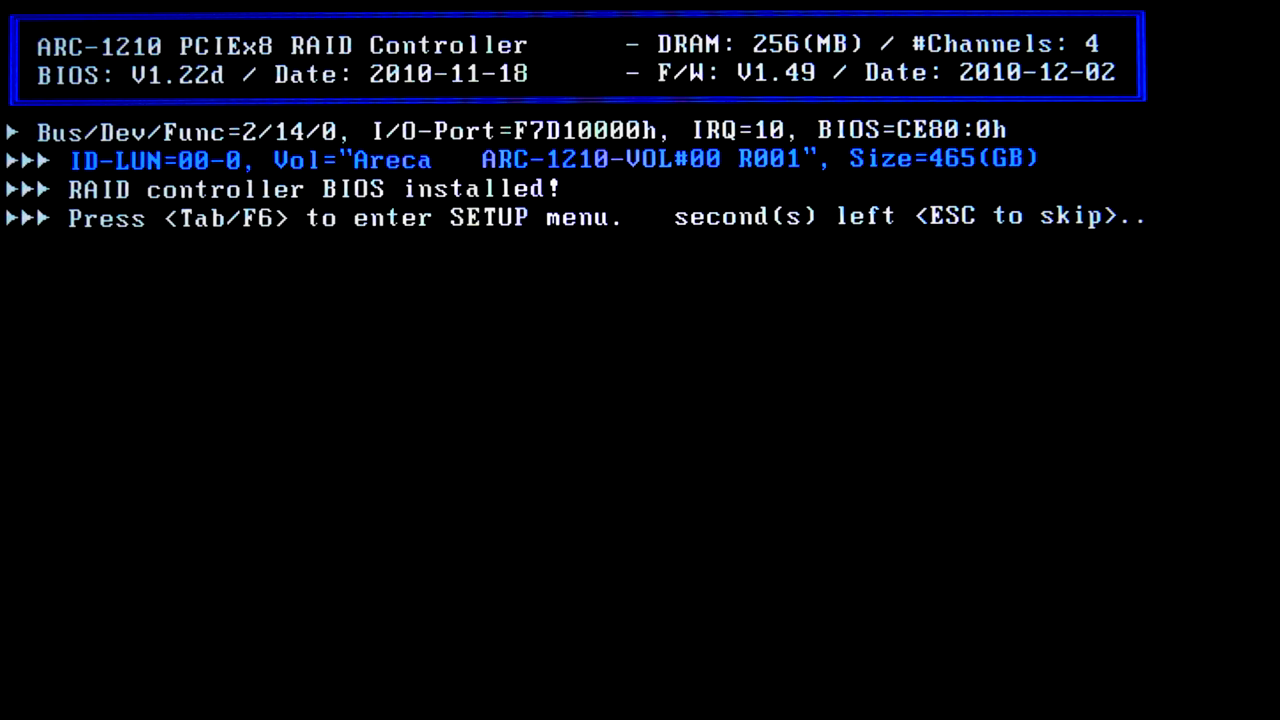
- Enter the Areca RAID controller's setup main menu from the boot screen
{"action": "key", "text": "tab"}
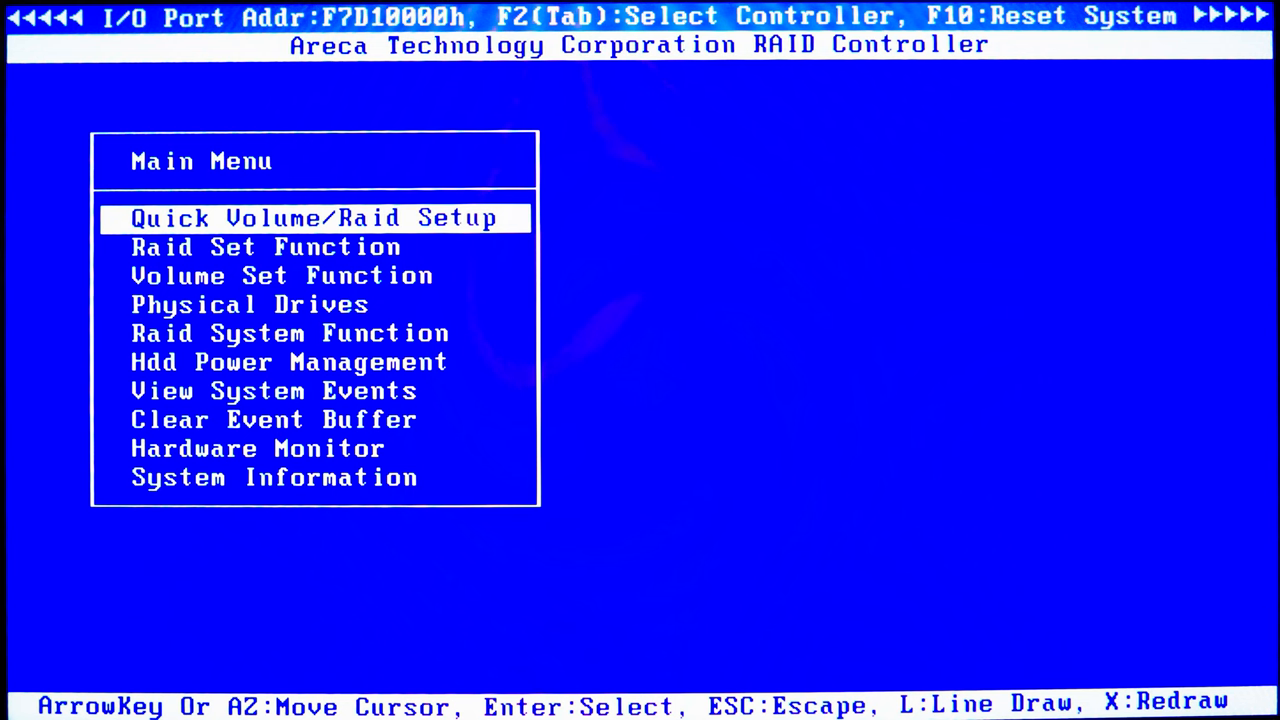
- Attempt a quick RAID 5 volume (500 GB, 64K stripe) with No Init (To Rescue Volume)
{"action": "key", "text": "Enter"}
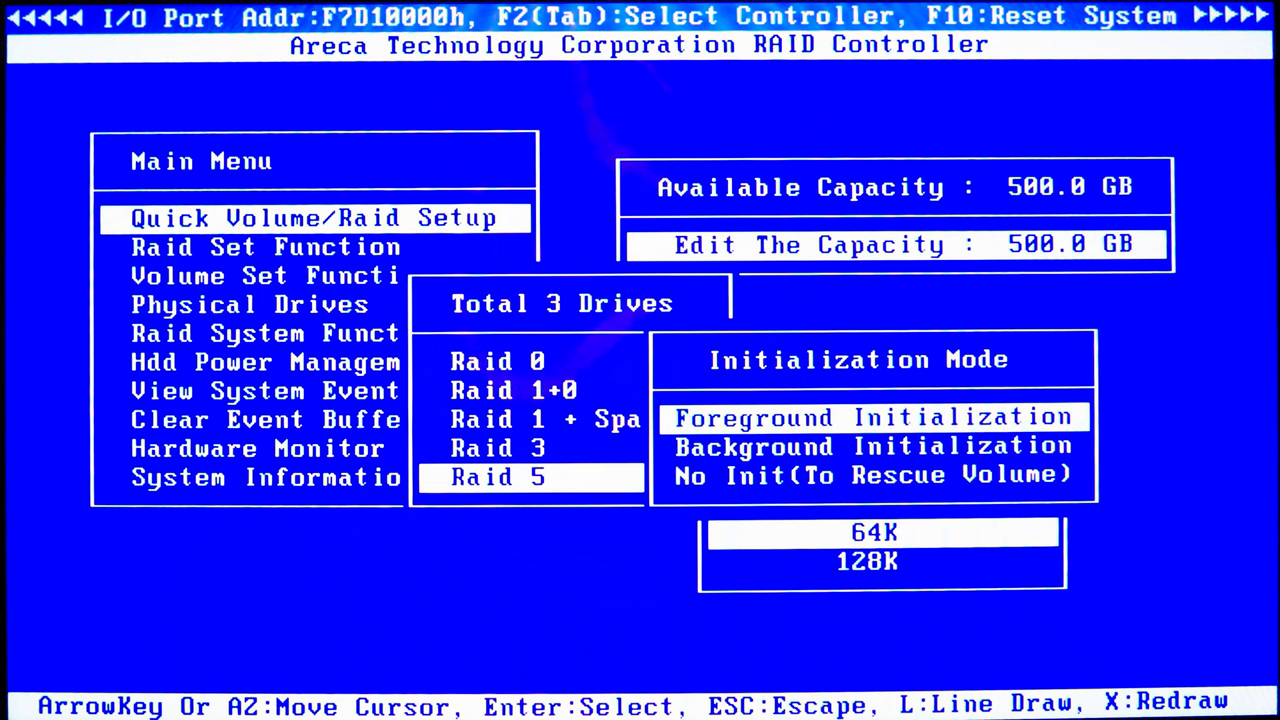
{"action": "key", "text": "Down"}
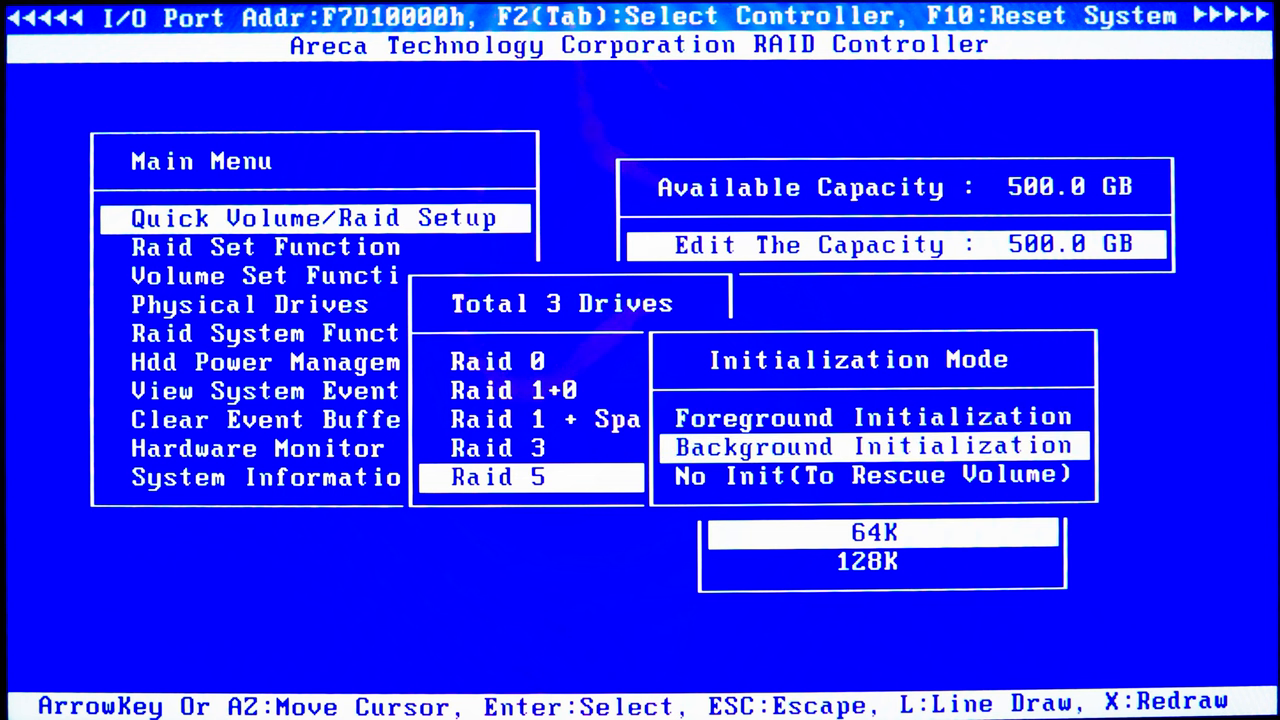
{"action": "key", "text": "Down"}
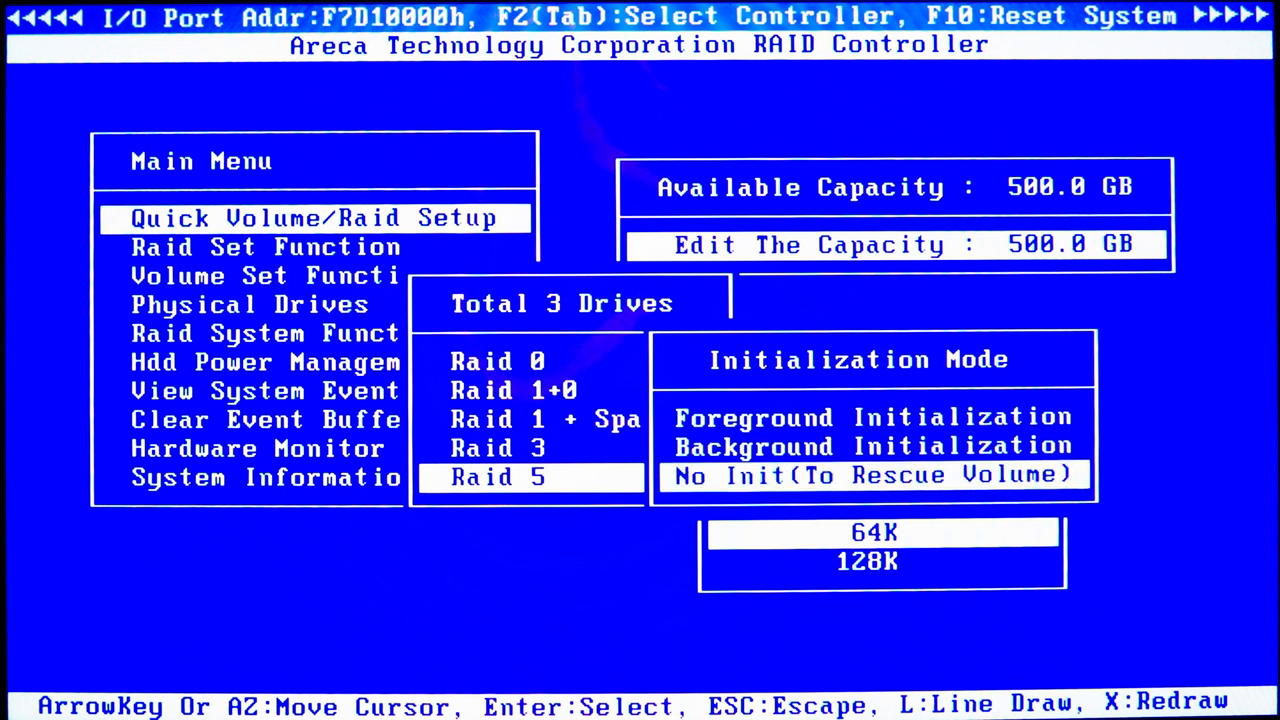
{"action": "key", "text": "Escape"}
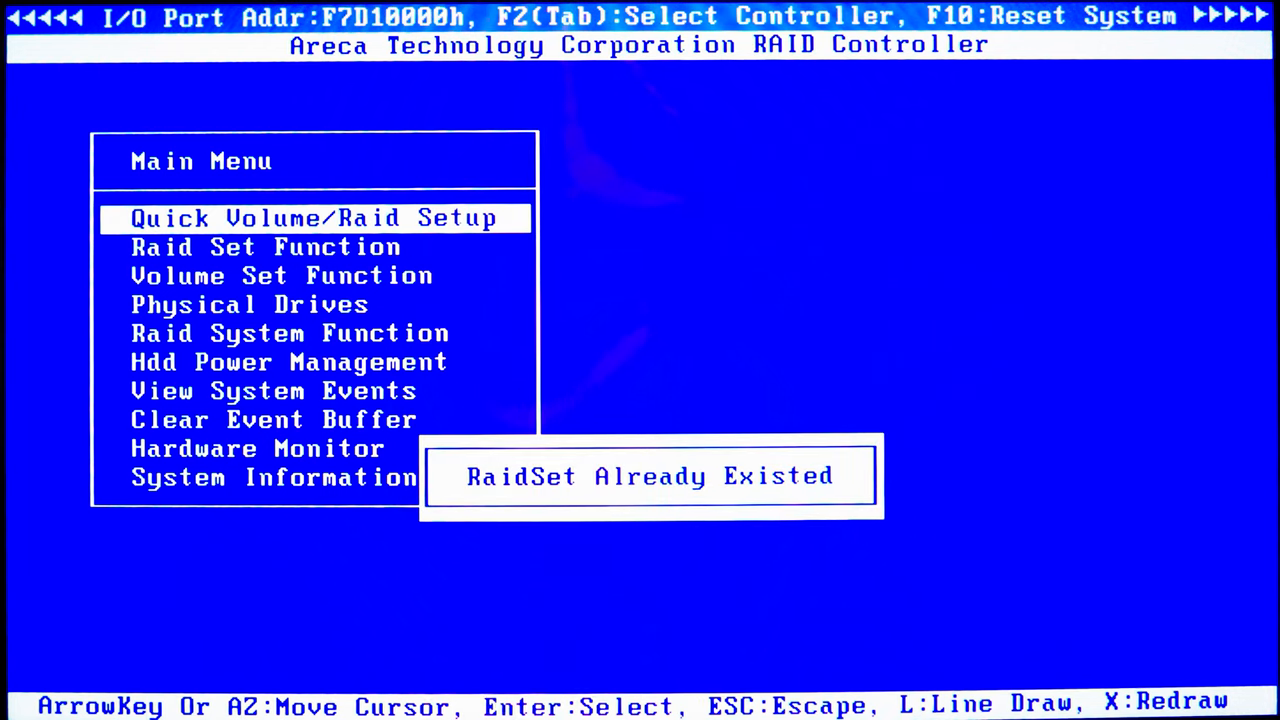
- Exit the controller setup and confirm the reboot with Y
{"action": "key", "text": "f10"}
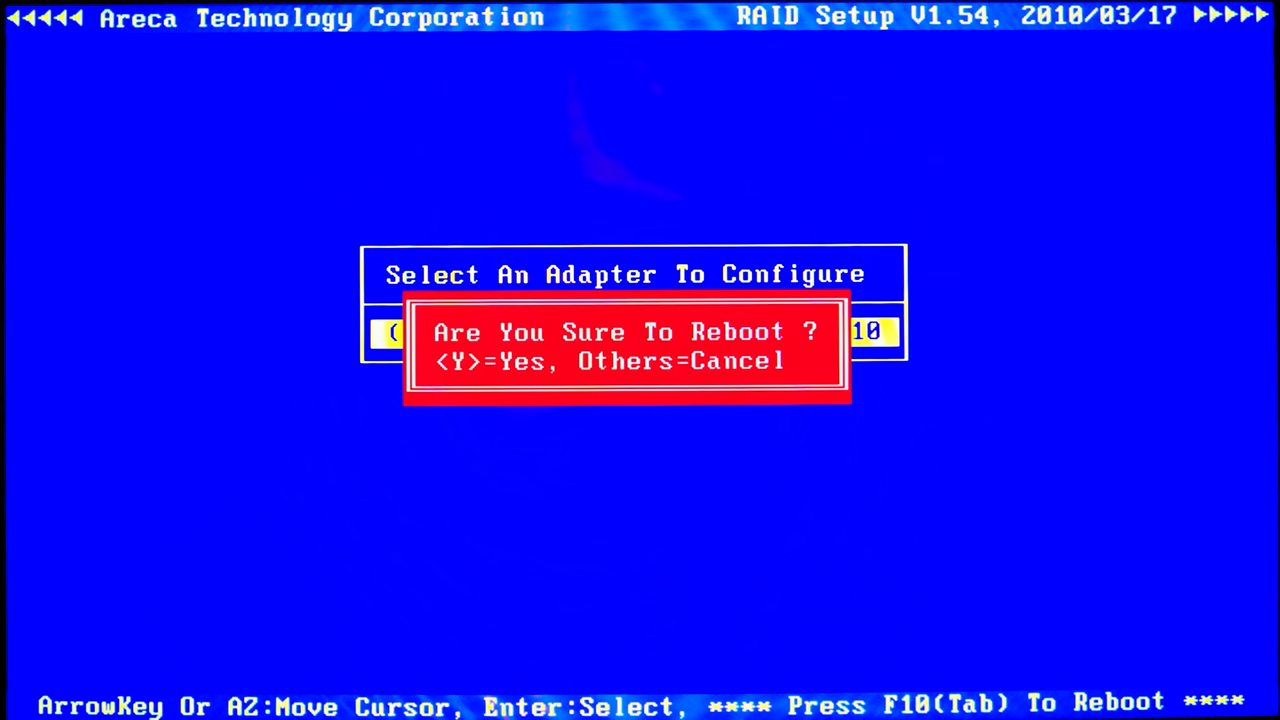
{"action": "key", "text": "y"}
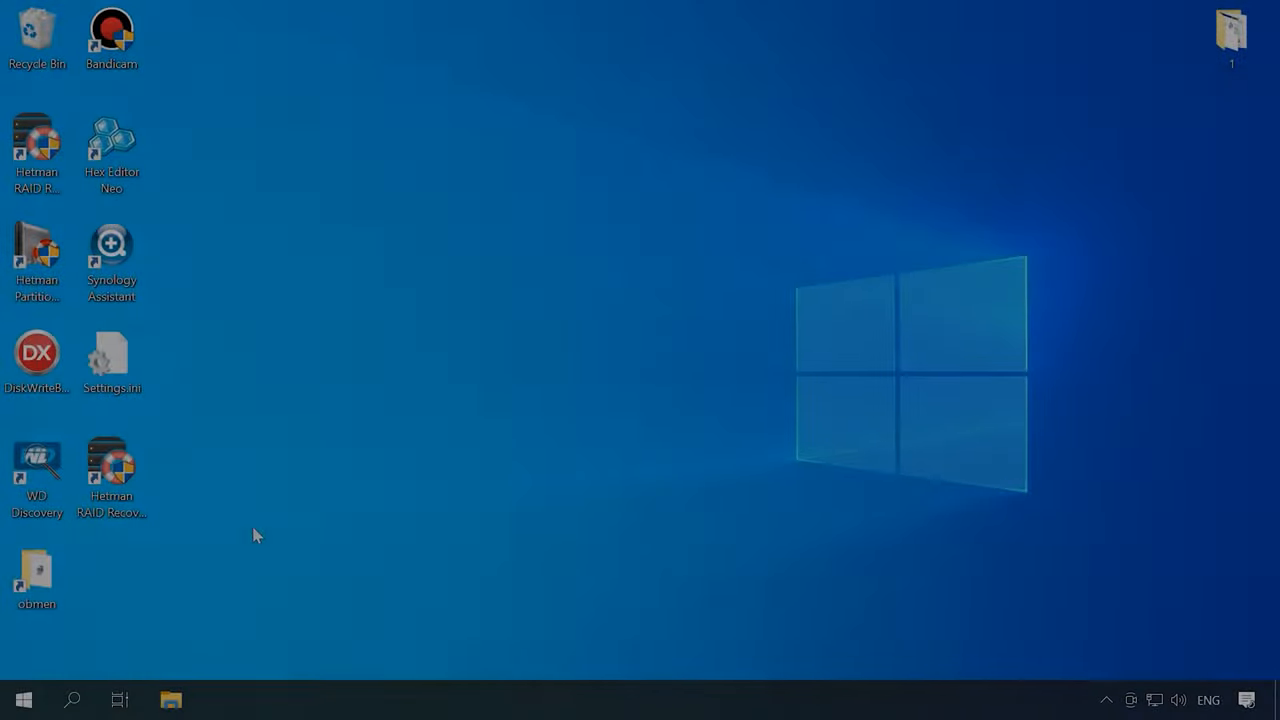
- Launch Disk Management from the Win+X menu and initialise Disk 1 as GPT
{"action": "right_click", "coordinate": [24, 700]}
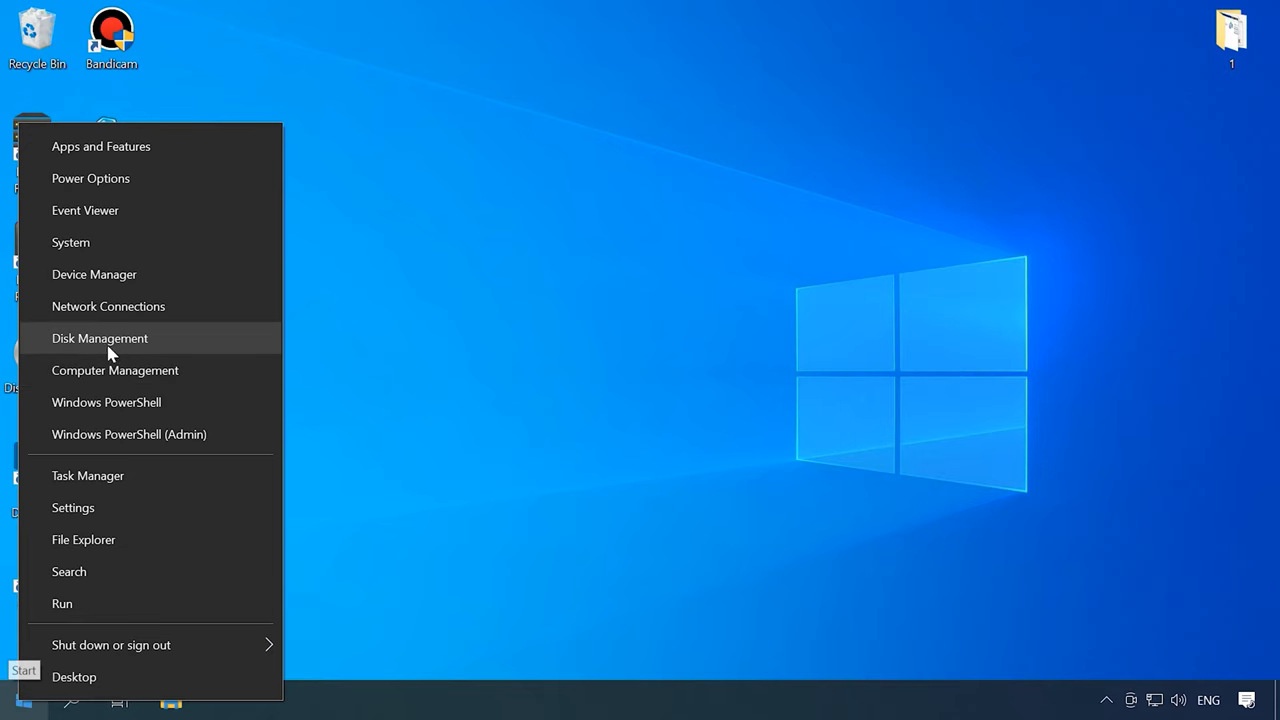
{"action": "left_click", "coordinate": [100, 338]}
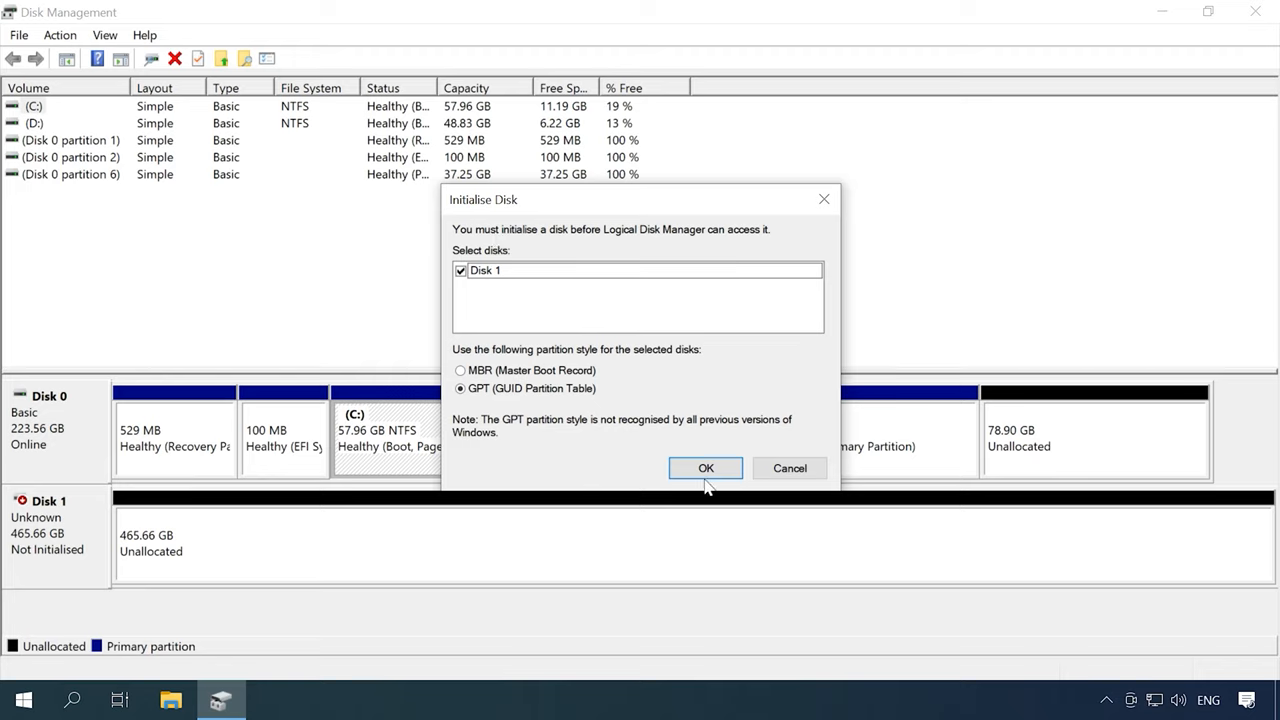
{"action": "left_click", "coordinate": [704, 468]}
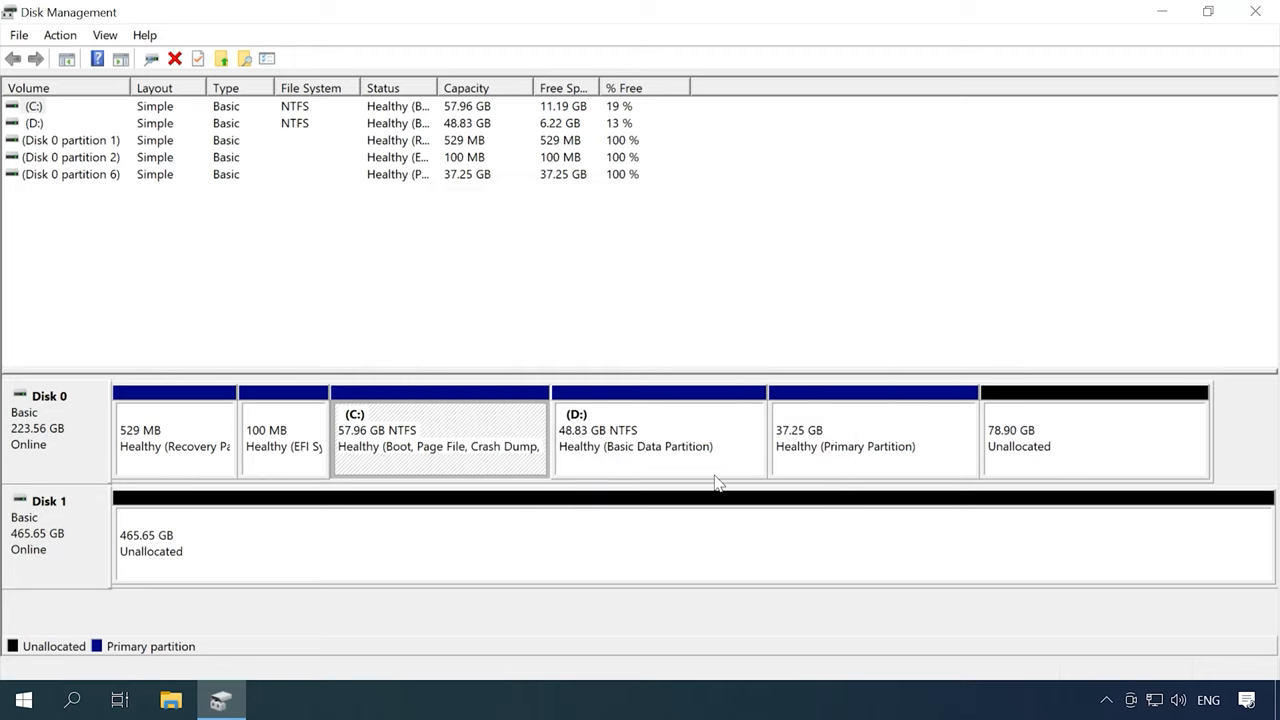
- Create an NTFS simple volume on Disk 1 as drive E labelled ARCR5
{"action": "right_click", "coordinate": [450, 536]}
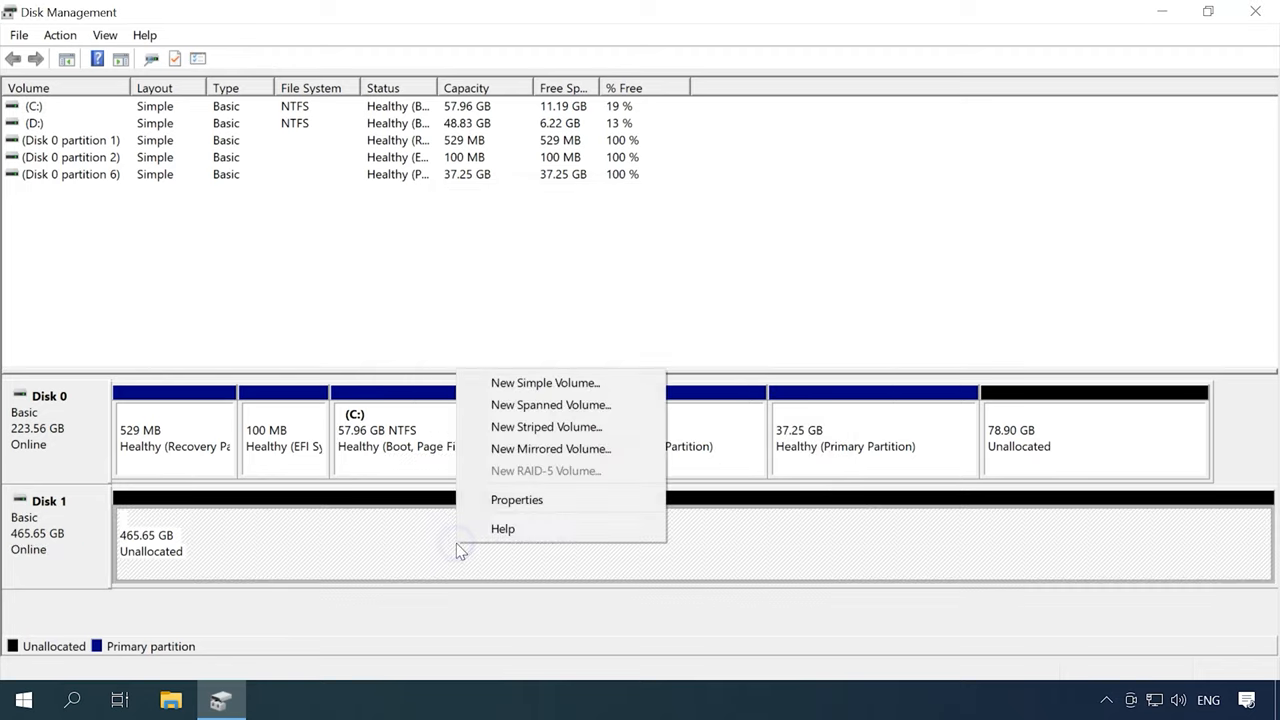
{"action": "left_click", "coordinate": [544, 382]}
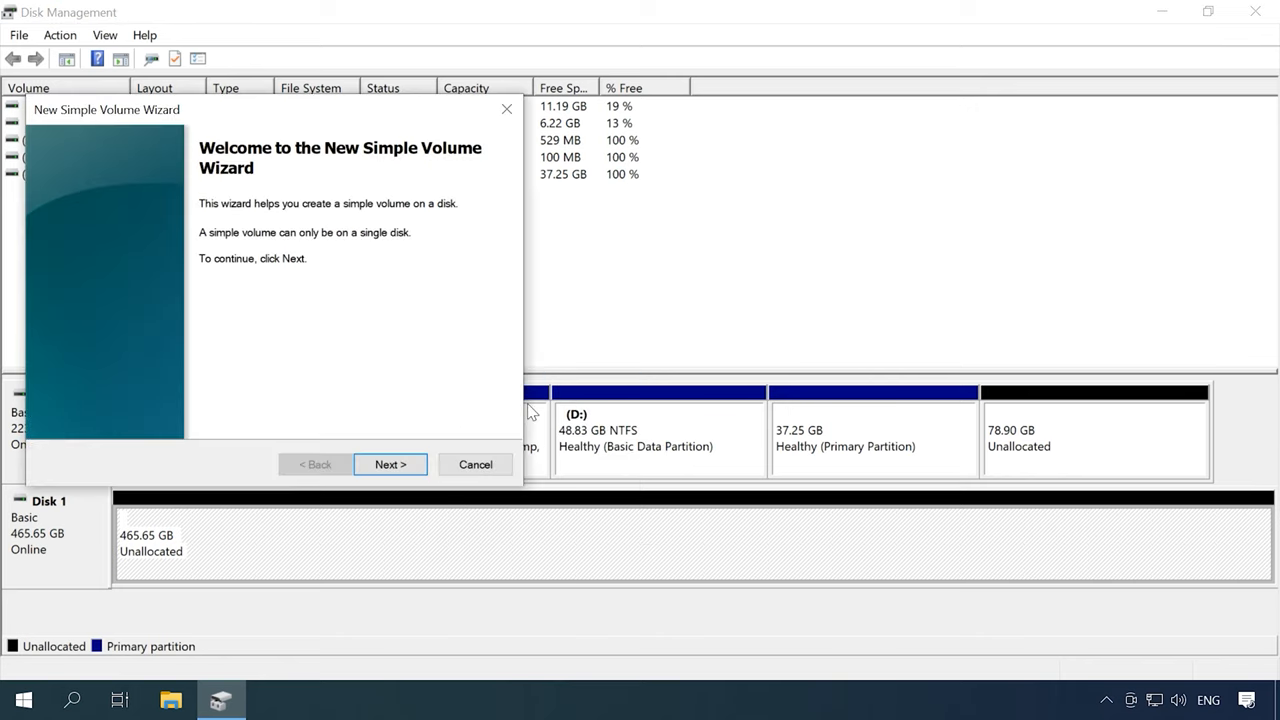
{"action": "left_click", "coordinate": [390, 464]}
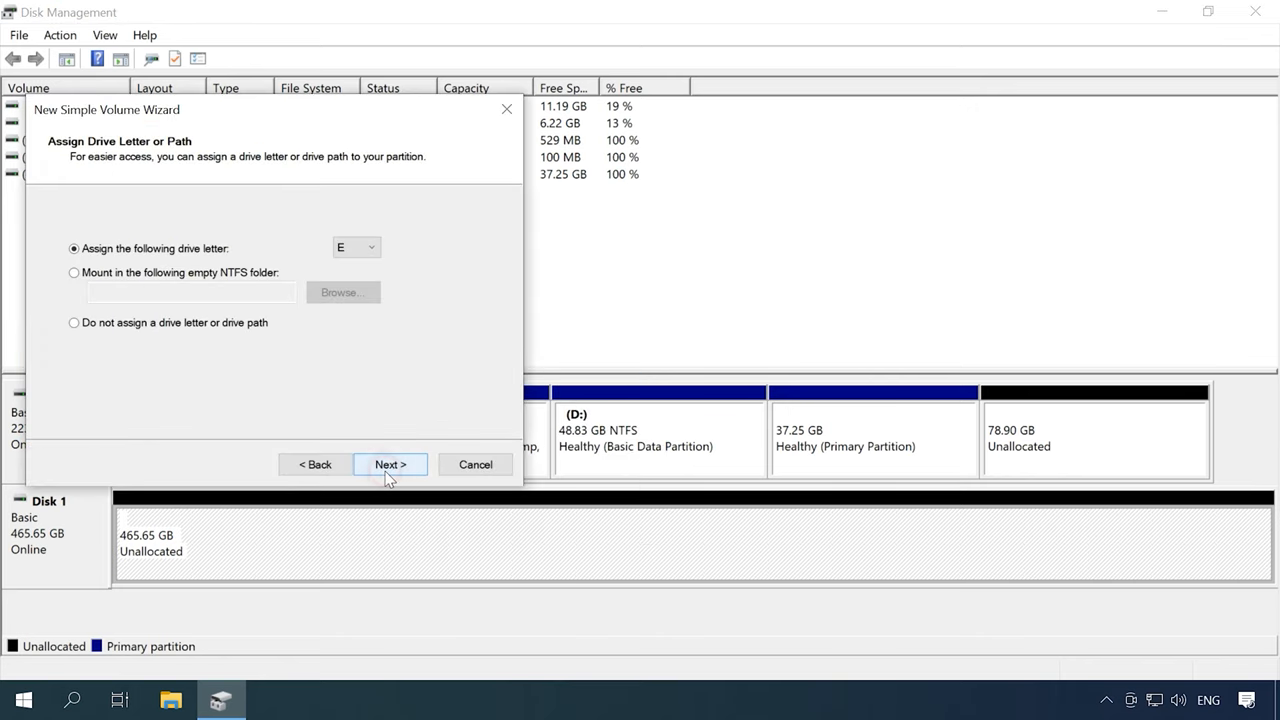
{"action": "left_click", "coordinate": [390, 464]}
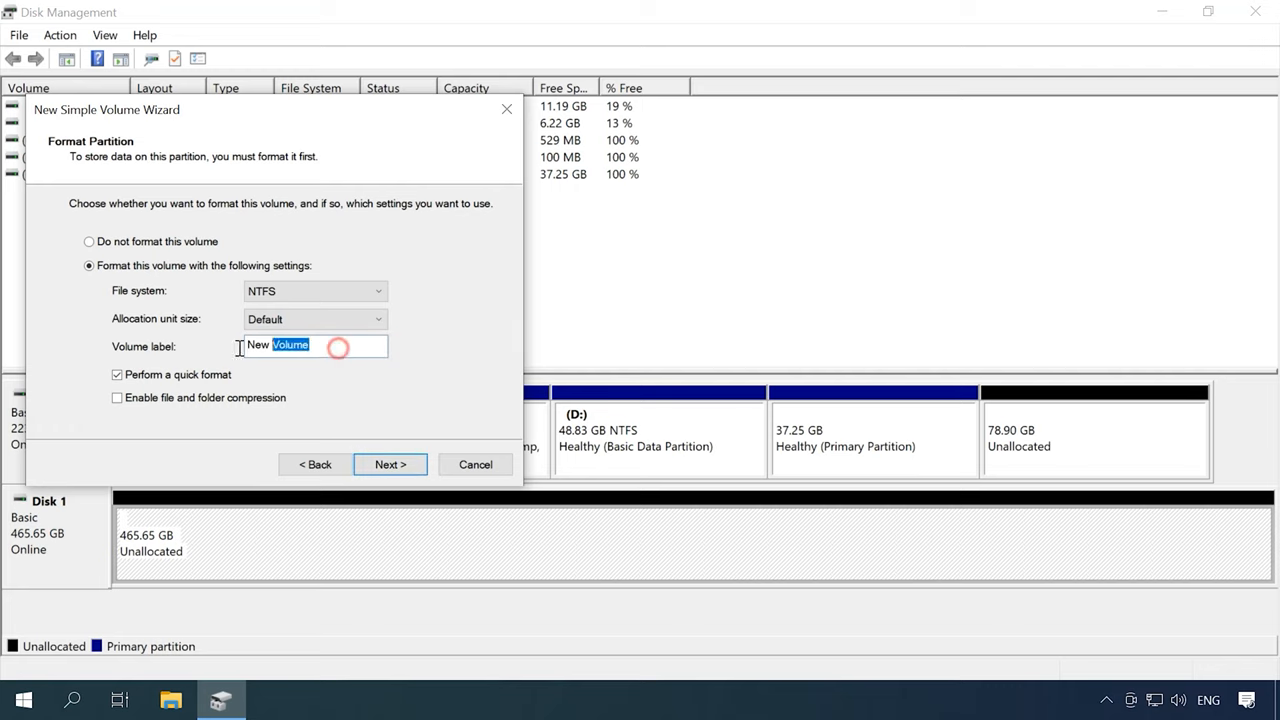
{"action": "left_click", "coordinate": [390, 464]}
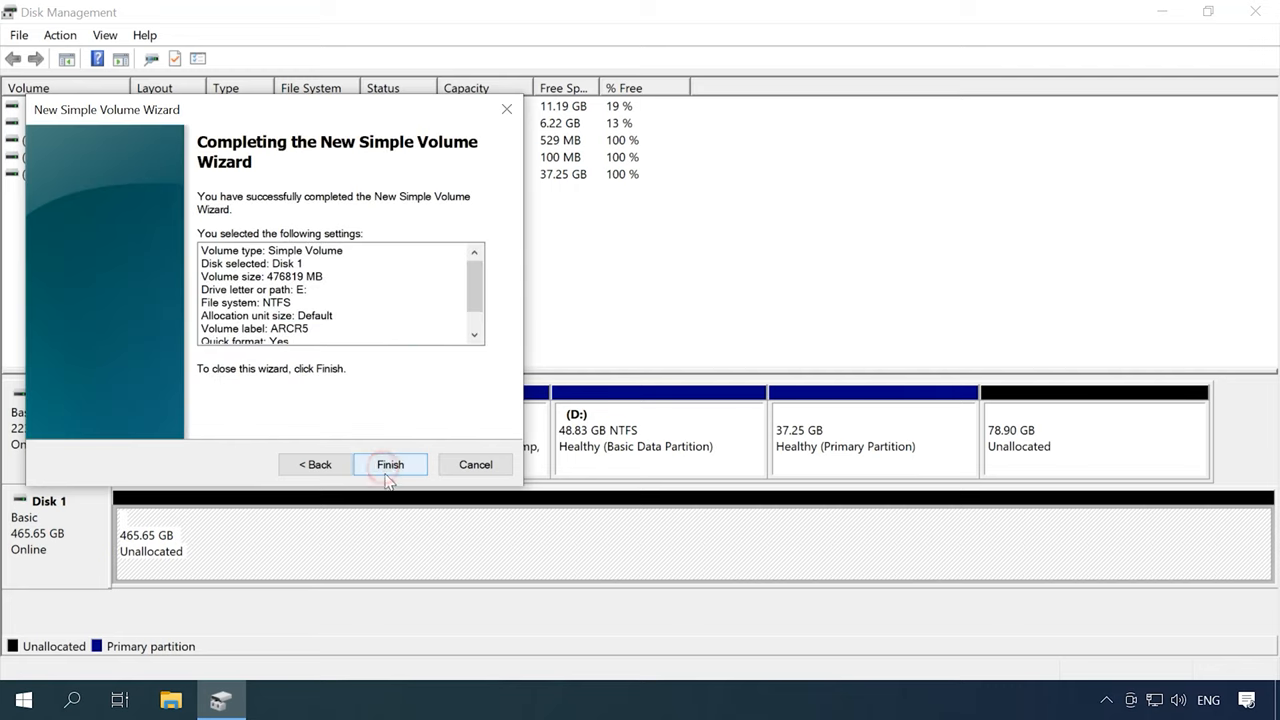
{"action": "left_click", "coordinate": [390, 464]}
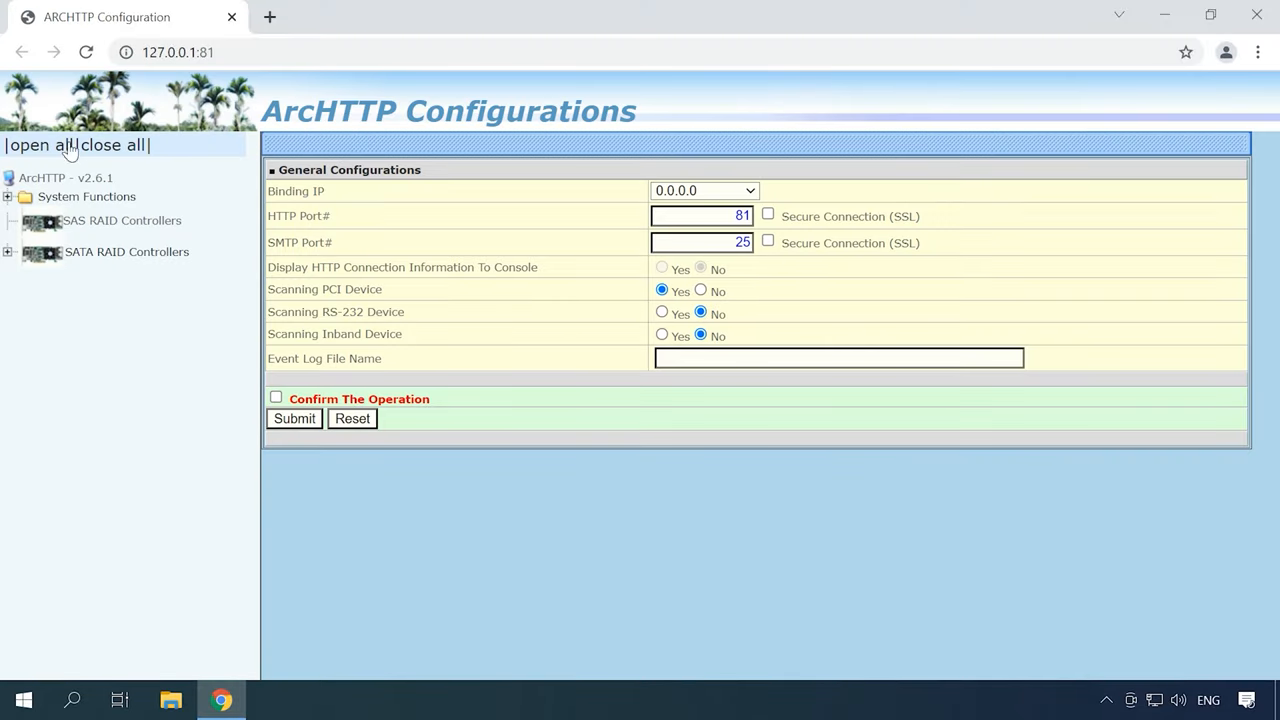
{"action": "mouse_move", "coordinate": [70, 184]}
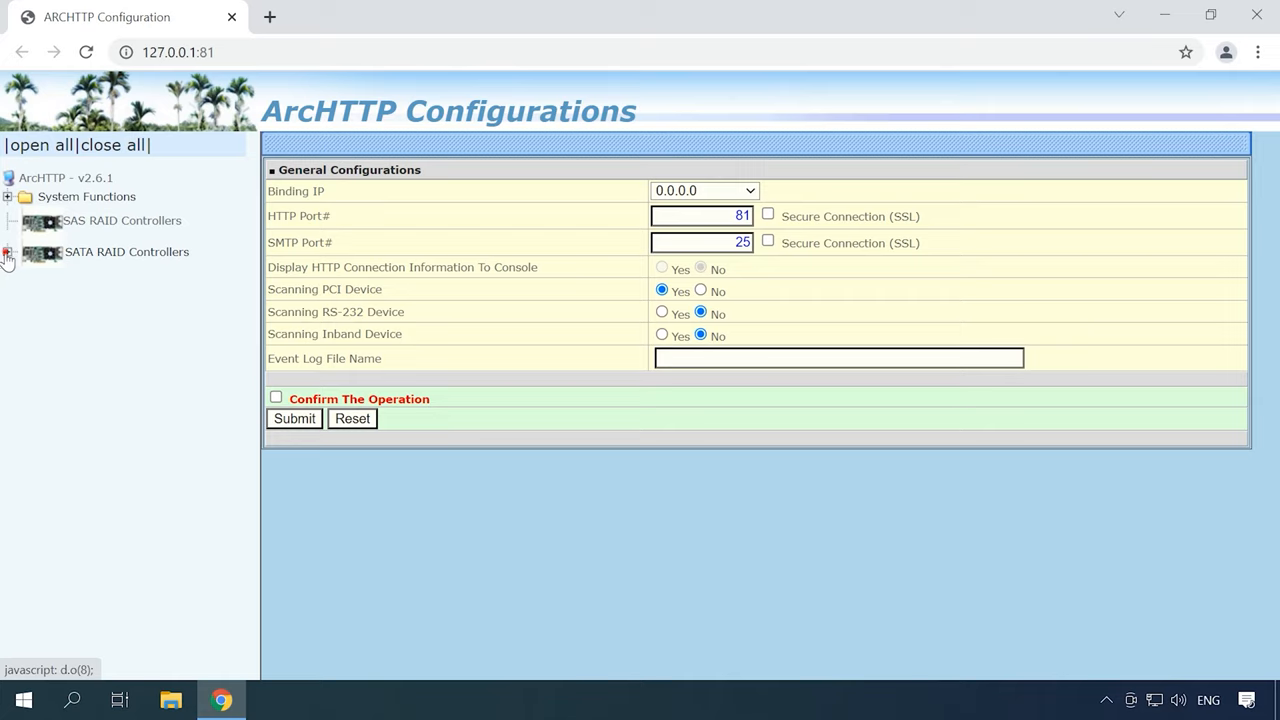
- Expand SATA RAID Controllers and go to ARC-1210 Web Management
{"action": "left_click", "coordinate": [8, 252]}
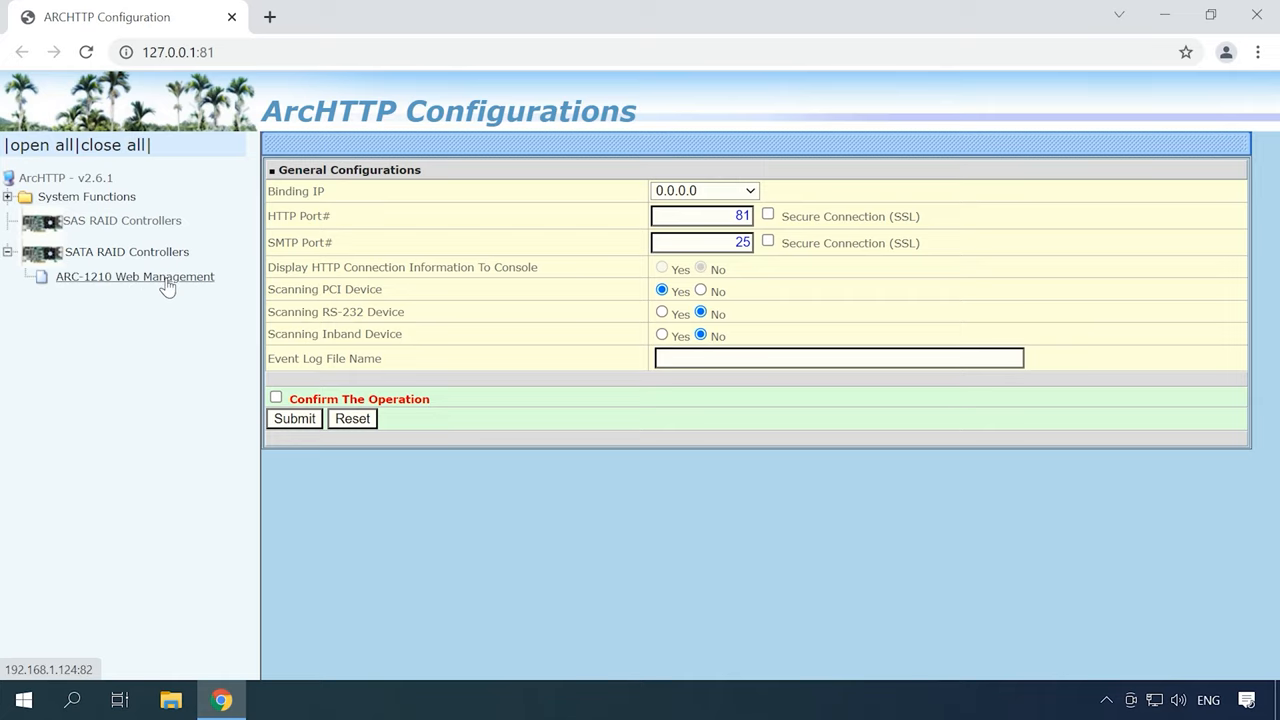
{"action": "left_click", "coordinate": [136, 276]}
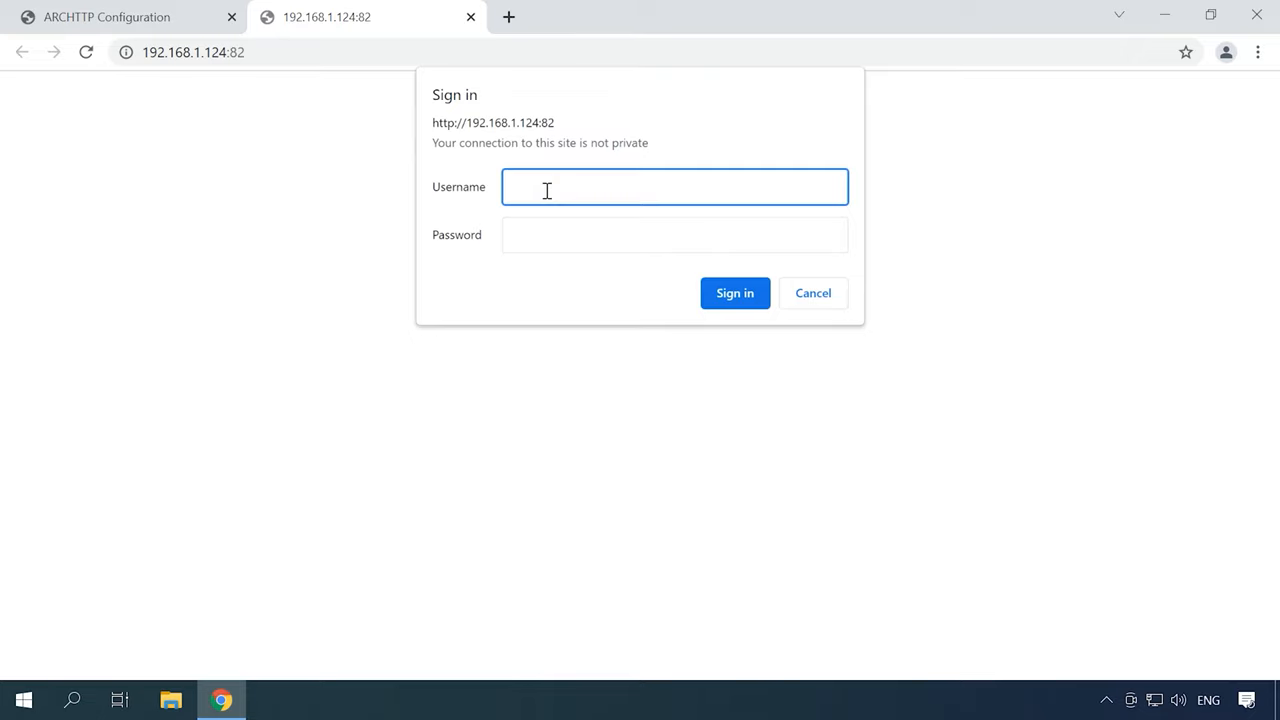
- Sign in to the controller web console as admin with the password
{"action": "type", "text": "admi"}
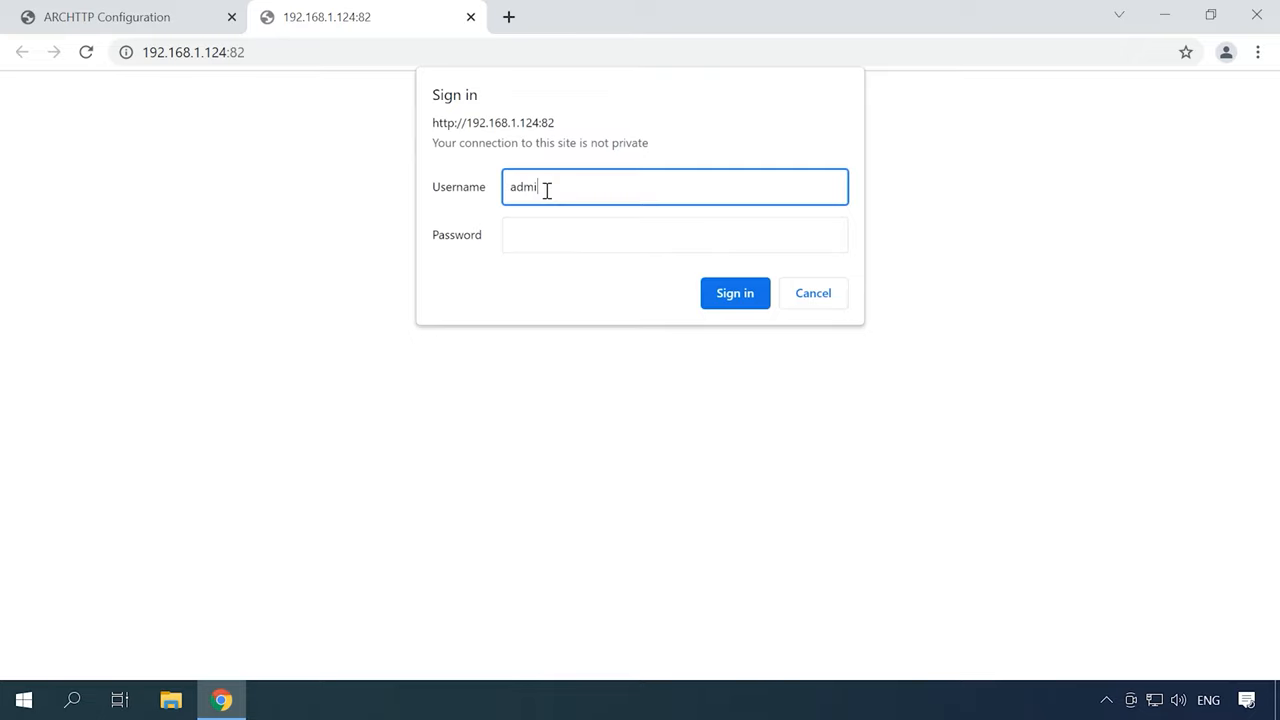
{"action": "left_click", "coordinate": [674, 234]}
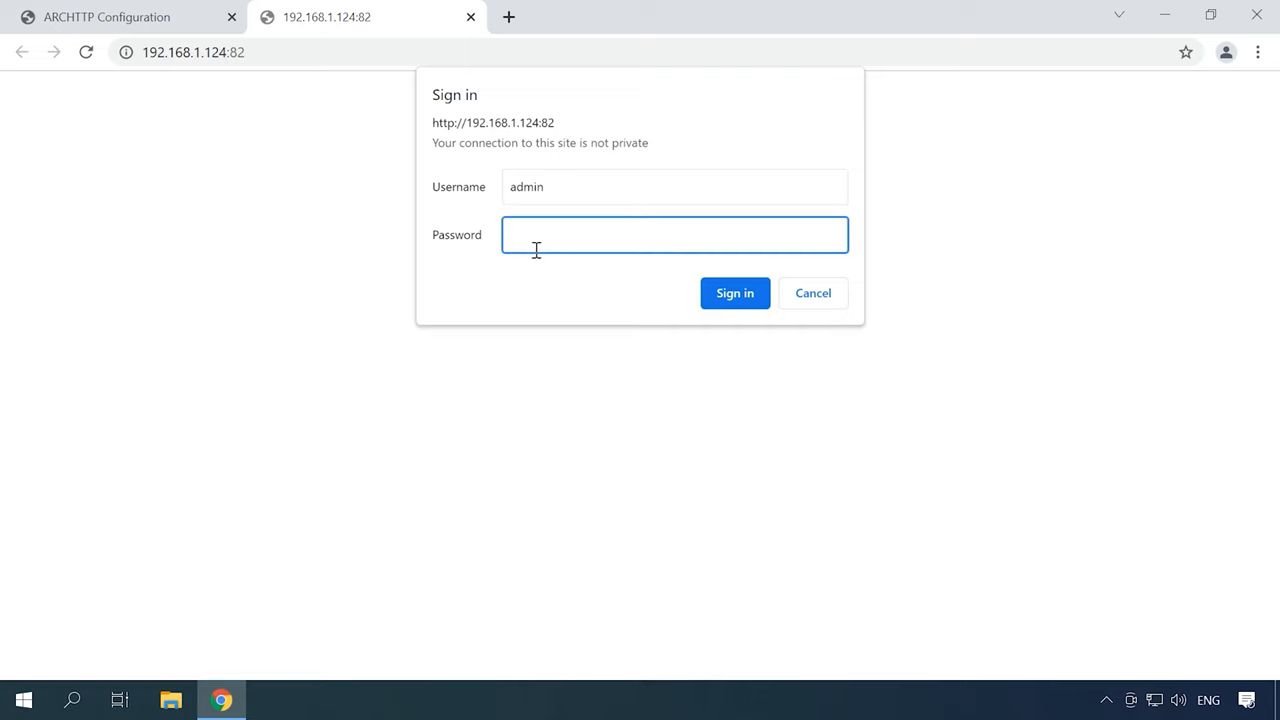
{"action": "mouse_move", "coordinate": [736, 292]}
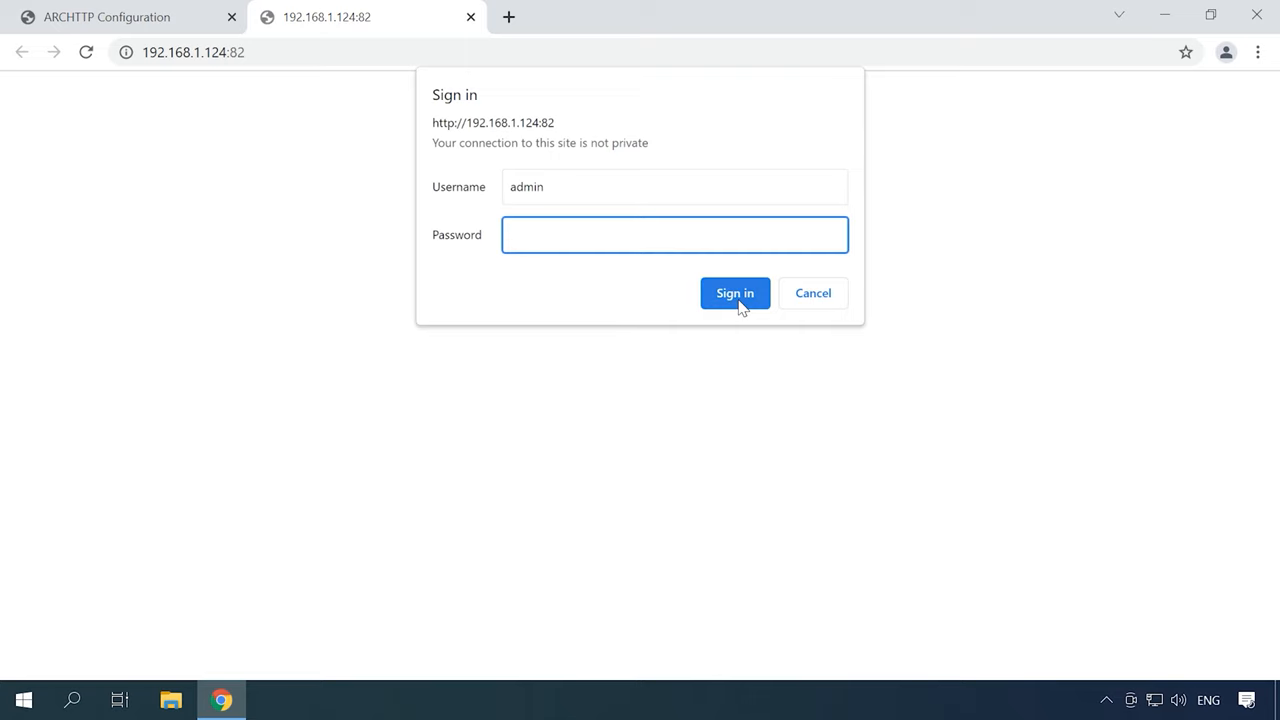
{"action": "left_click", "coordinate": [734, 292]}
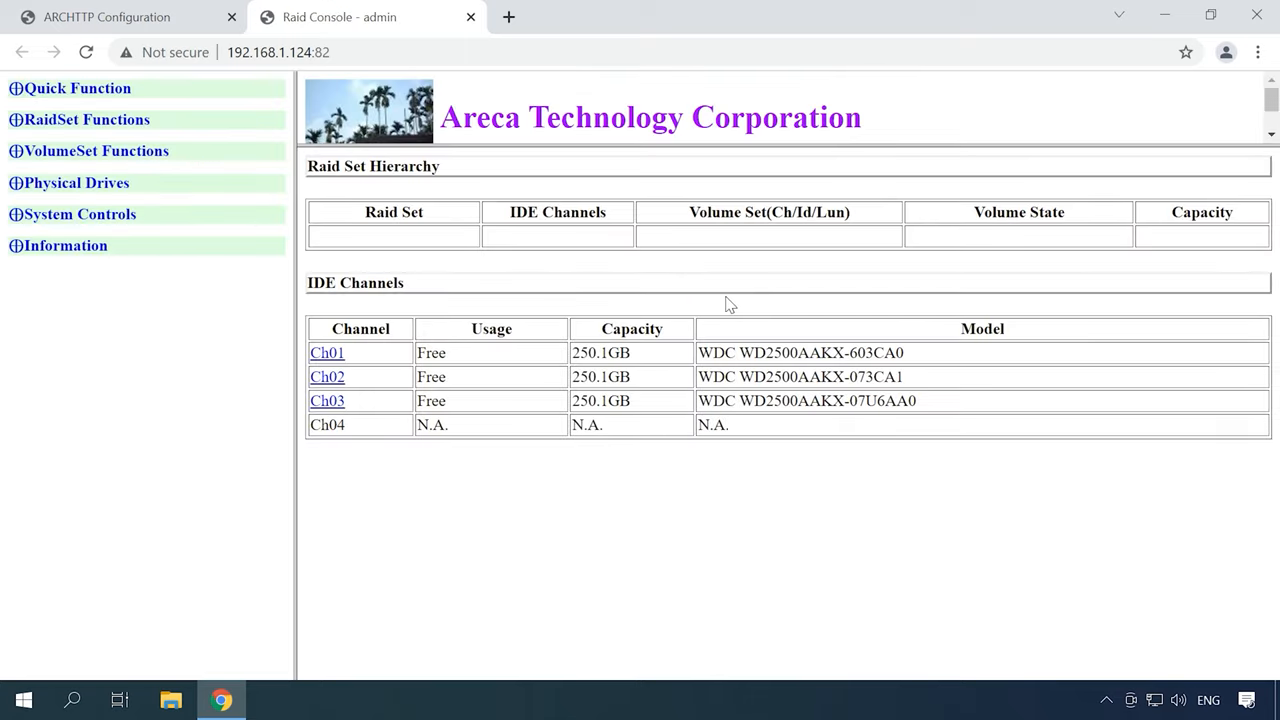
{"action": "mouse_move", "coordinate": [4, 82]}
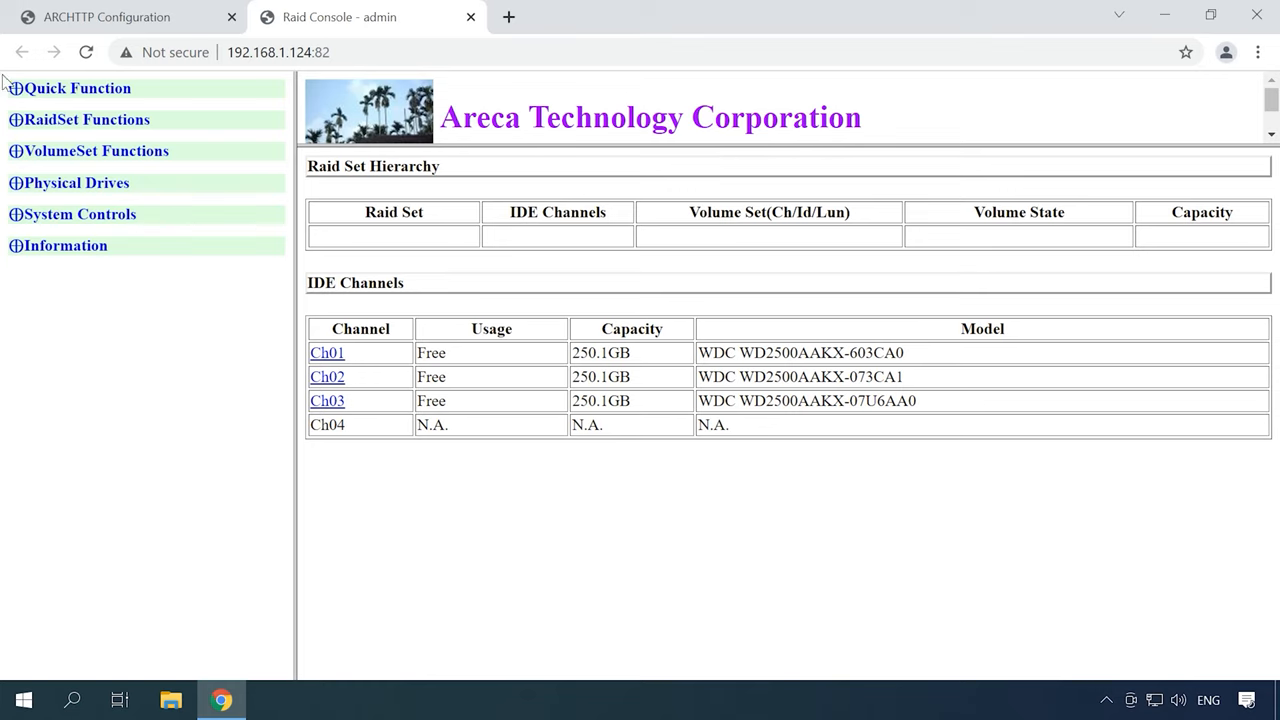
- Quick Create a 500 GB RAID 5 volume set, 64 KB stripe, No Init (To Rescue Volume), confirmed and submitted
{"action": "left_click", "coordinate": [76, 88]}
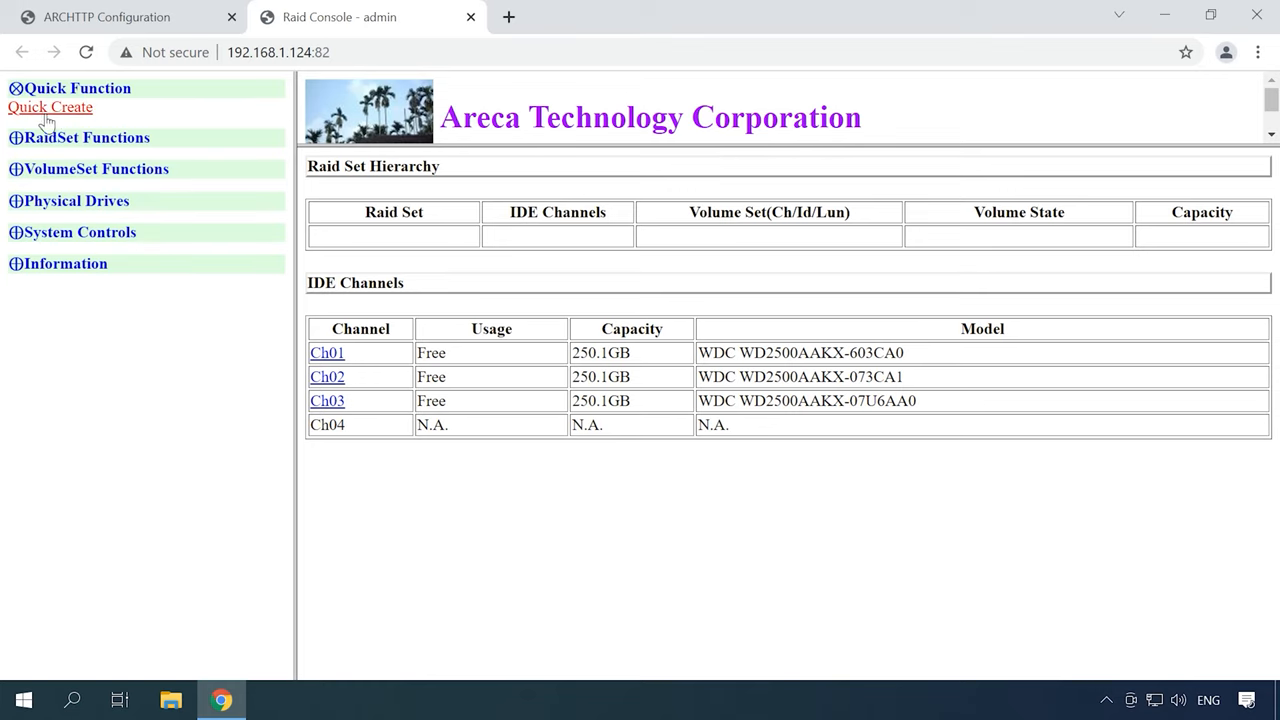
{"action": "left_click", "coordinate": [50, 108]}
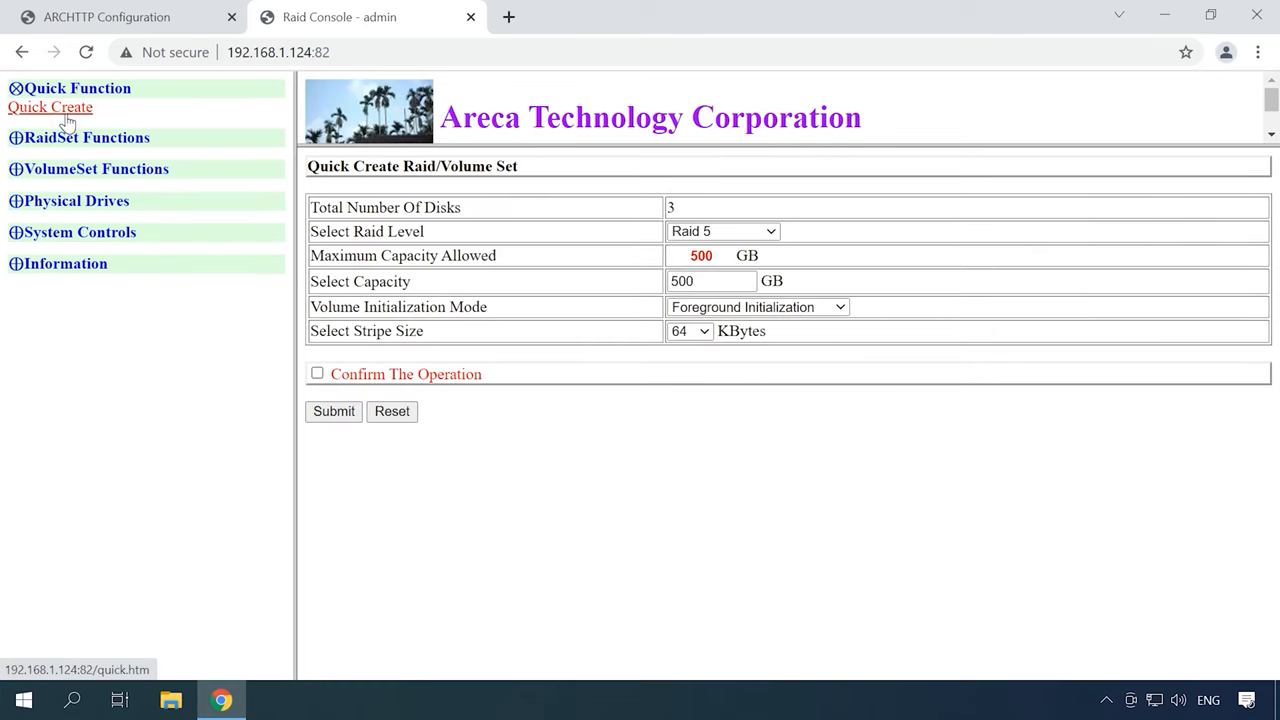
{"action": "mouse_move", "coordinate": [776, 240]}
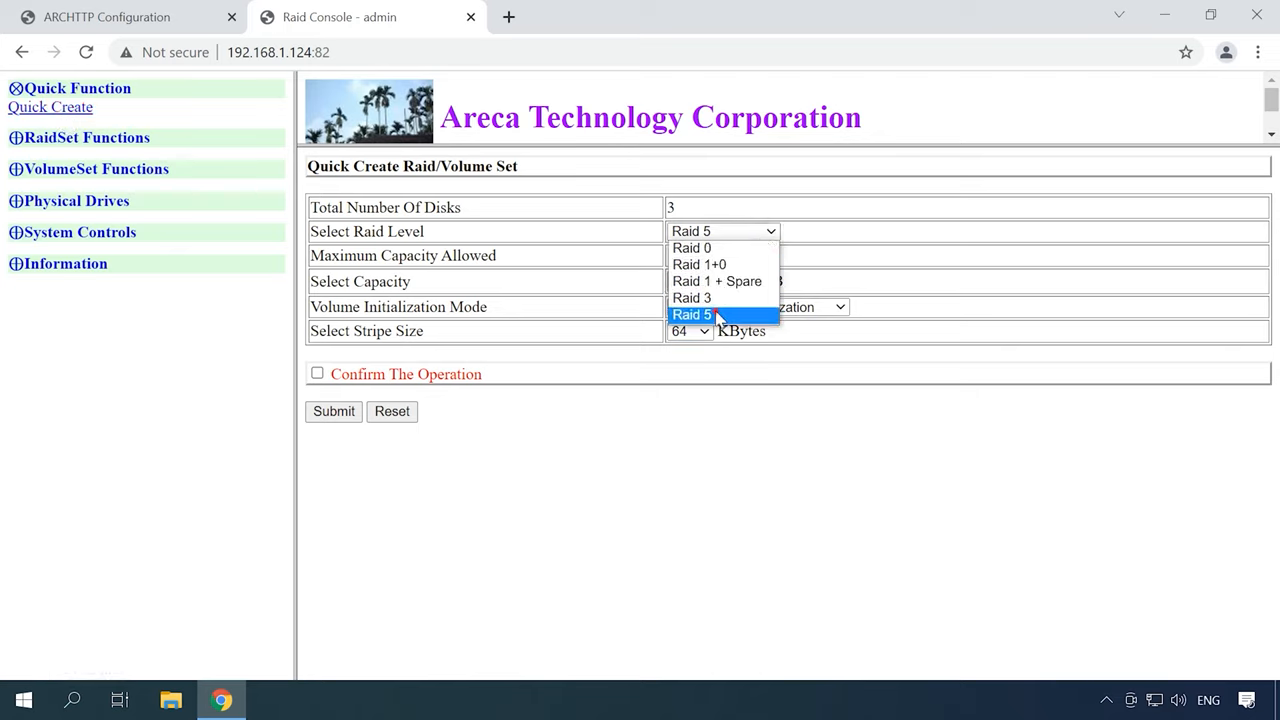
{"action": "left_click", "coordinate": [692, 314]}
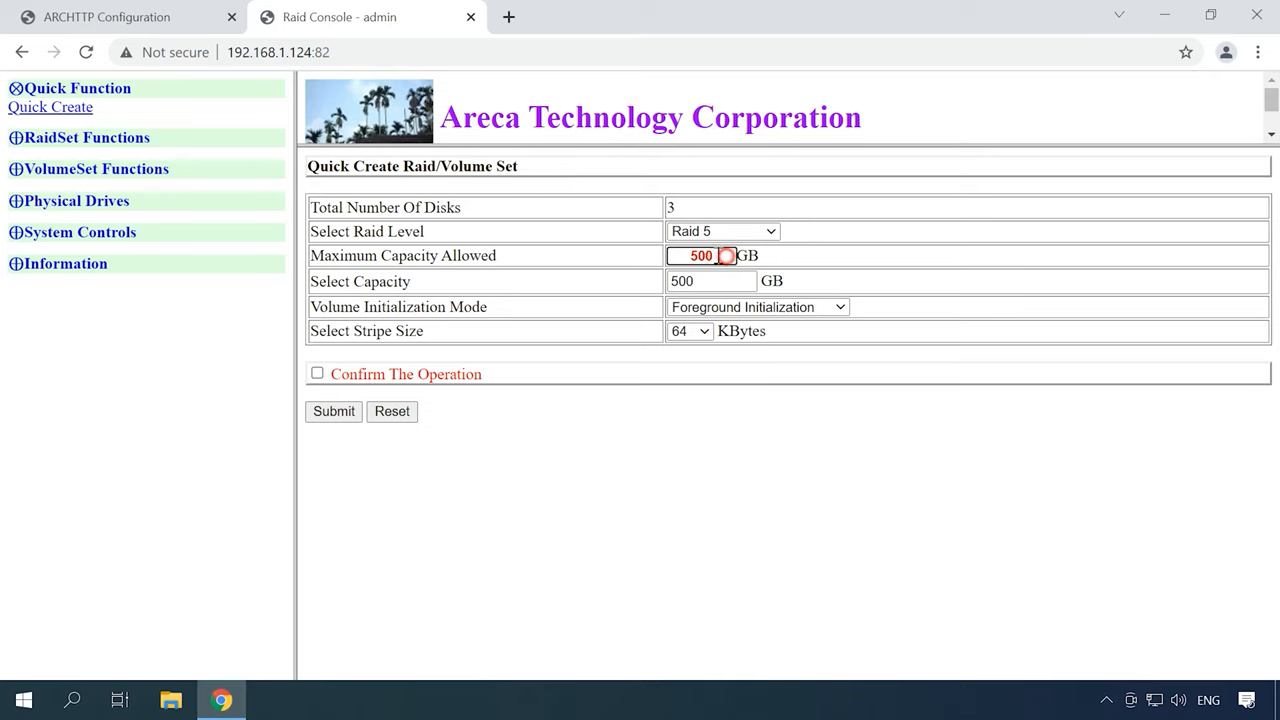
{"action": "triple_click", "coordinate": [700, 256]}
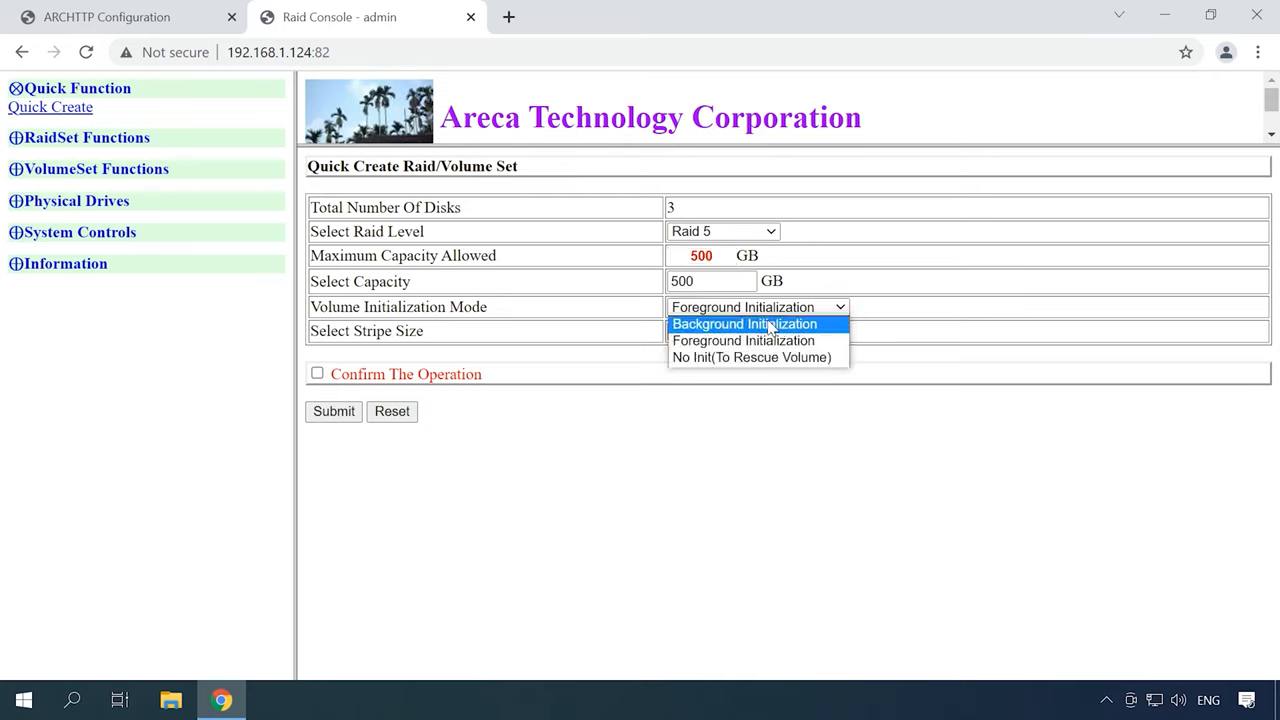
{"action": "mouse_move", "coordinate": [752, 356]}
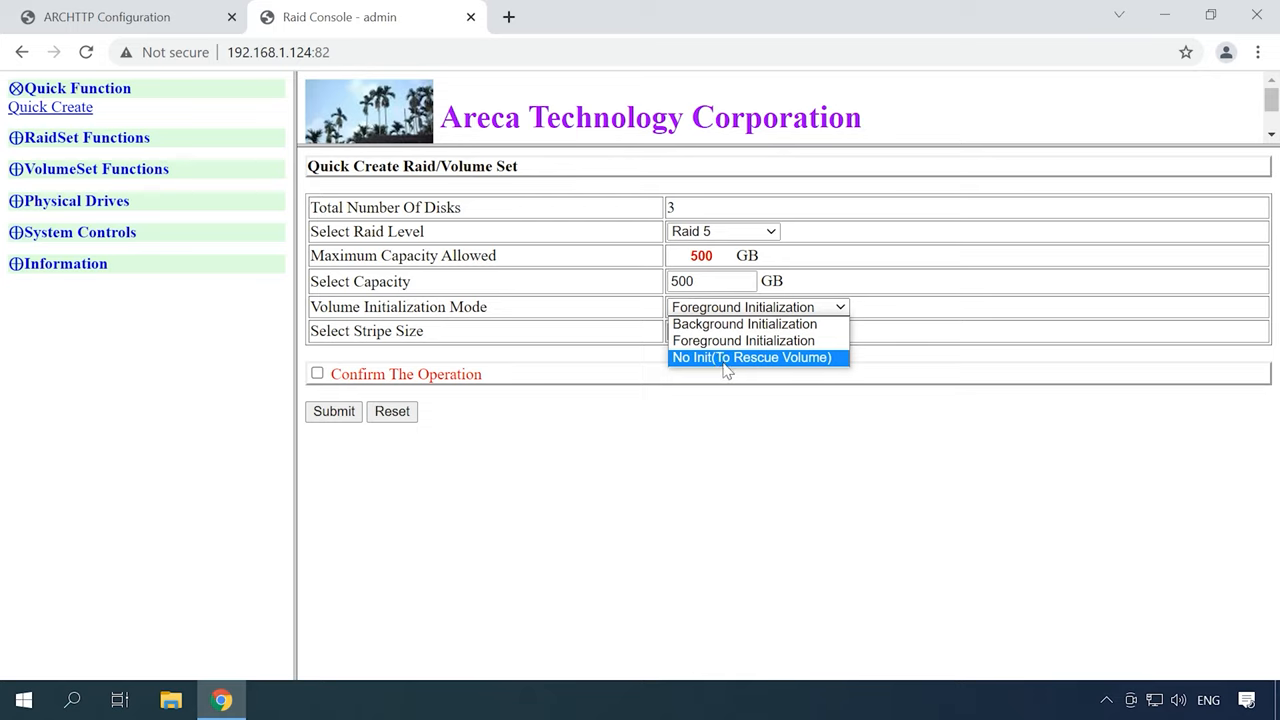
{"action": "left_click", "coordinate": [752, 356]}
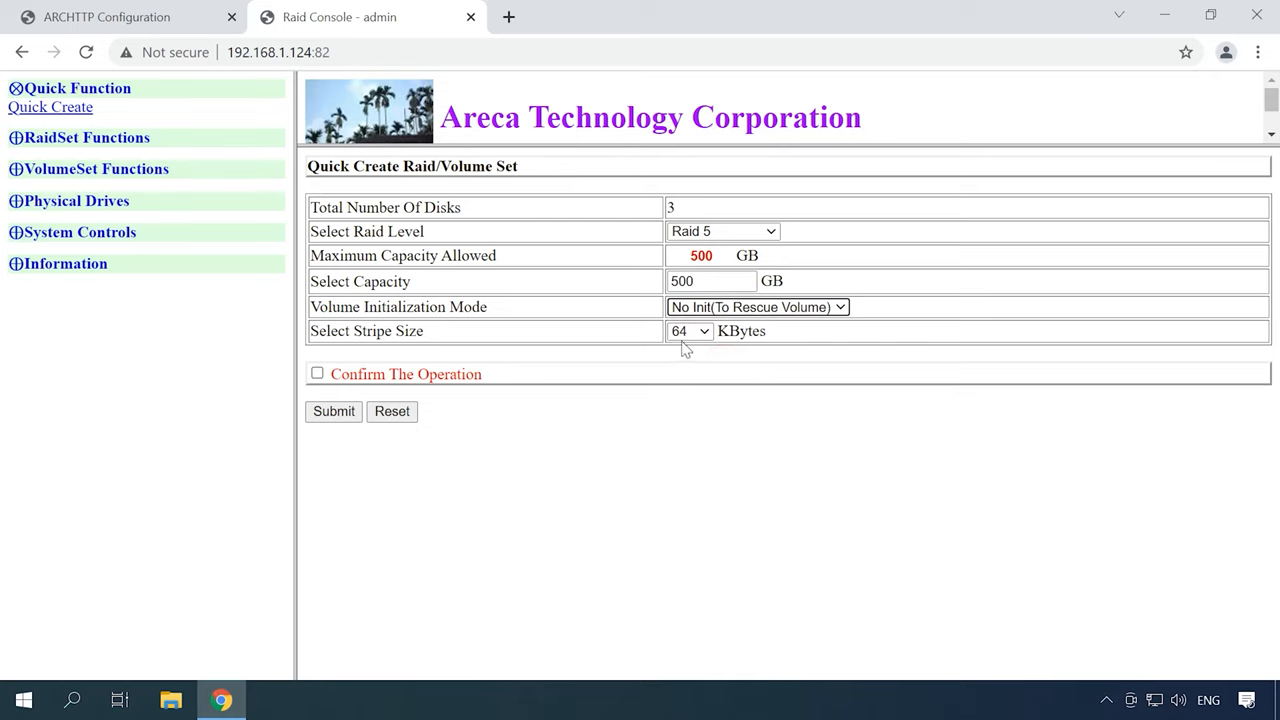
{"action": "mouse_move", "coordinate": [316, 380]}
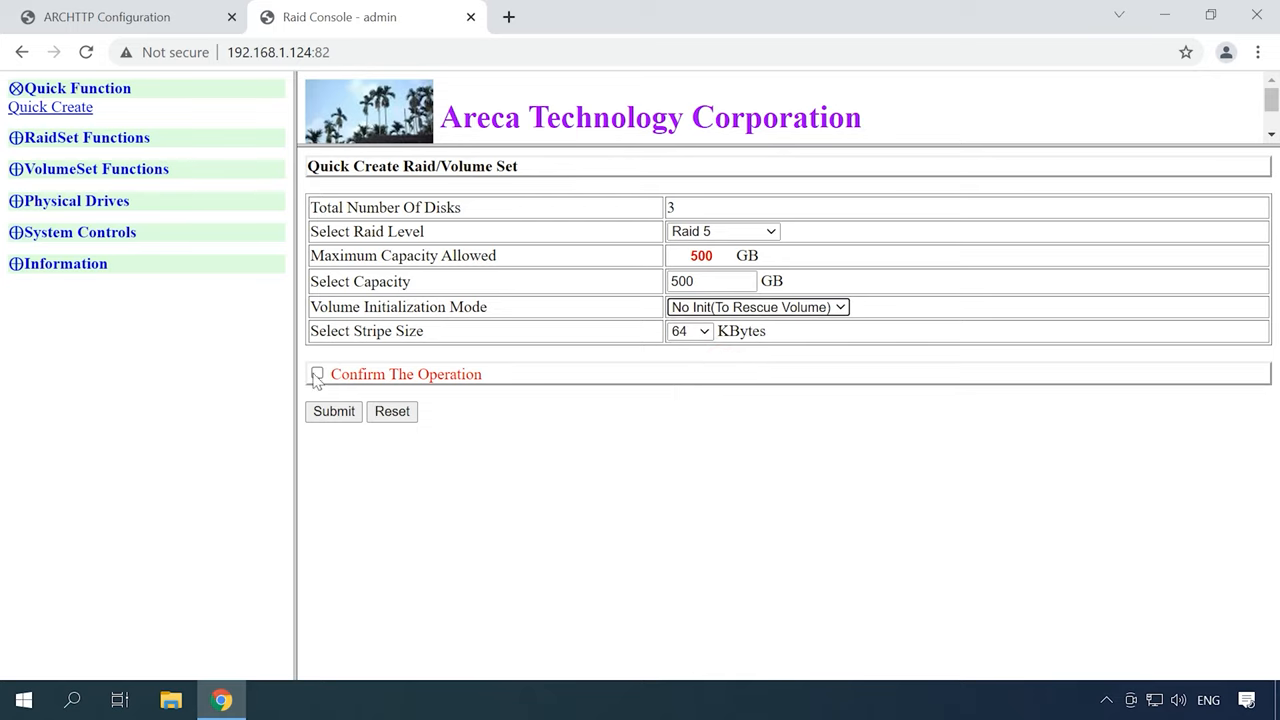
{"action": "left_click", "coordinate": [316, 374]}
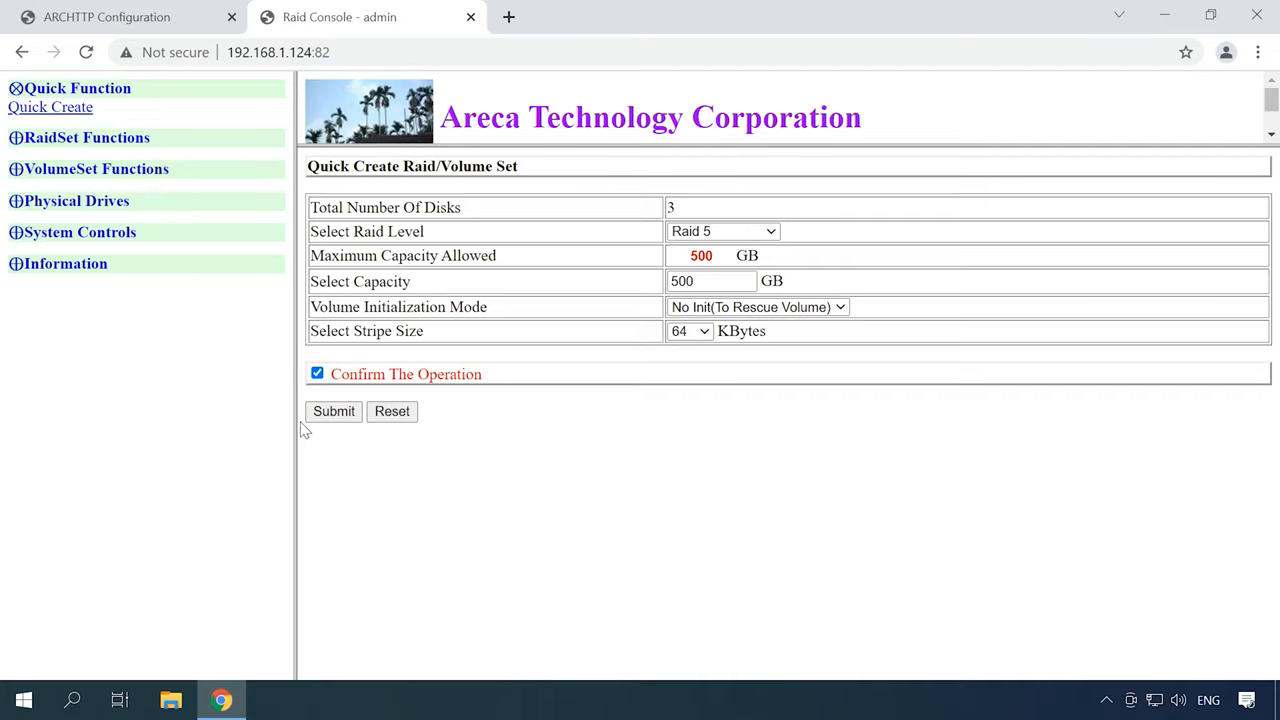
{"action": "left_click", "coordinate": [332, 412]}
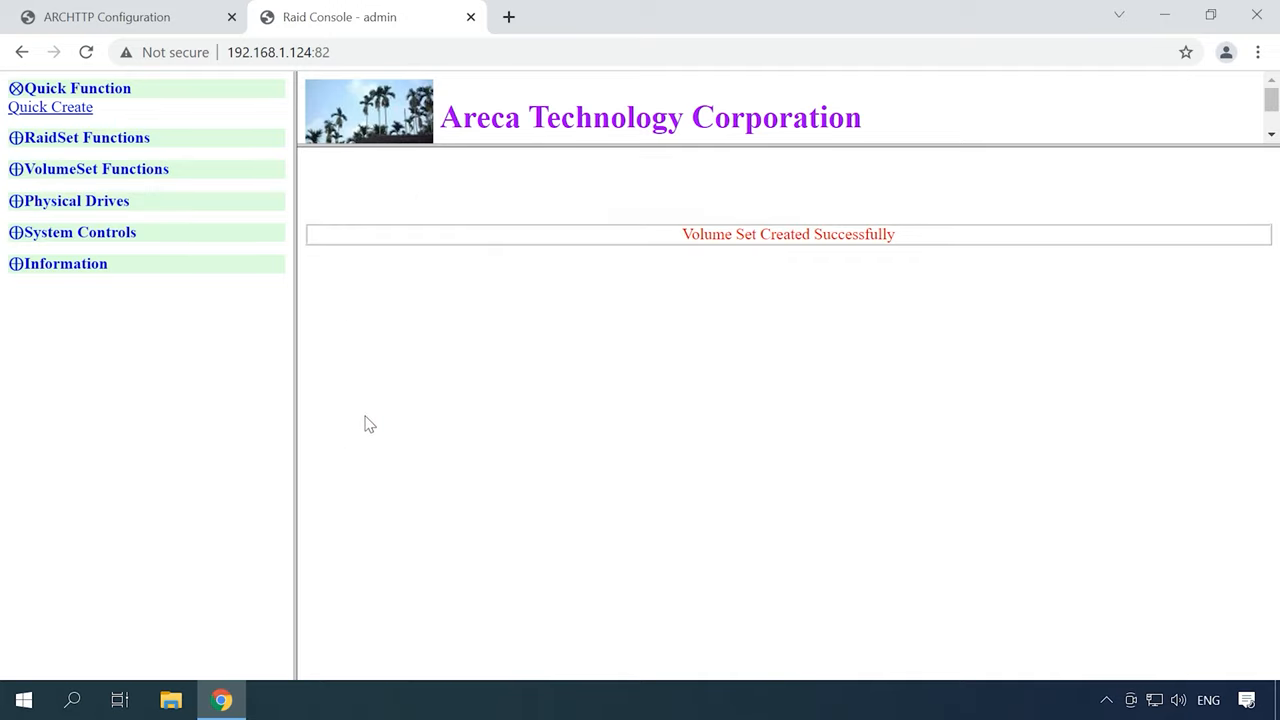
- View RaidSet Hierarchy under Information showing the normal 500 GB RAID 5 volume
{"action": "left_click", "coordinate": [64, 264]}
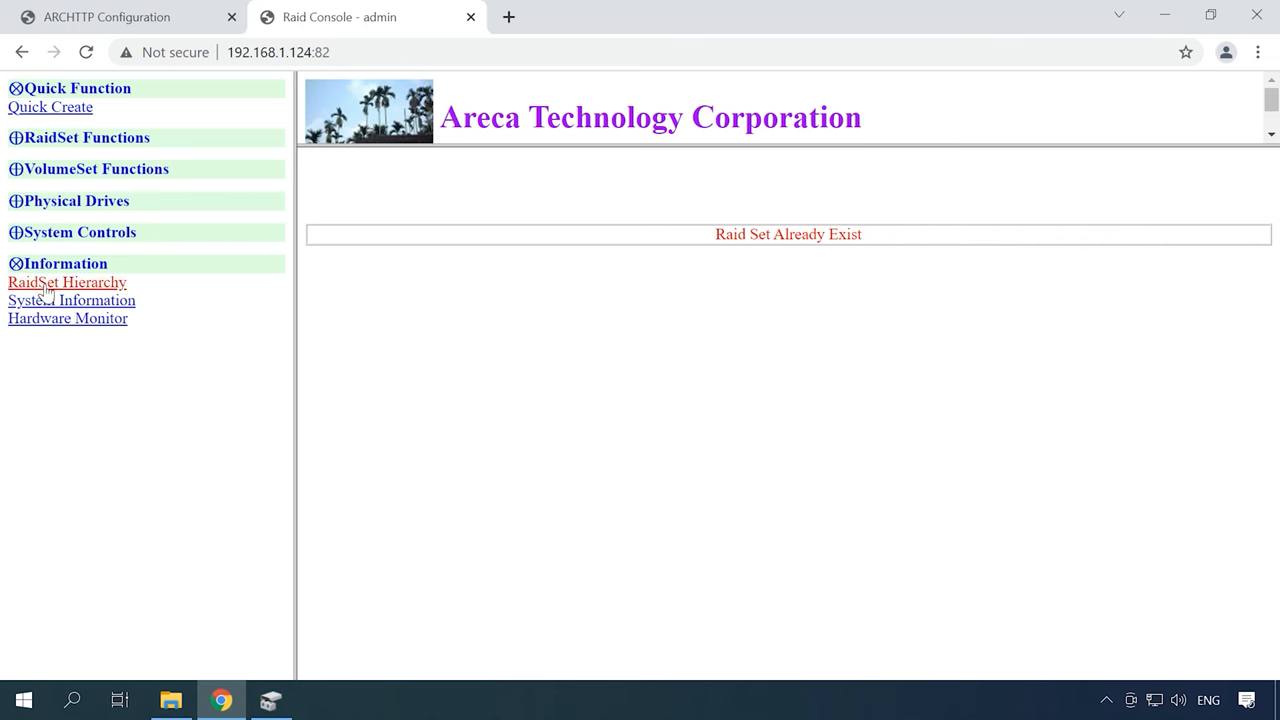
{"action": "left_click", "coordinate": [68, 282]}
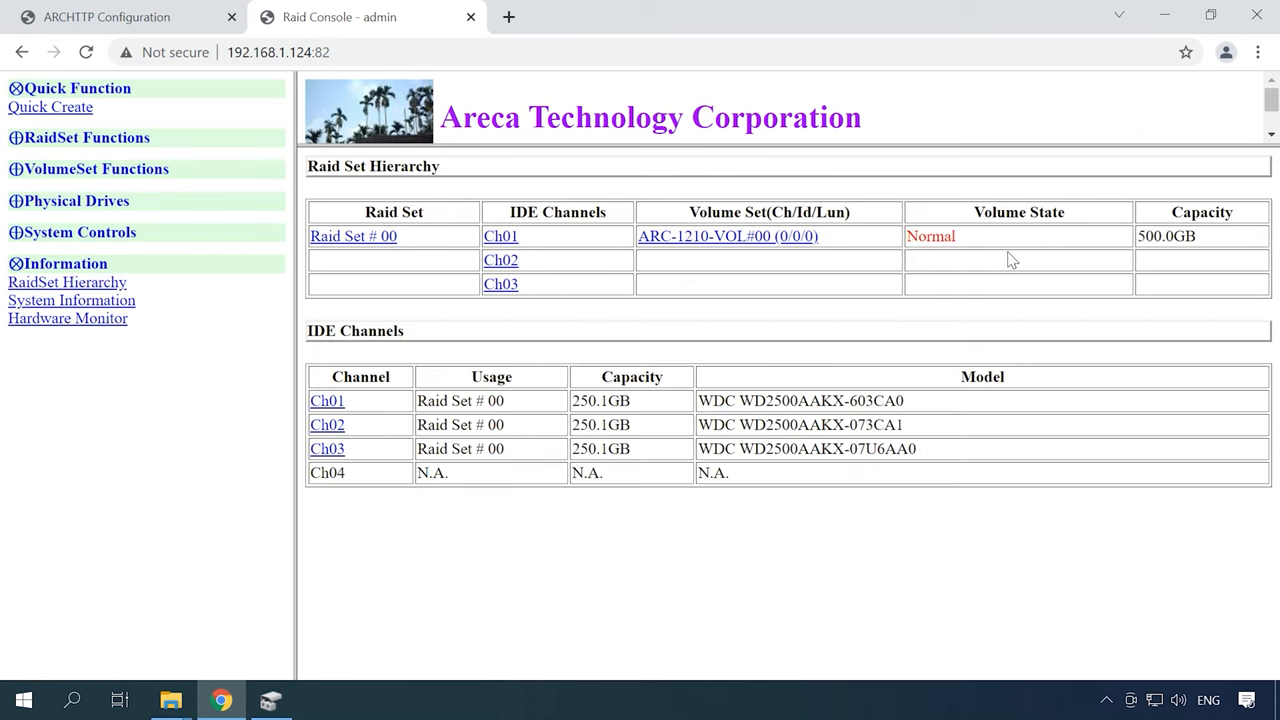
{"action": "mouse_move", "coordinate": [944, 260]}
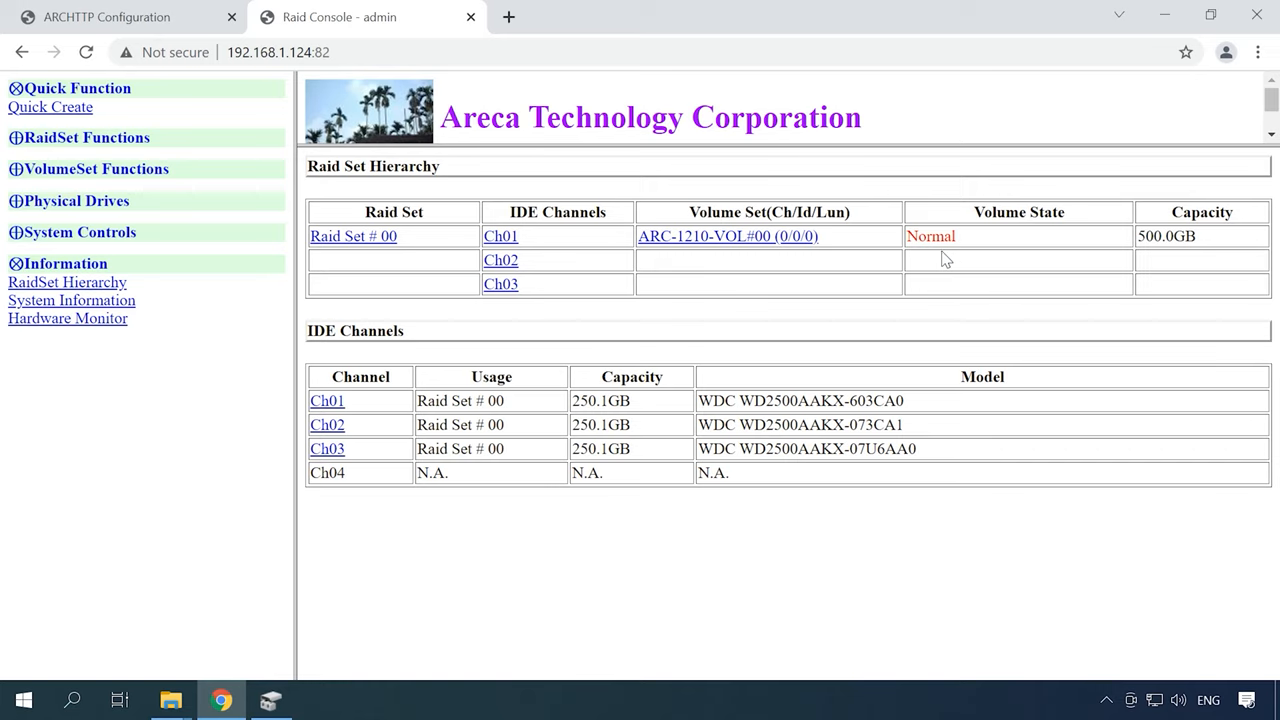
{"action": "right_click", "coordinate": [18, 700]}
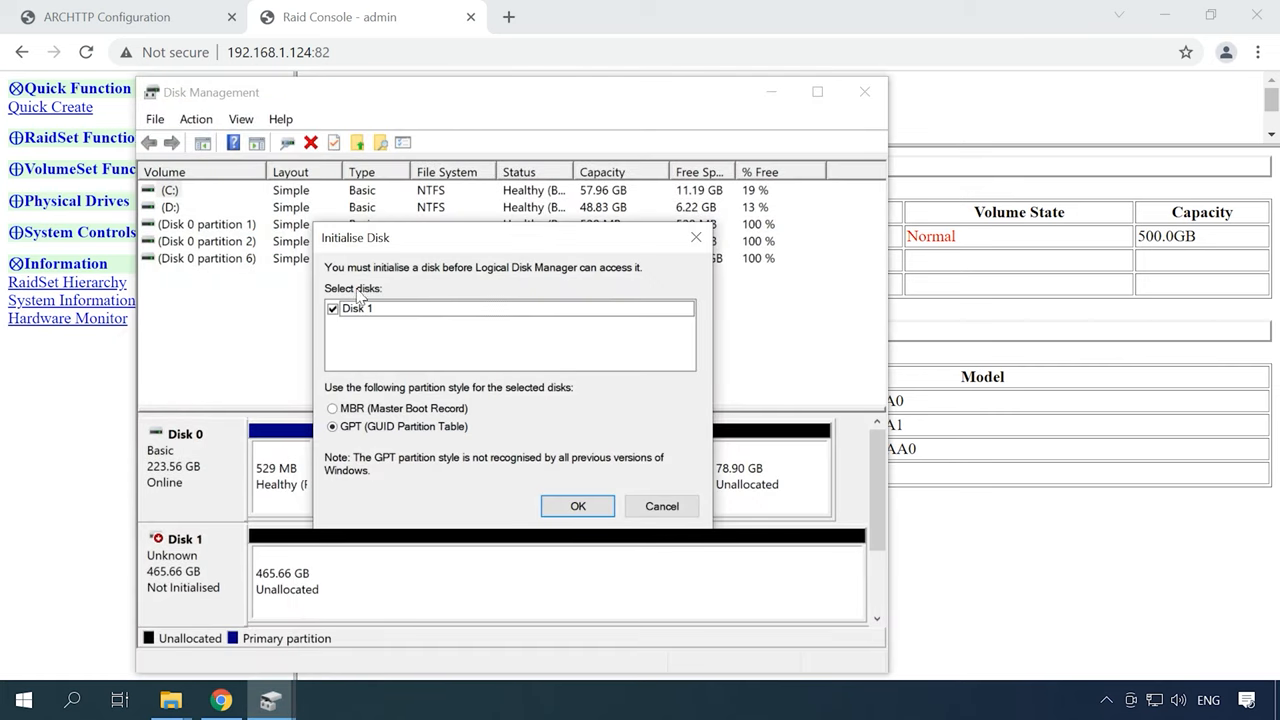
{"action": "mouse_move", "coordinate": [472, 510]}
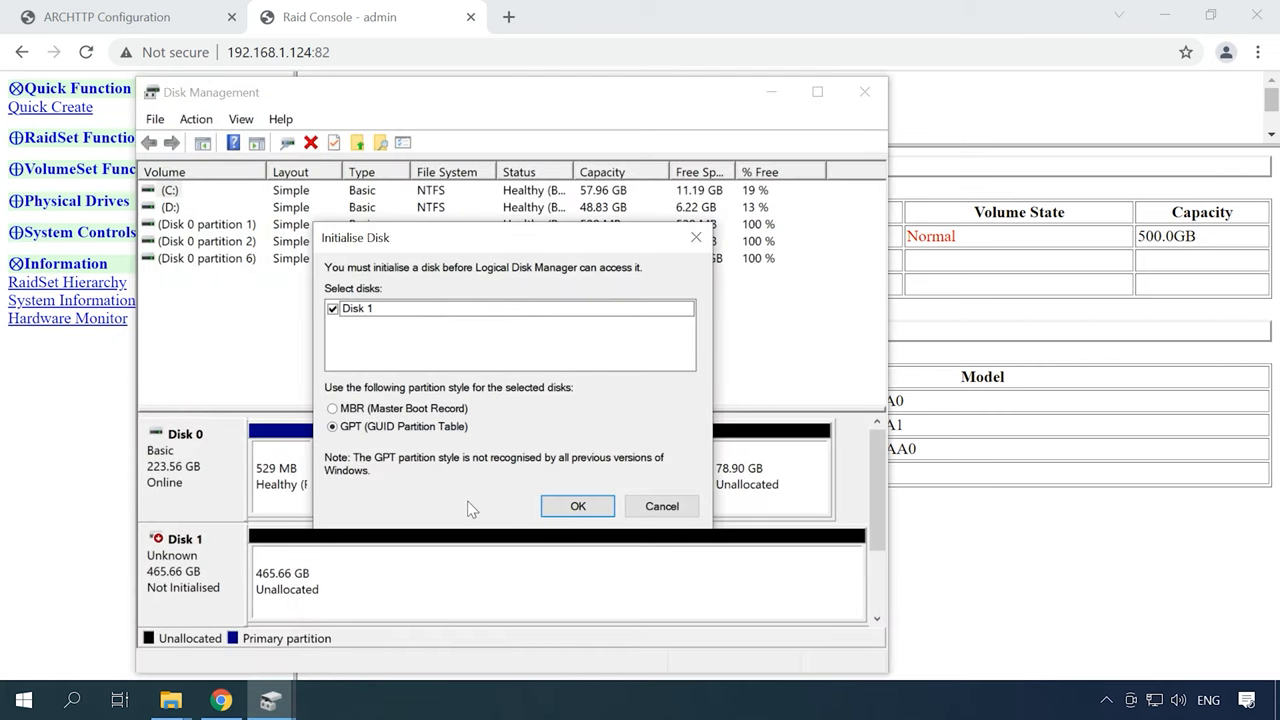
- Initialise the array disk as GPT and create a maximum-size NTFS volume labelled ARCR5
{"action": "left_click", "coordinate": [576, 504]}
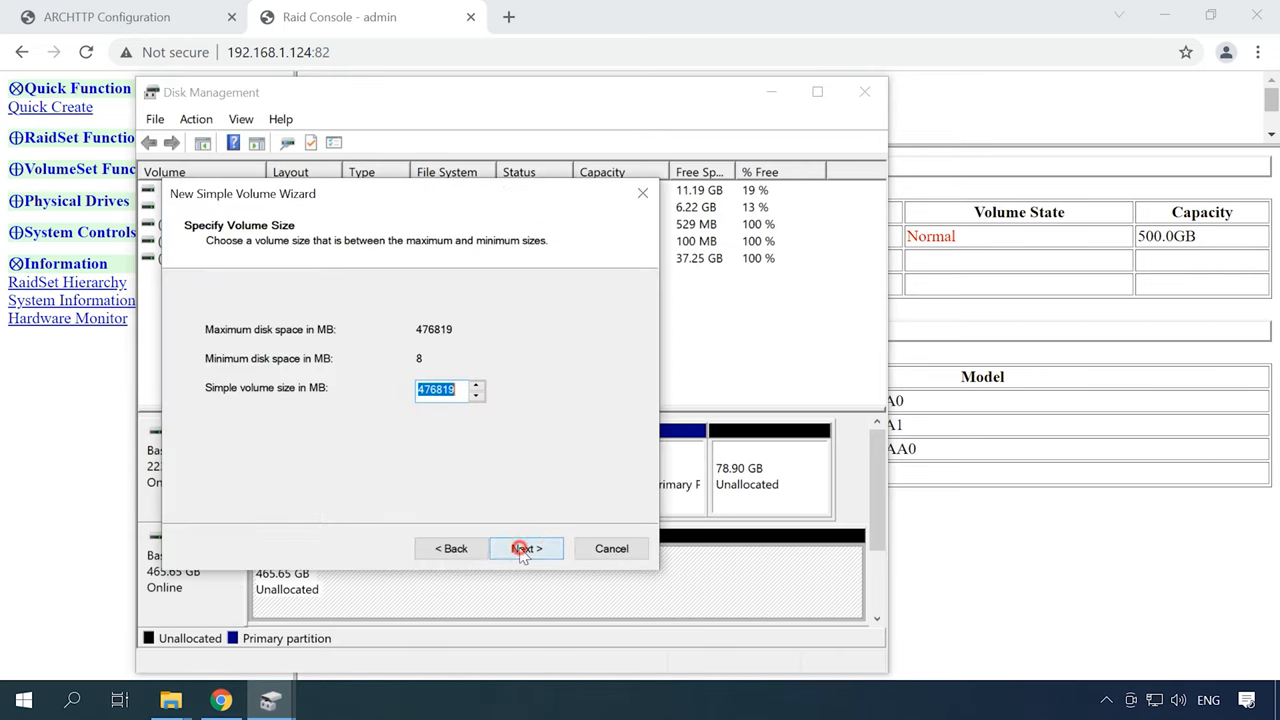
{"action": "left_click", "coordinate": [524, 548]}
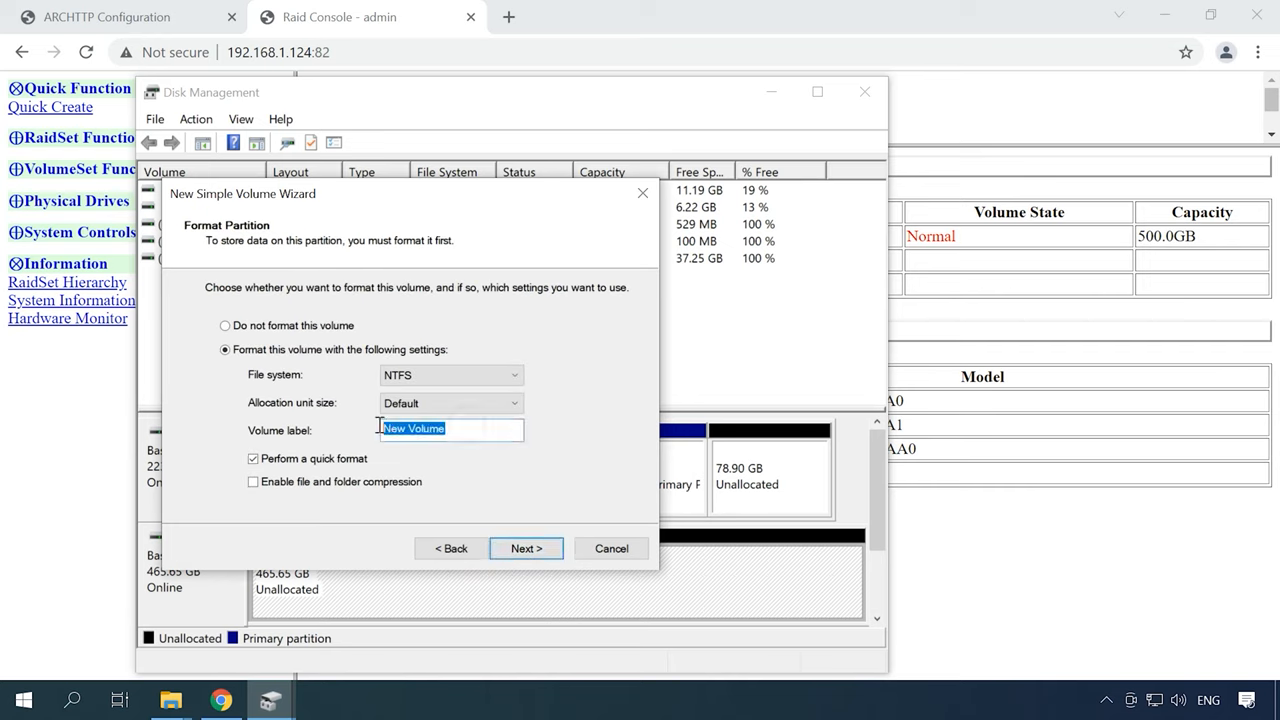
{"action": "type", "text": "ARCR5"}
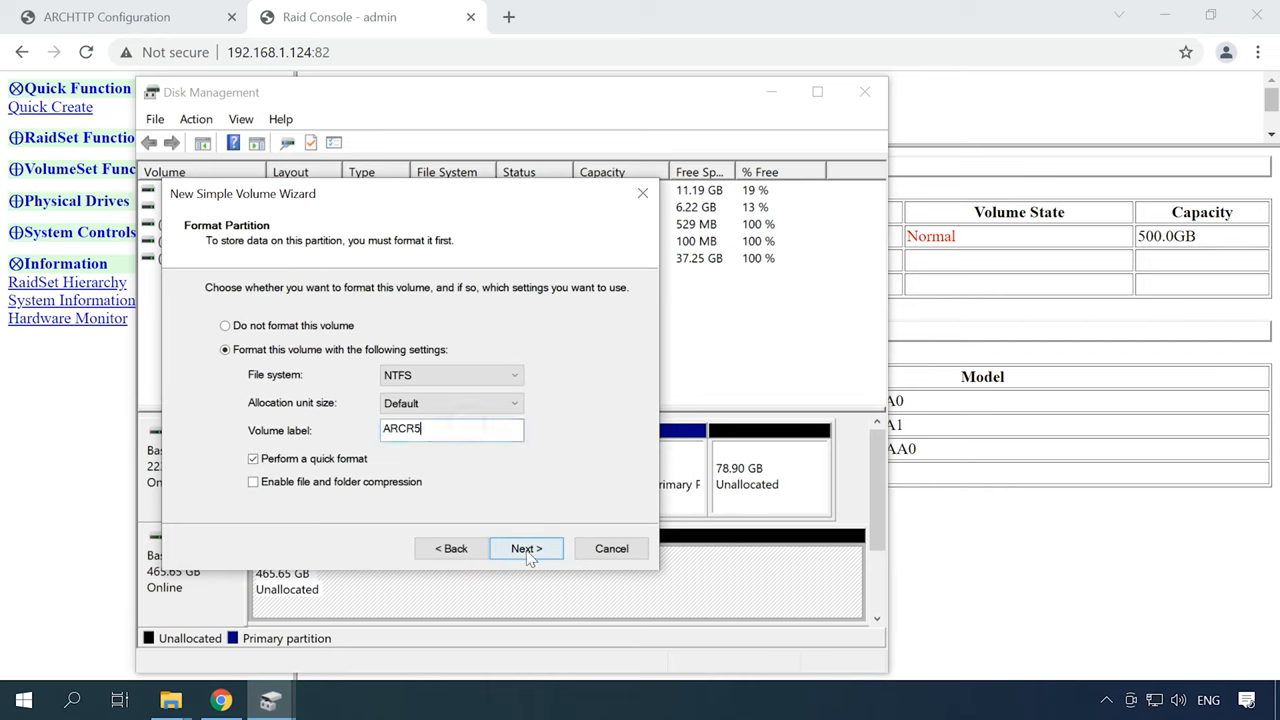
{"action": "left_click", "coordinate": [526, 548]}
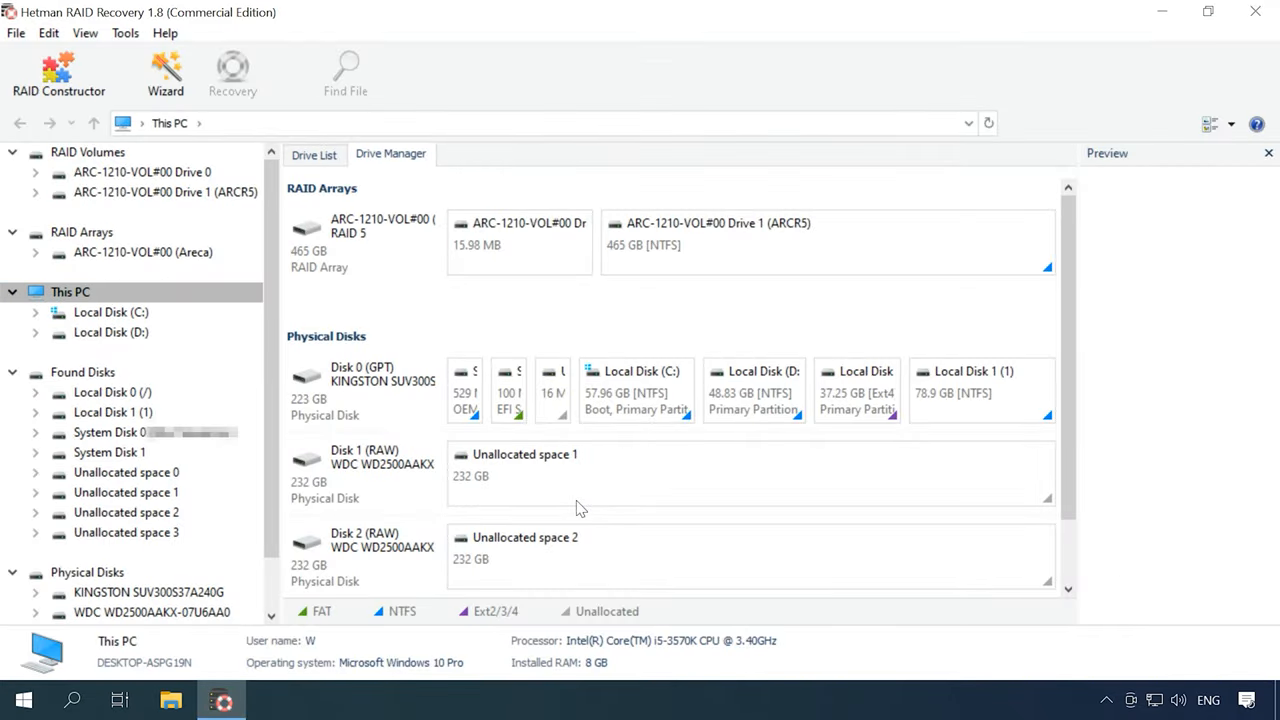
- Fast-scan the ARCR5 volume on ARC-1210-VOL#00 and view the found files
{"action": "left_click", "coordinate": [364, 240]}
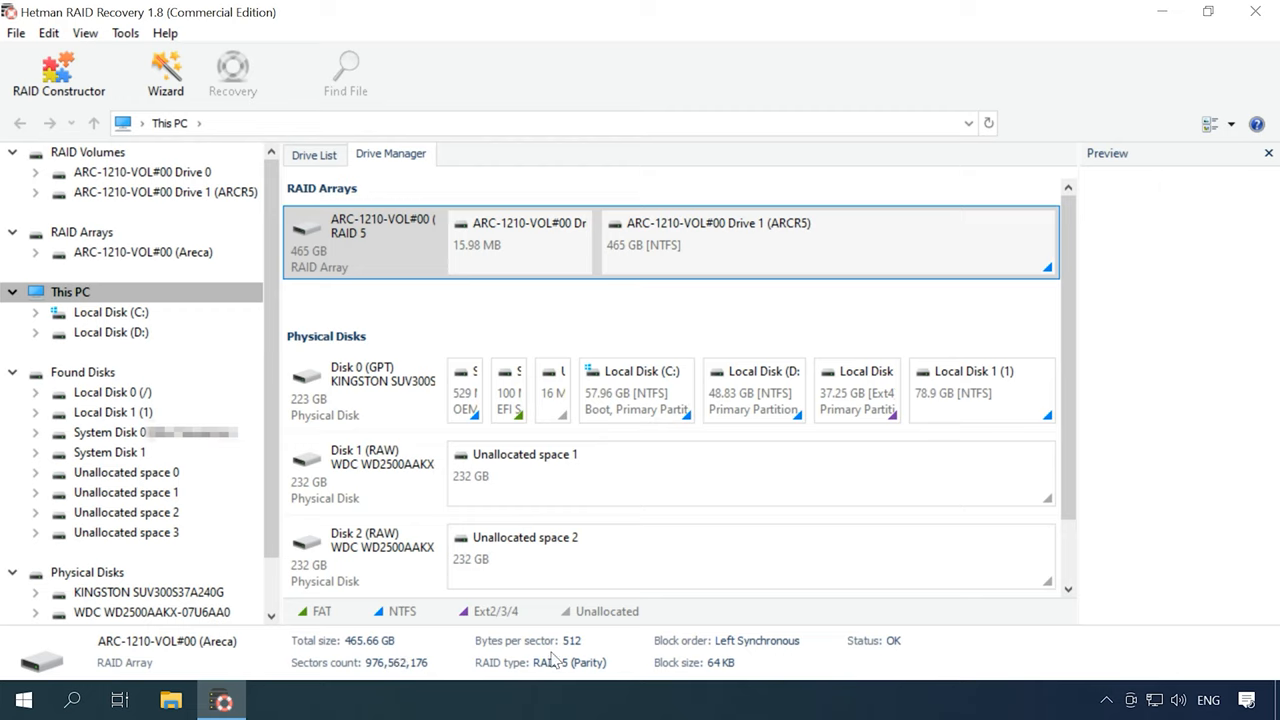
{"action": "mouse_move", "coordinate": [708, 676]}
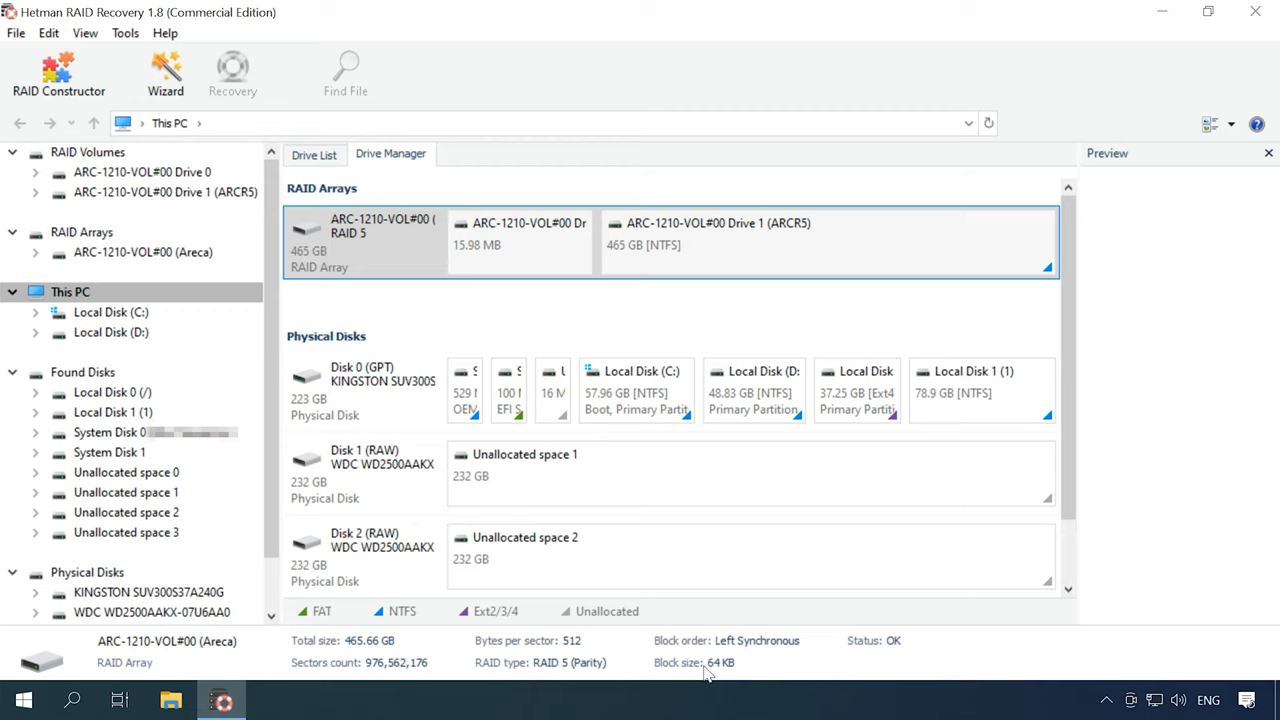
{"action": "mouse_move", "coordinate": [720, 260]}
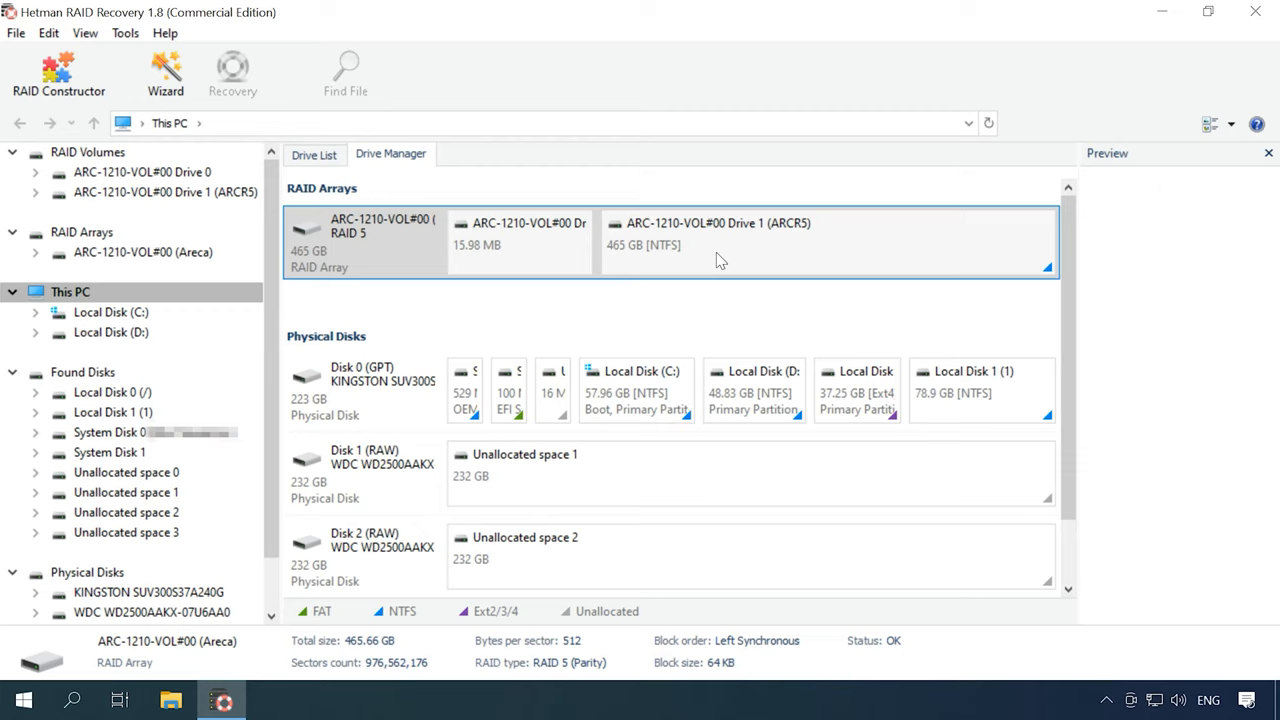
{"action": "right_click", "coordinate": [718, 240]}
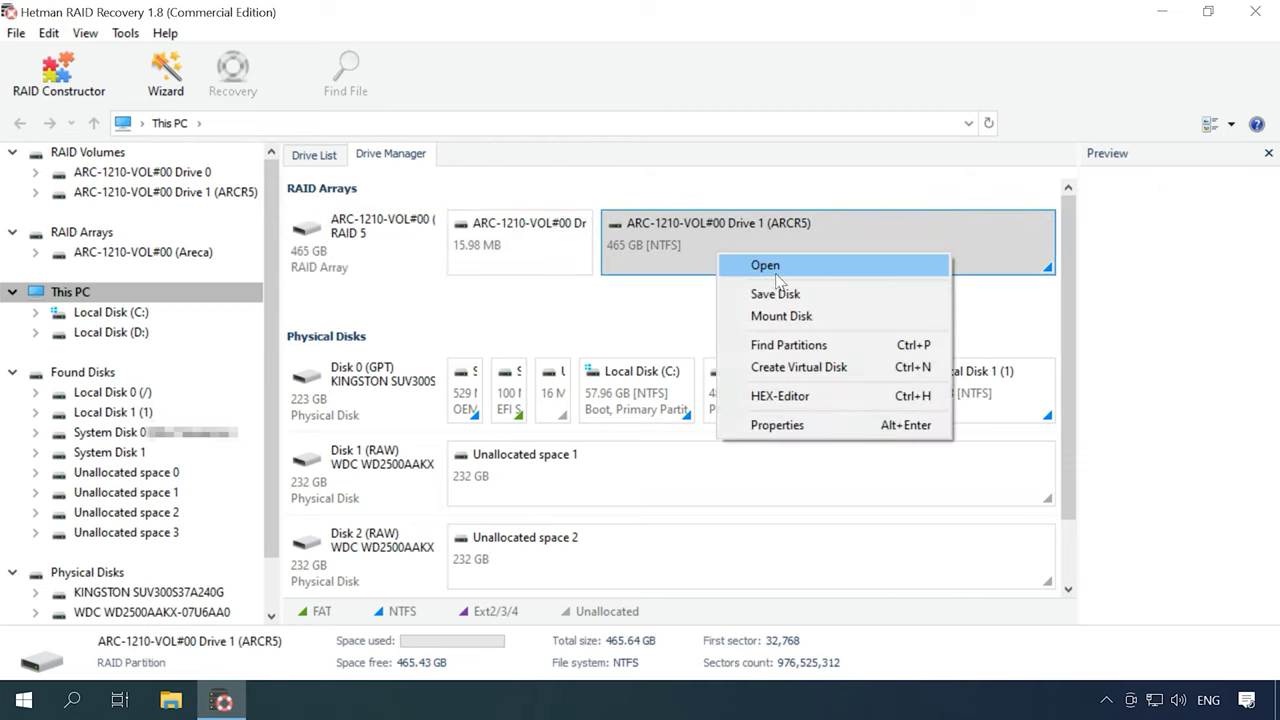
{"action": "left_click", "coordinate": [764, 264]}
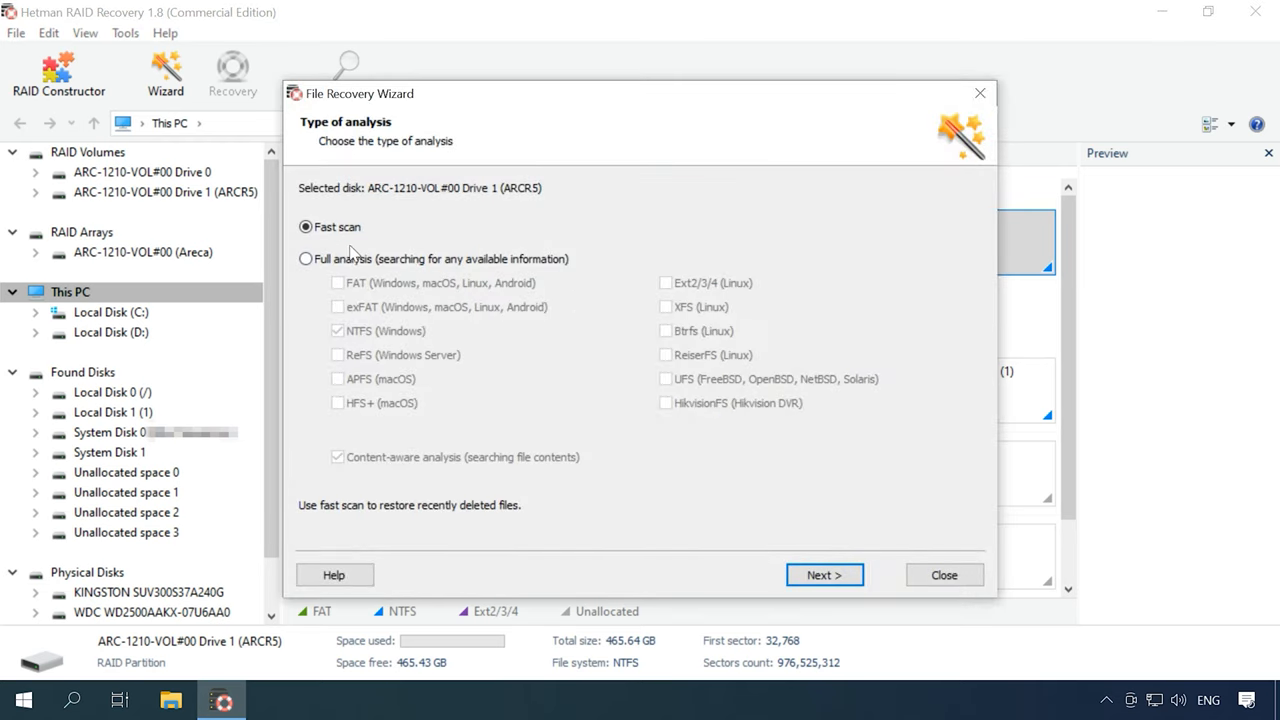
{"action": "left_click", "coordinate": [824, 574]}
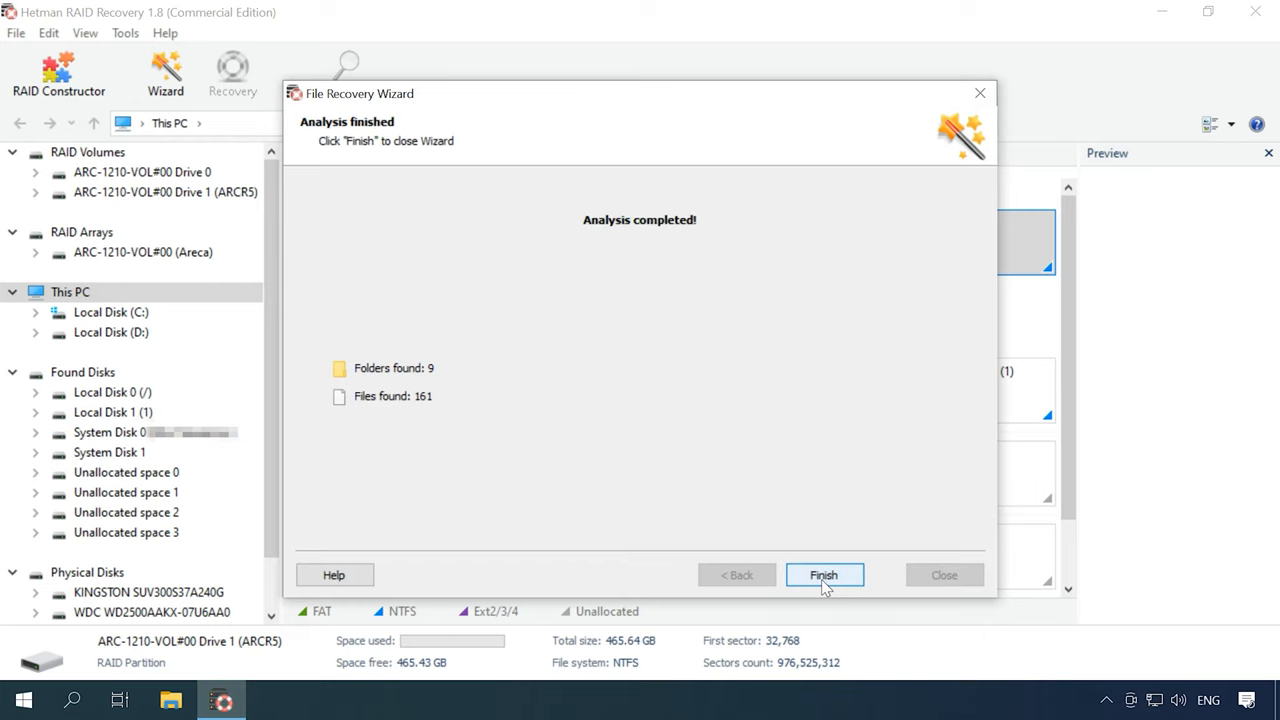
{"action": "left_click", "coordinate": [824, 576]}
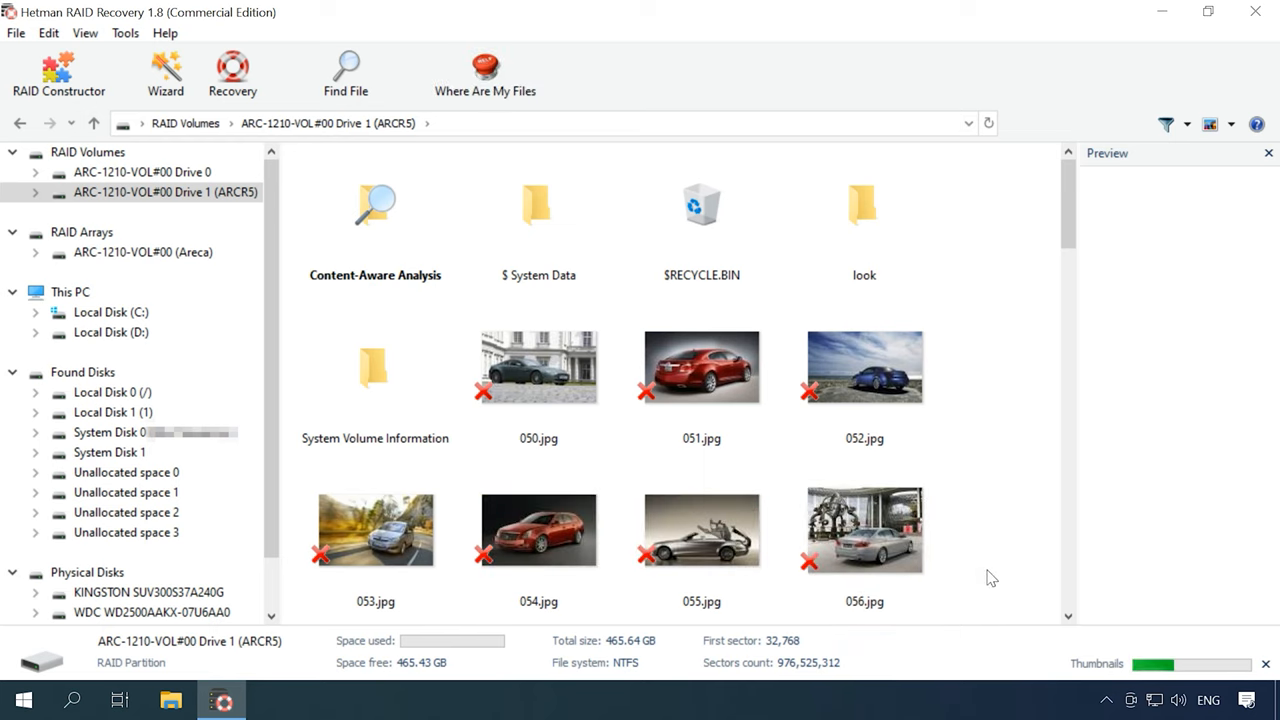
{"action": "mouse_move", "coordinate": [1032, 406]}
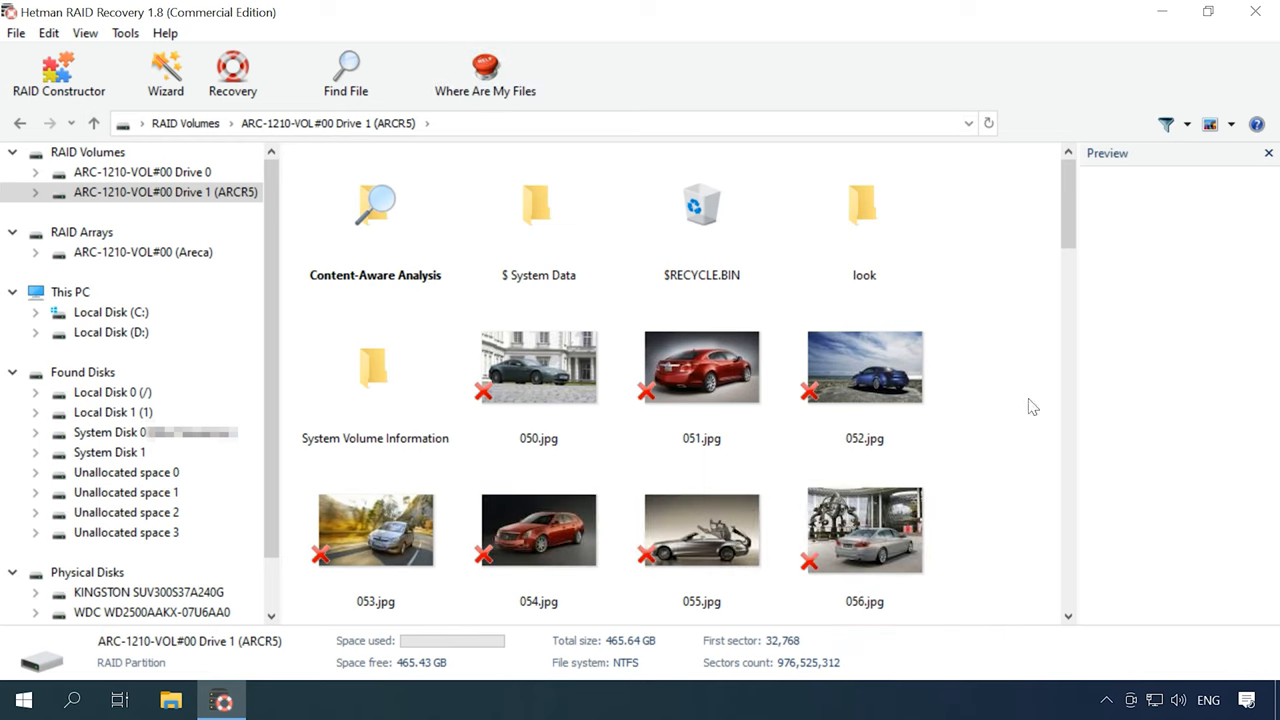
- Preview deleted photo 056.jpg, then select 050, 051, 052, 054, 055 and 056.jpg for recovery
{"action": "scroll", "scroll_direction": "down", "scroll_amount": 3}
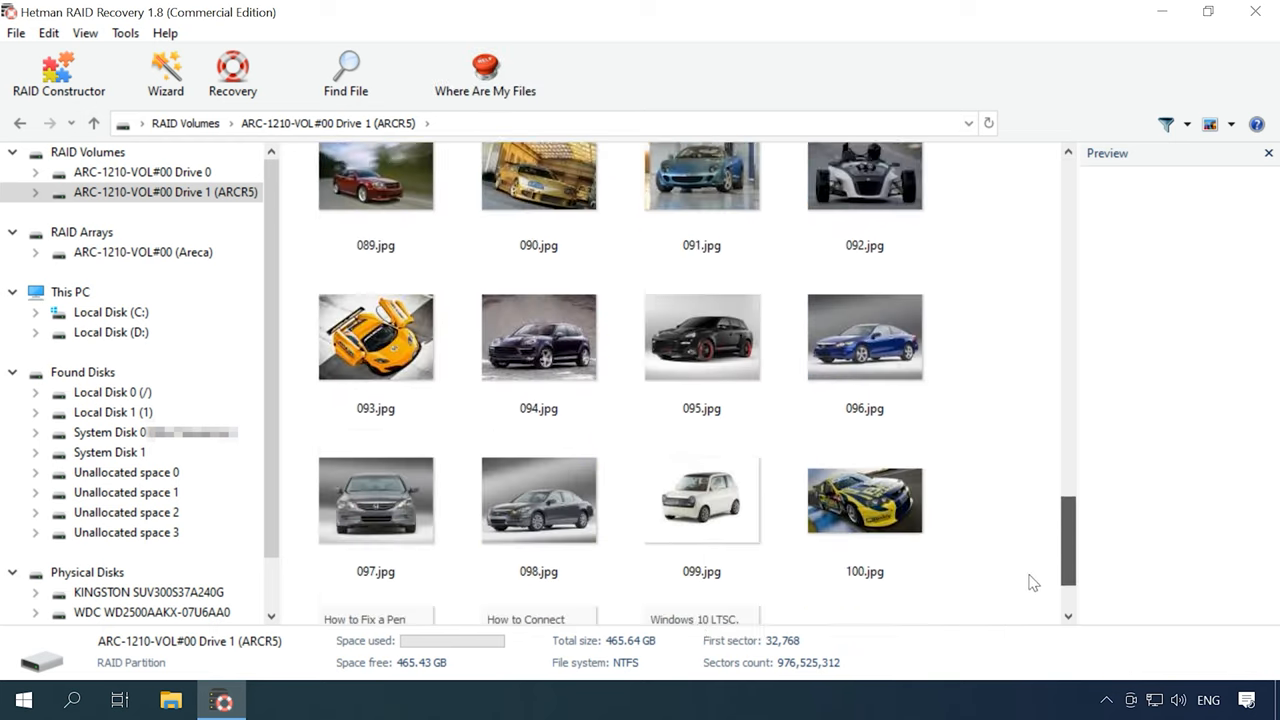
{"action": "scroll", "scroll_direction": "up", "scroll_amount": 3}
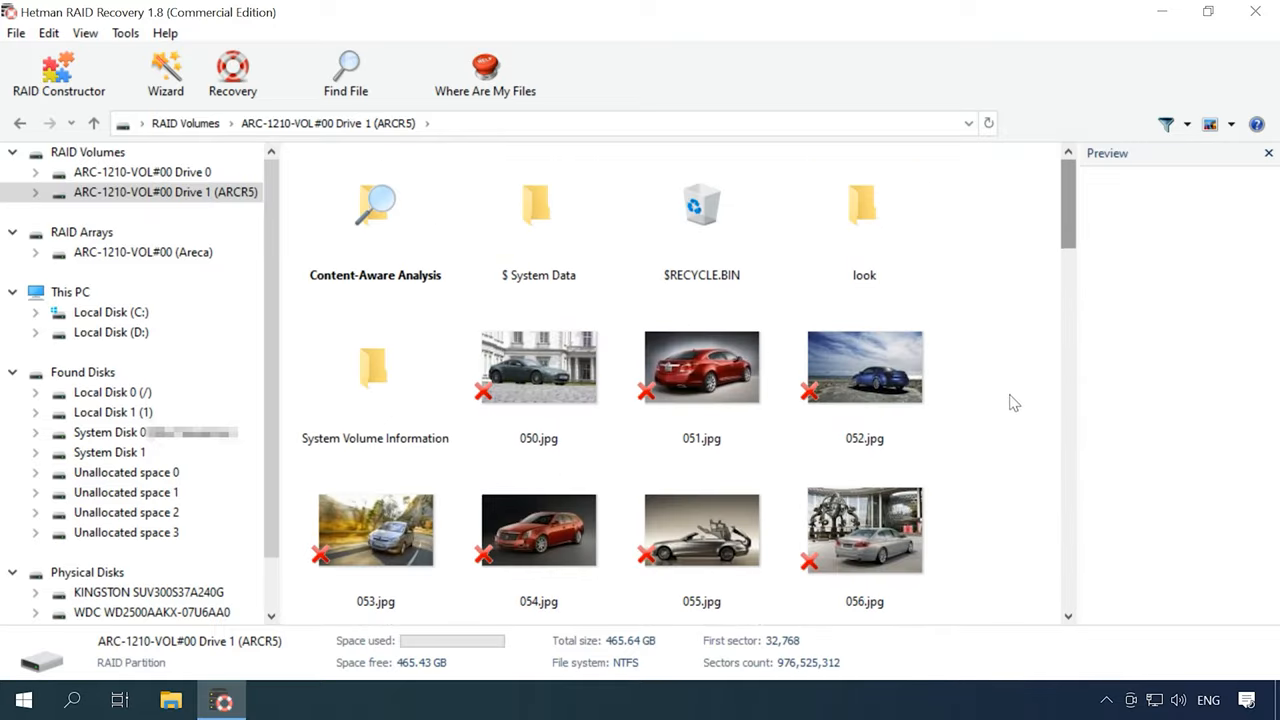
{"action": "left_click", "coordinate": [864, 530]}
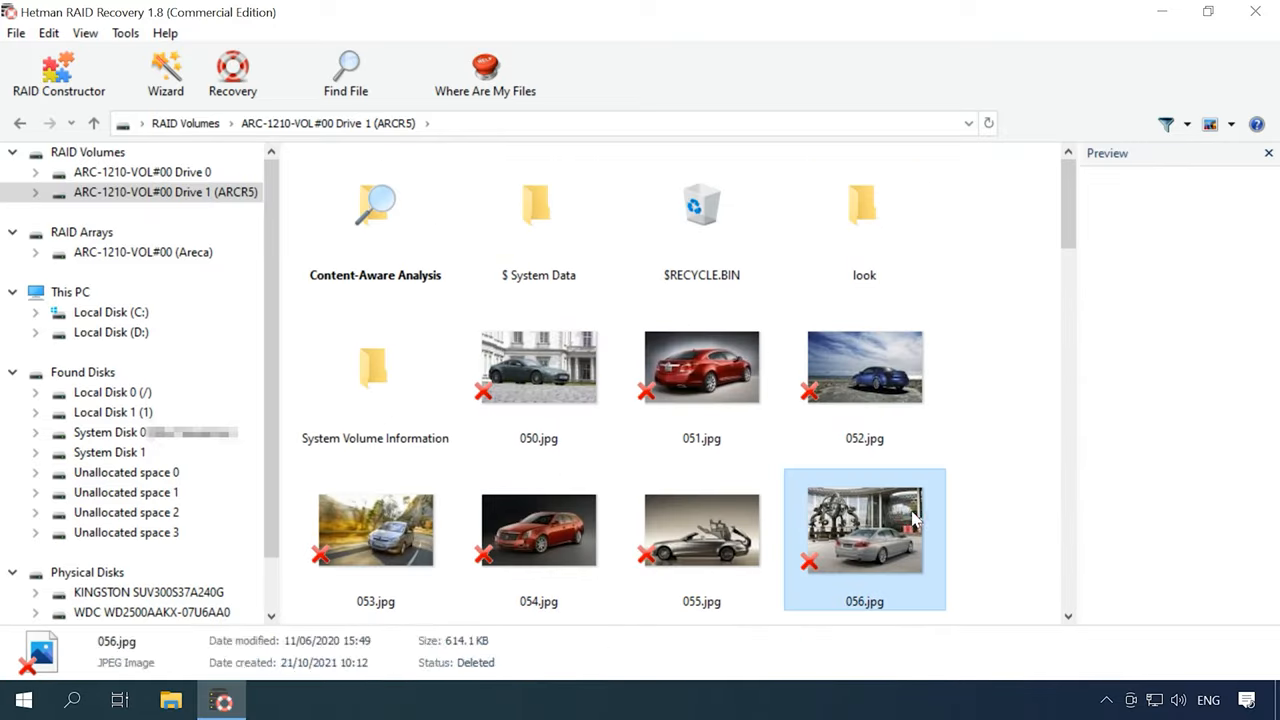
{"action": "left_click", "coordinate": [864, 538]}
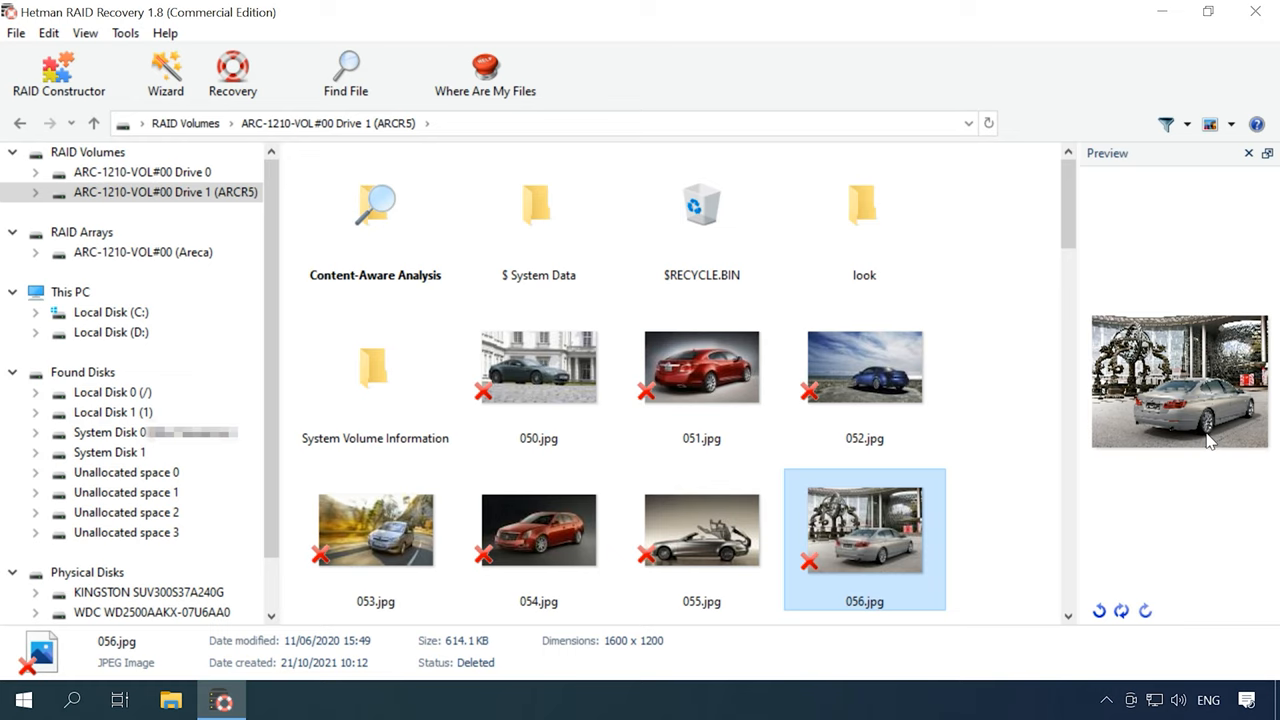
{"action": "left_click", "coordinate": [864, 368]}
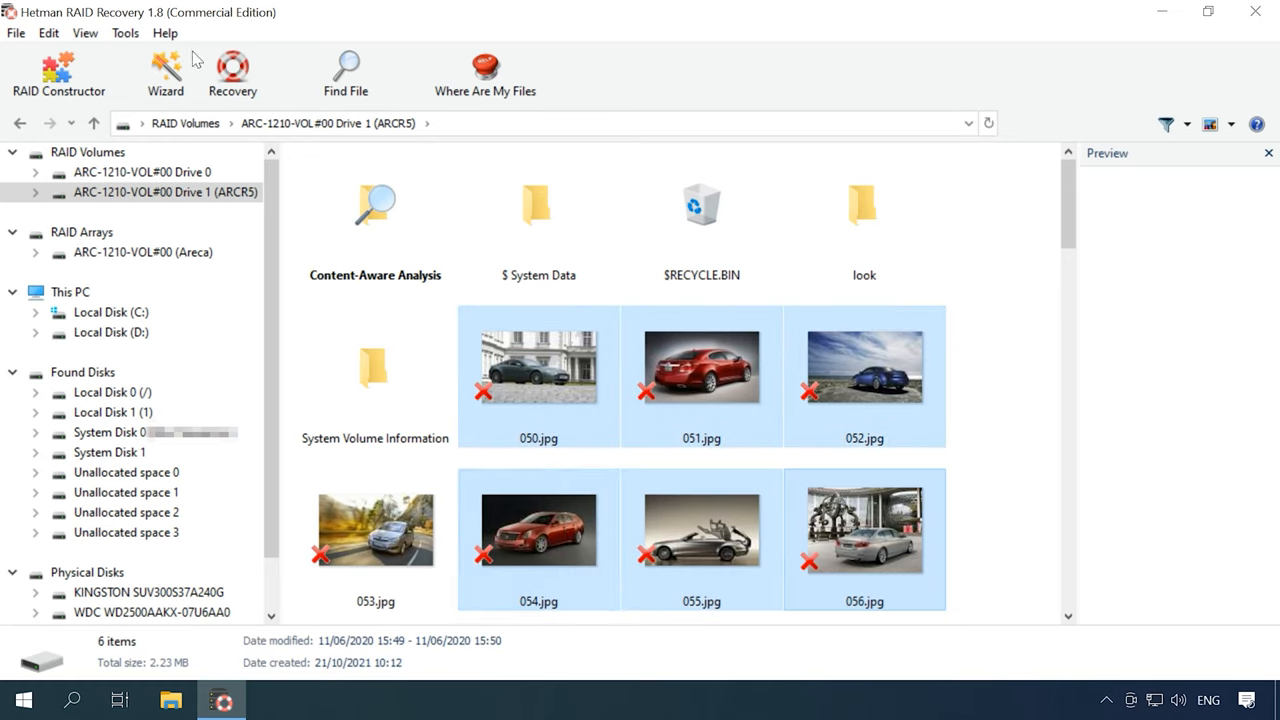
- Recover the selected JPGs to hard disk at path C:\02\ and finish the wizard
{"action": "left_click", "coordinate": [232, 72]}
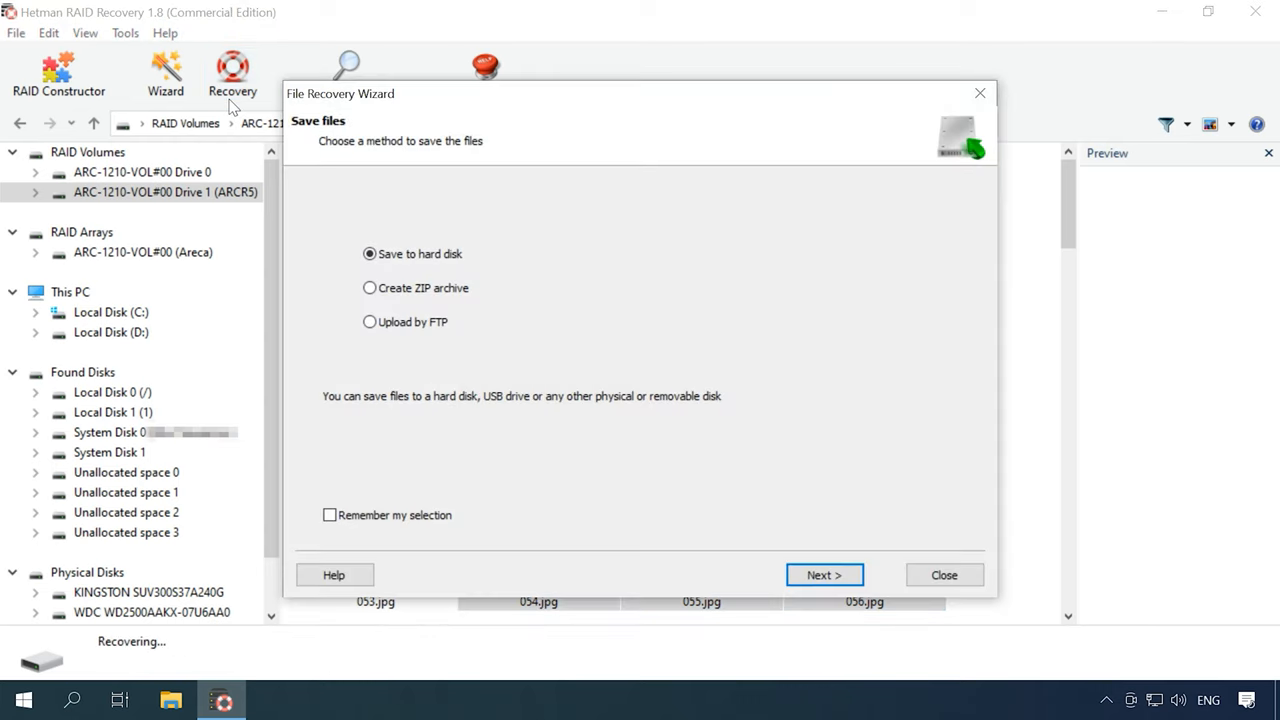
{"action": "mouse_move", "coordinate": [904, 562]}
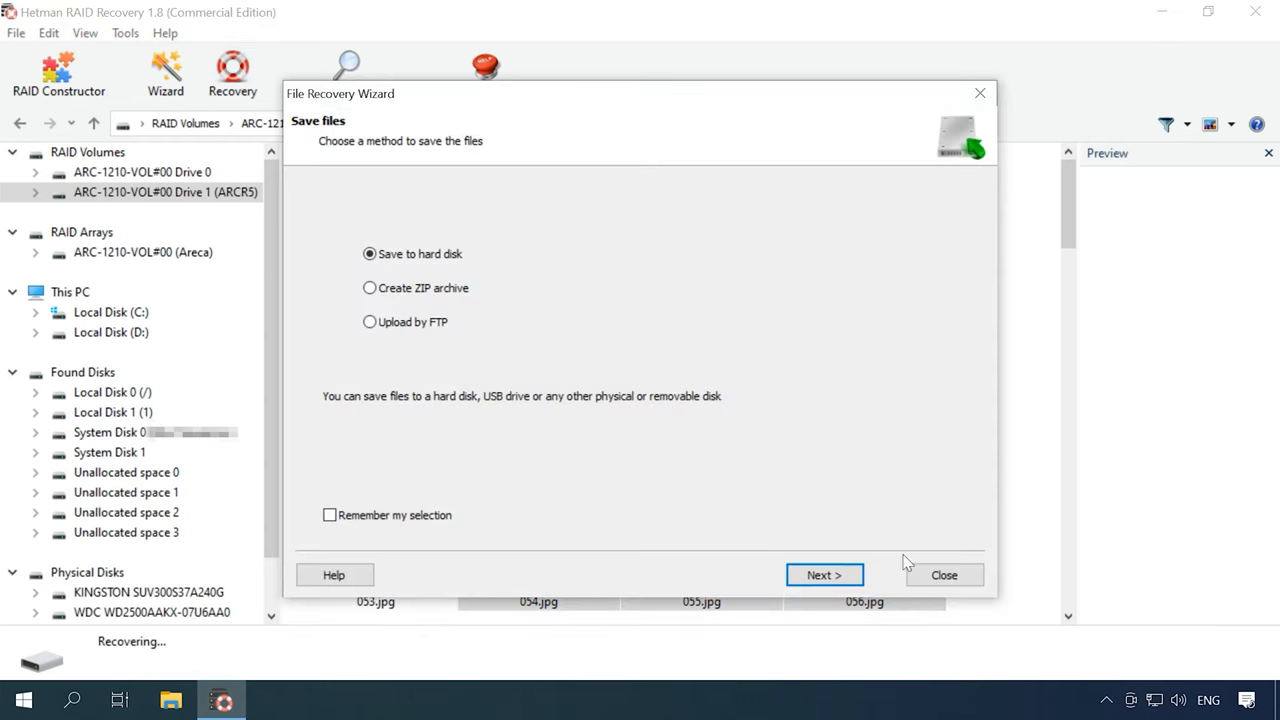
{"action": "left_click", "coordinate": [824, 574]}
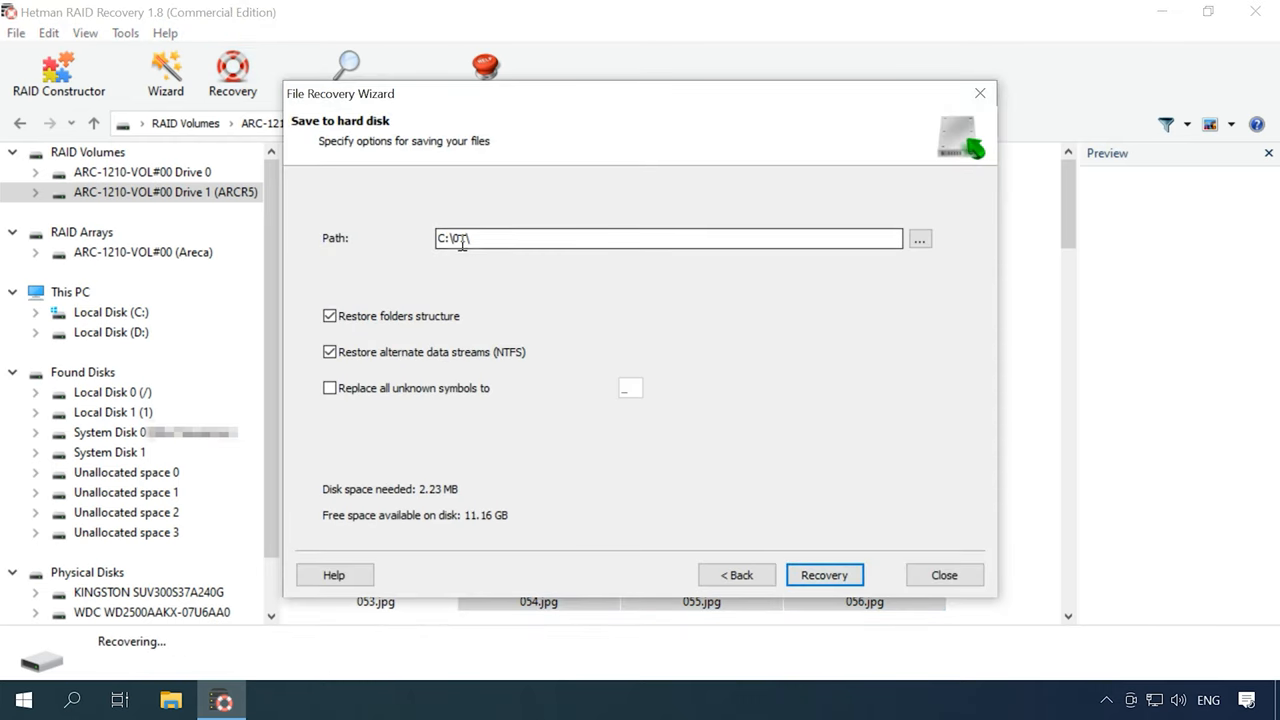
{"action": "type", "text": "02"}
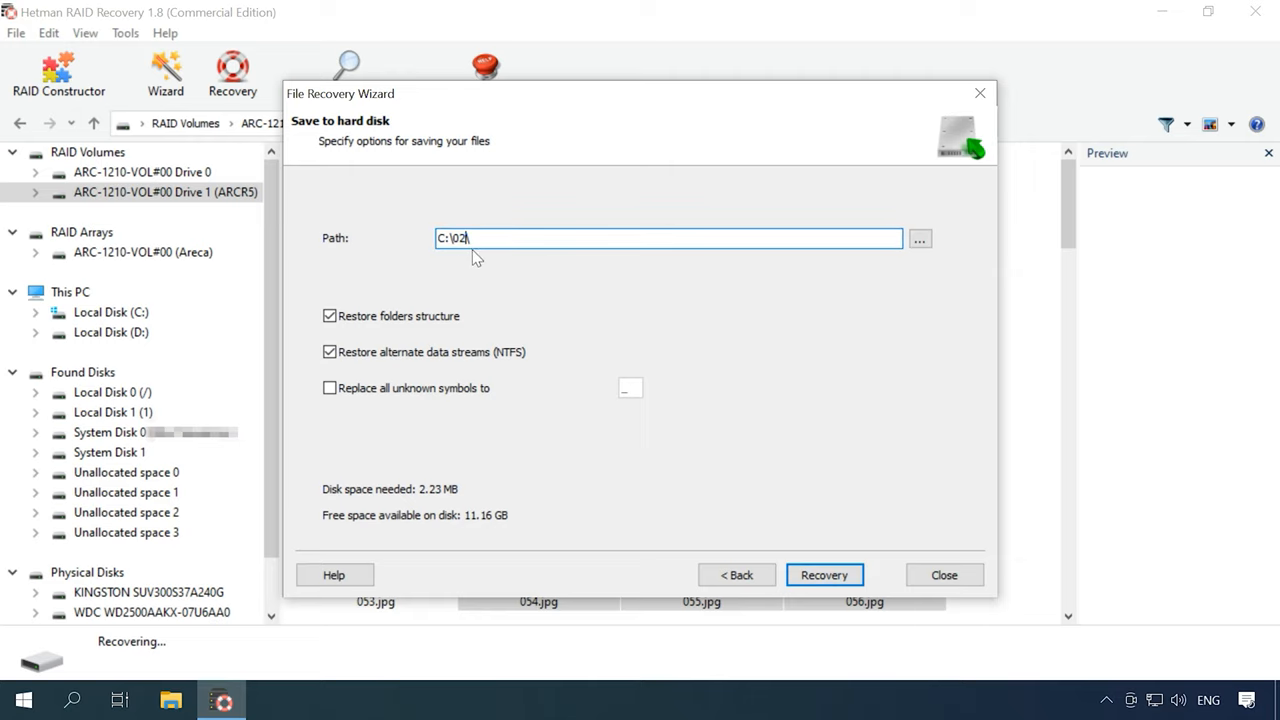
{"action": "type", "text": "\\"}
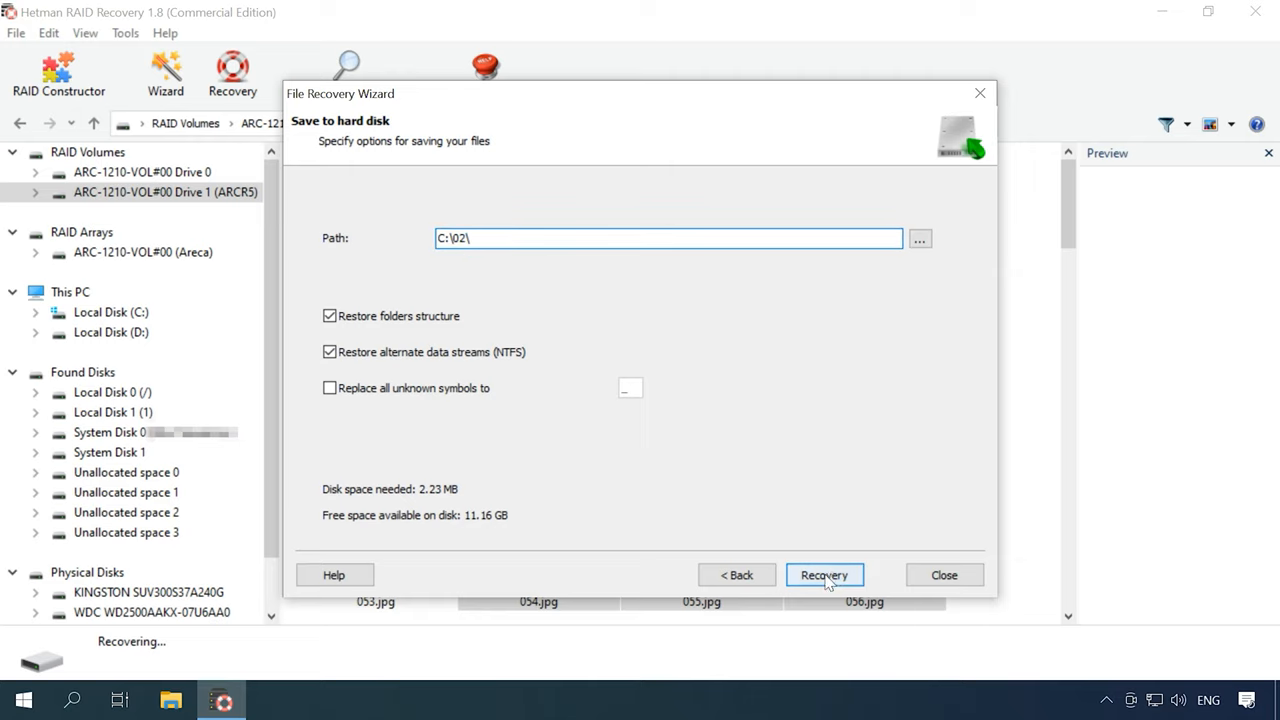
{"action": "left_click", "coordinate": [824, 576]}
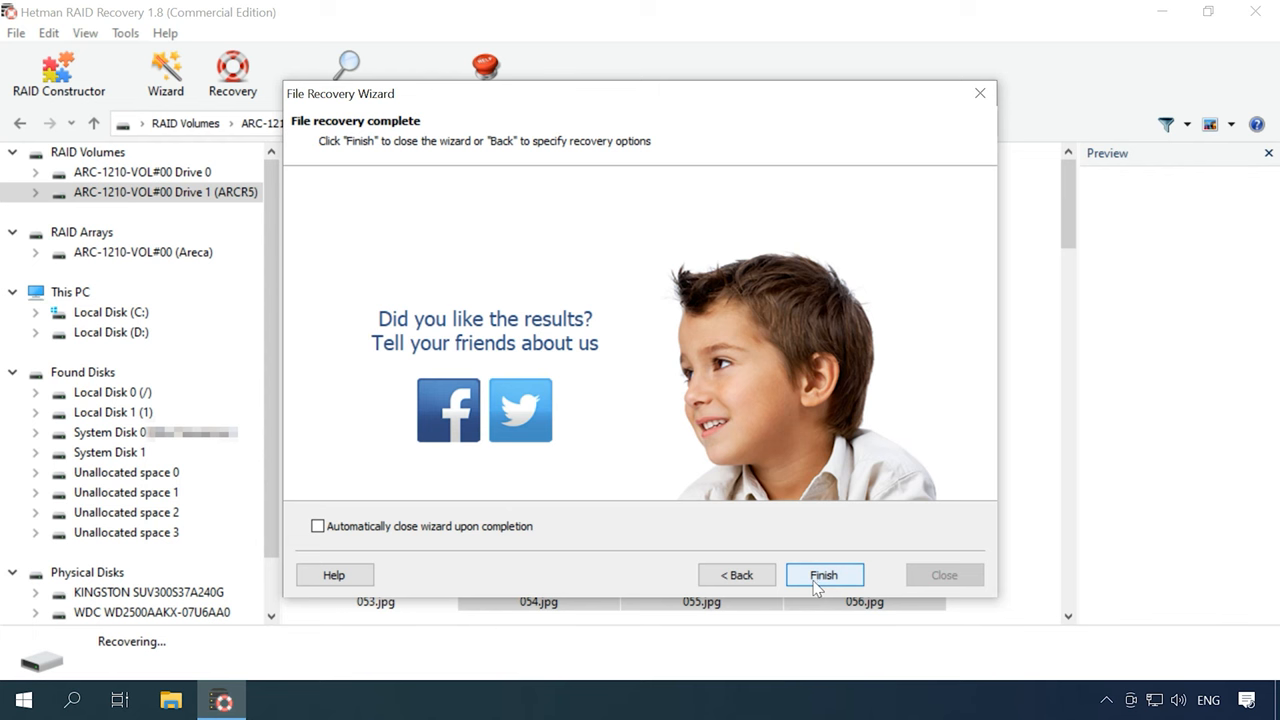
{"action": "left_click", "coordinate": [824, 574]}
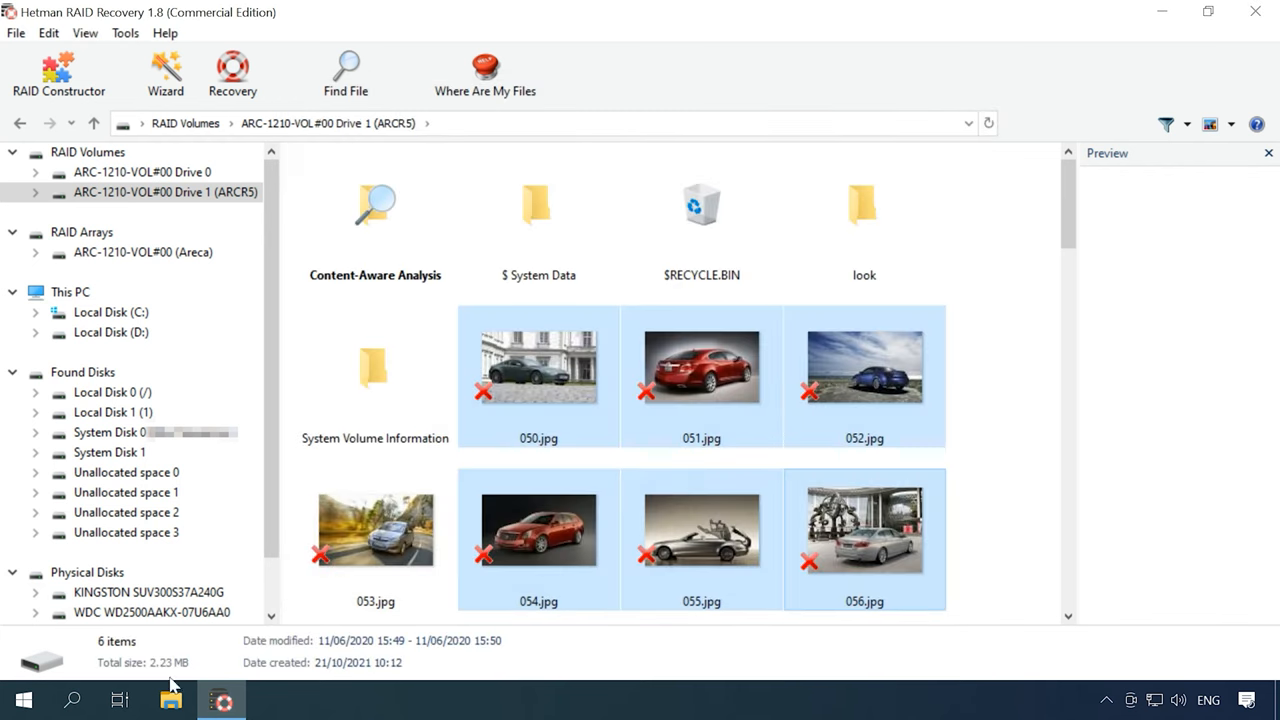
- Browse Local Disk (C:) in File Explorer, then close it to return to the disk overview
{"action": "left_click", "coordinate": [170, 700]}
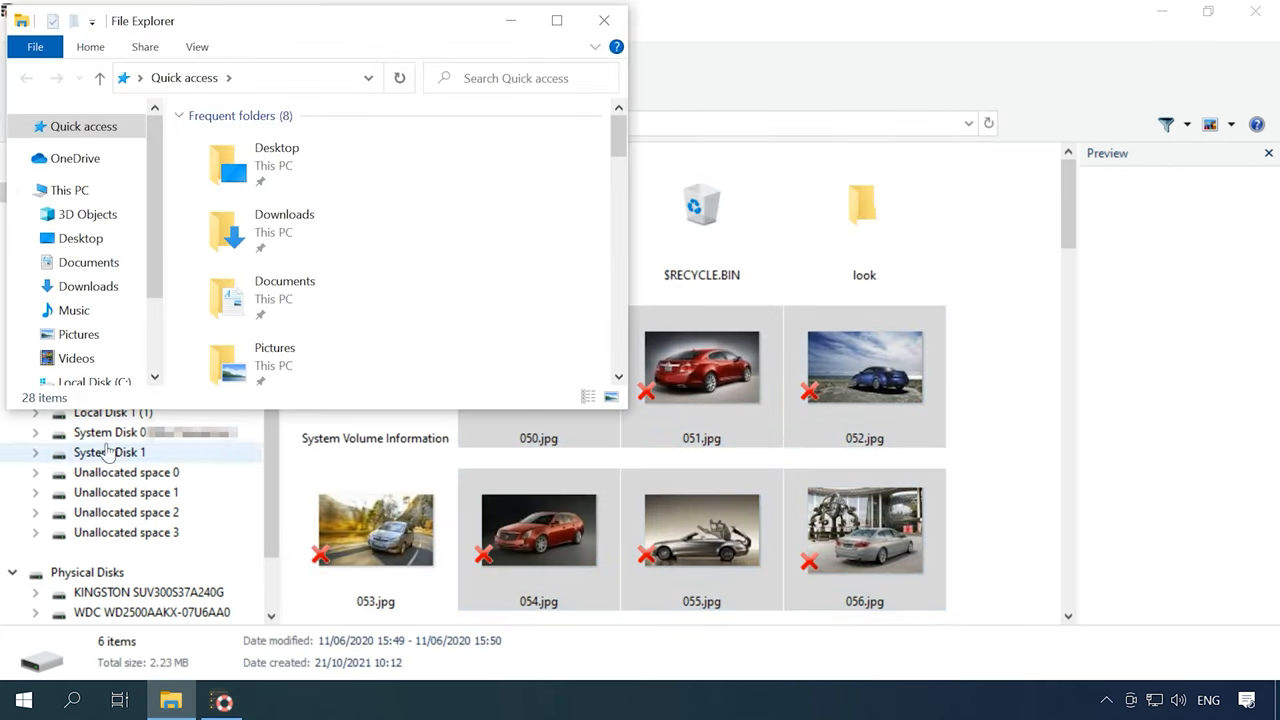
{"action": "left_click", "coordinate": [92, 380]}
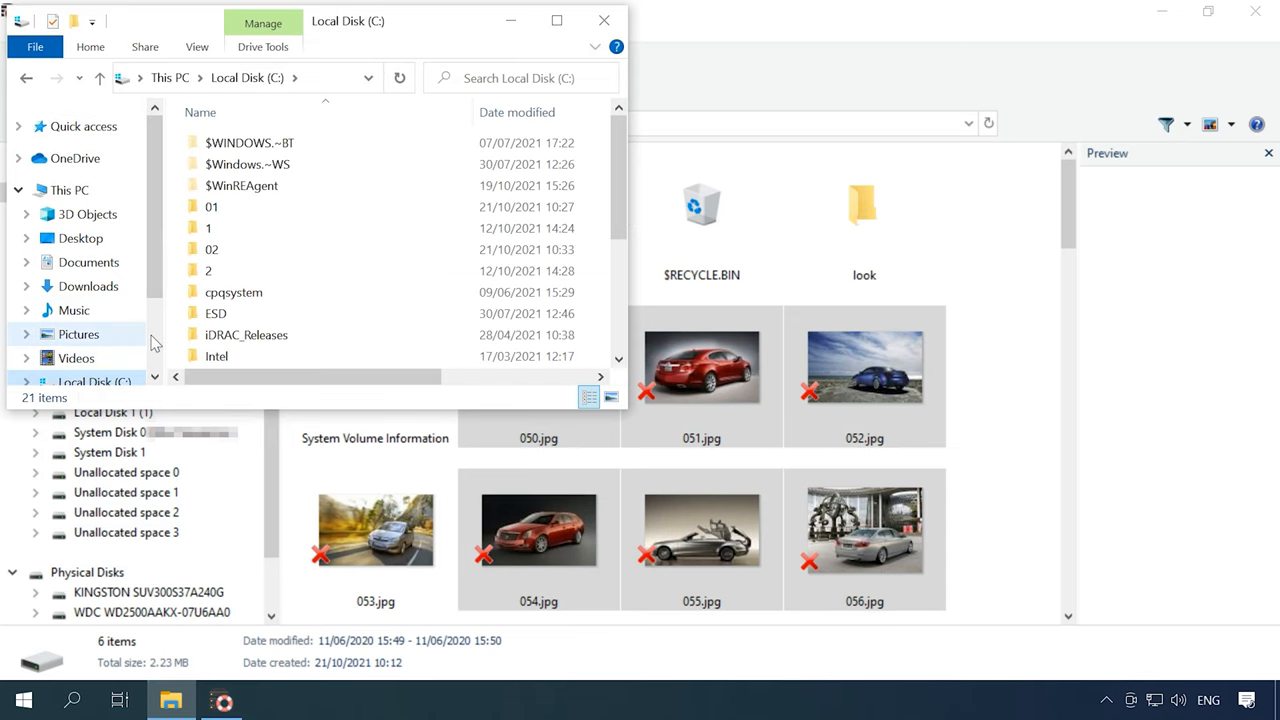
{"action": "double_click", "coordinate": [212, 248]}
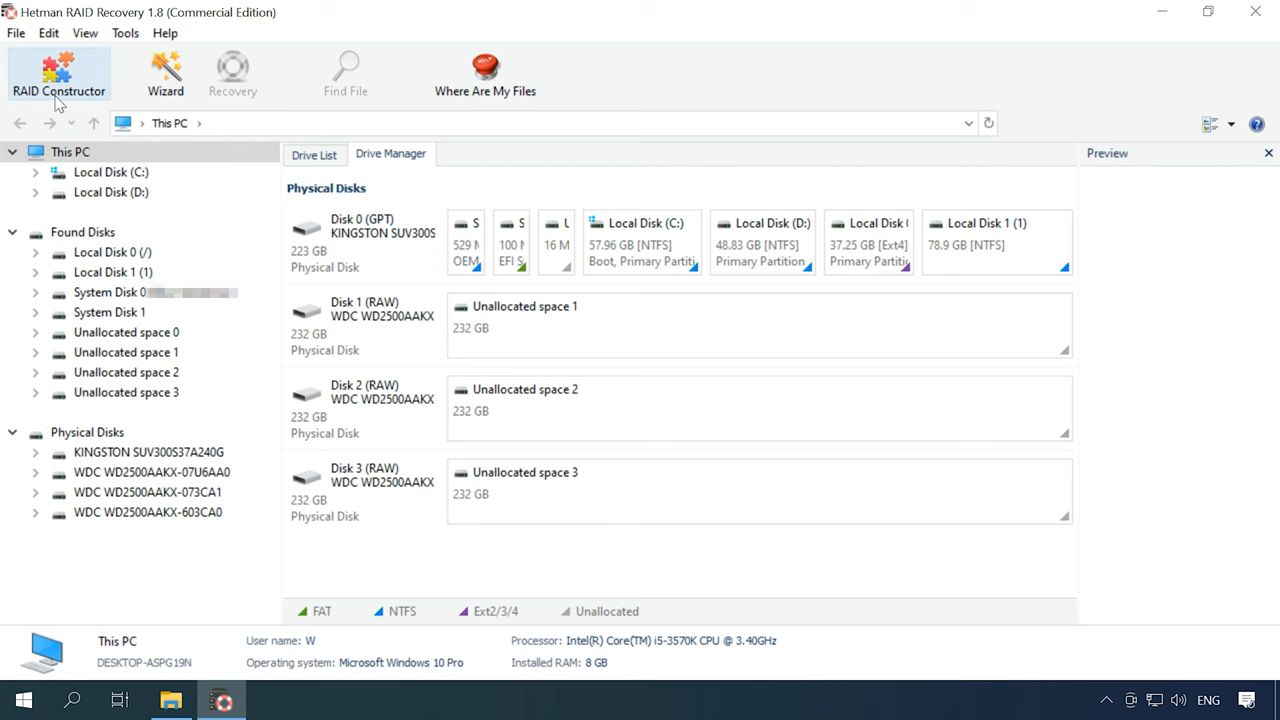
{"action": "left_click", "coordinate": [58, 76]}
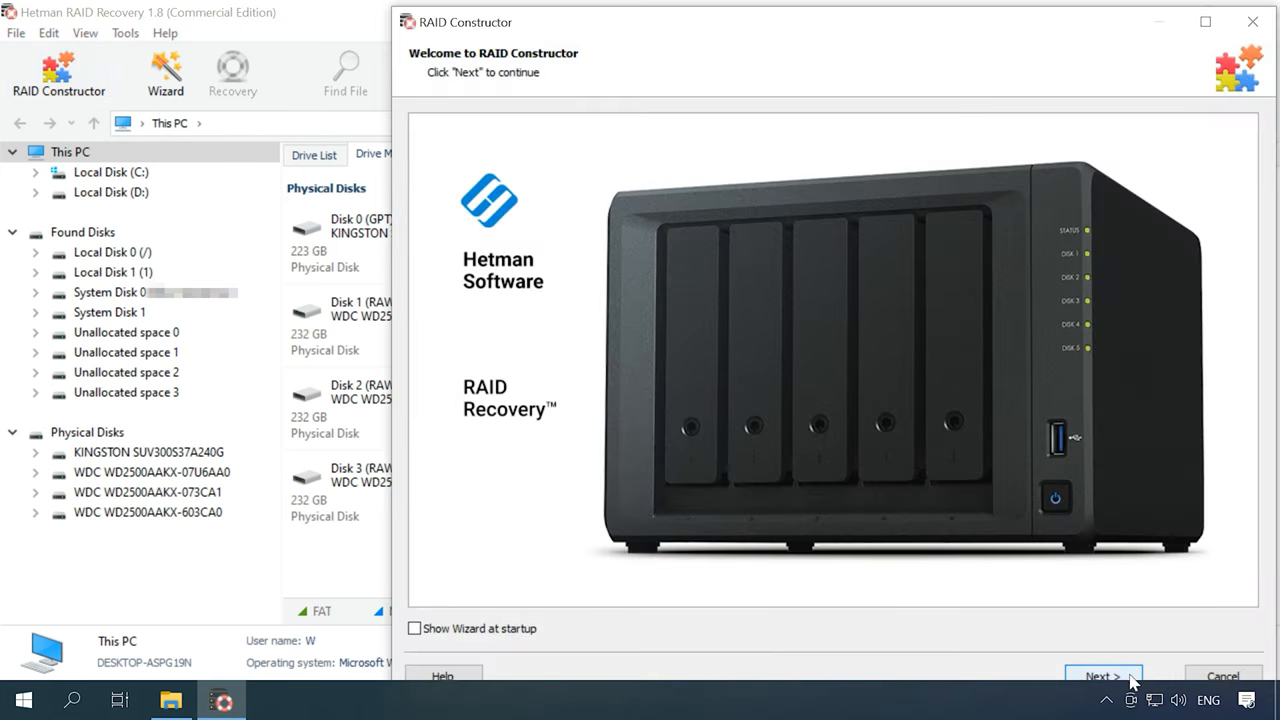
{"action": "left_click", "coordinate": [1104, 676]}
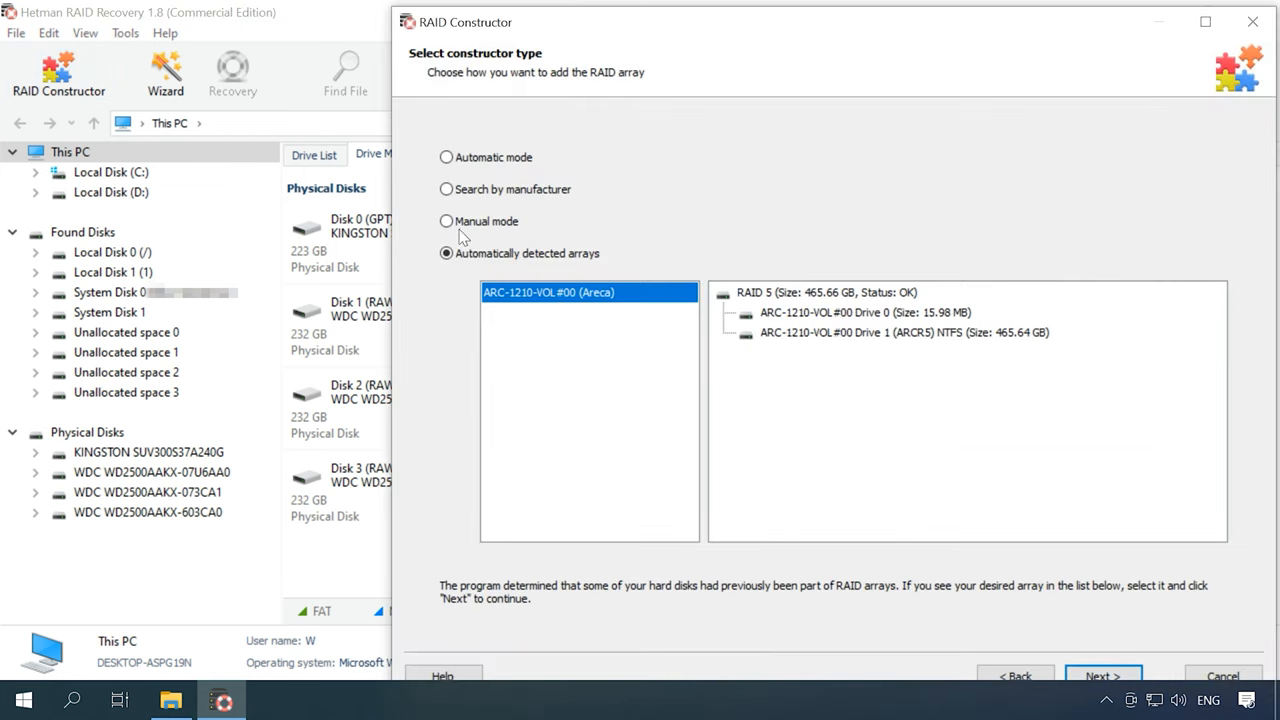
{"action": "left_click", "coordinate": [446, 220]}
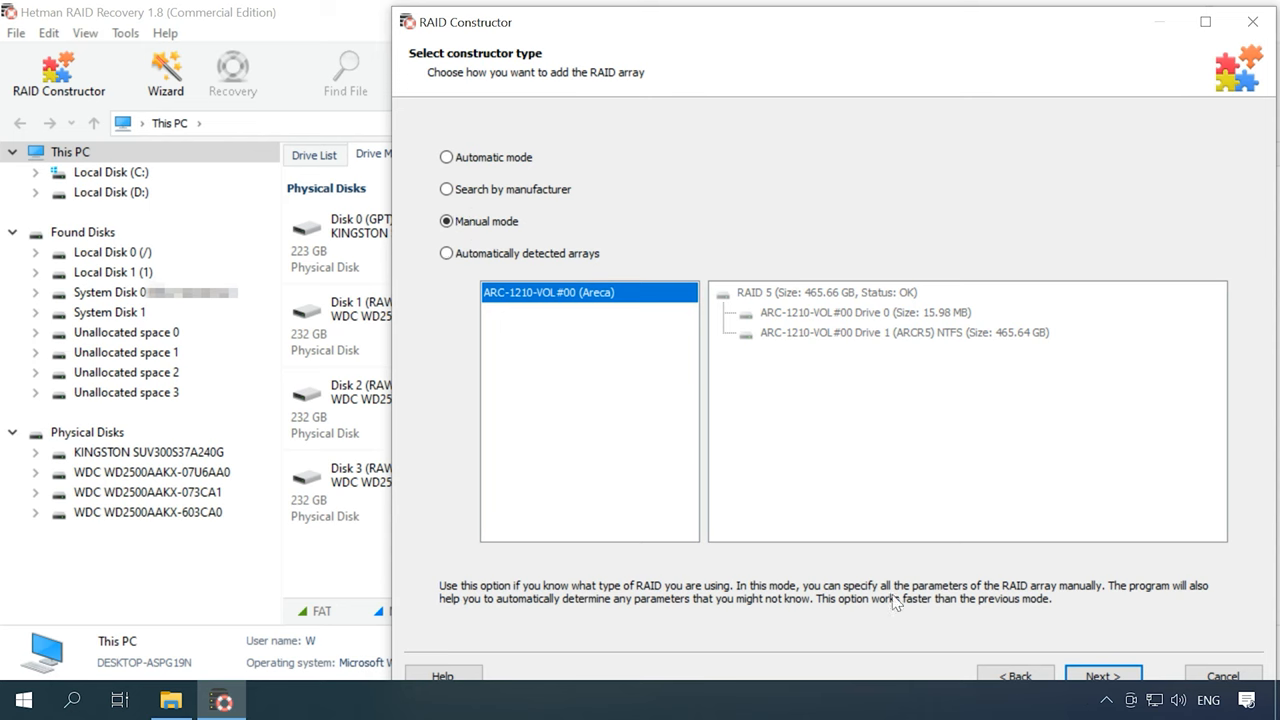
{"action": "left_click", "coordinate": [1102, 676]}
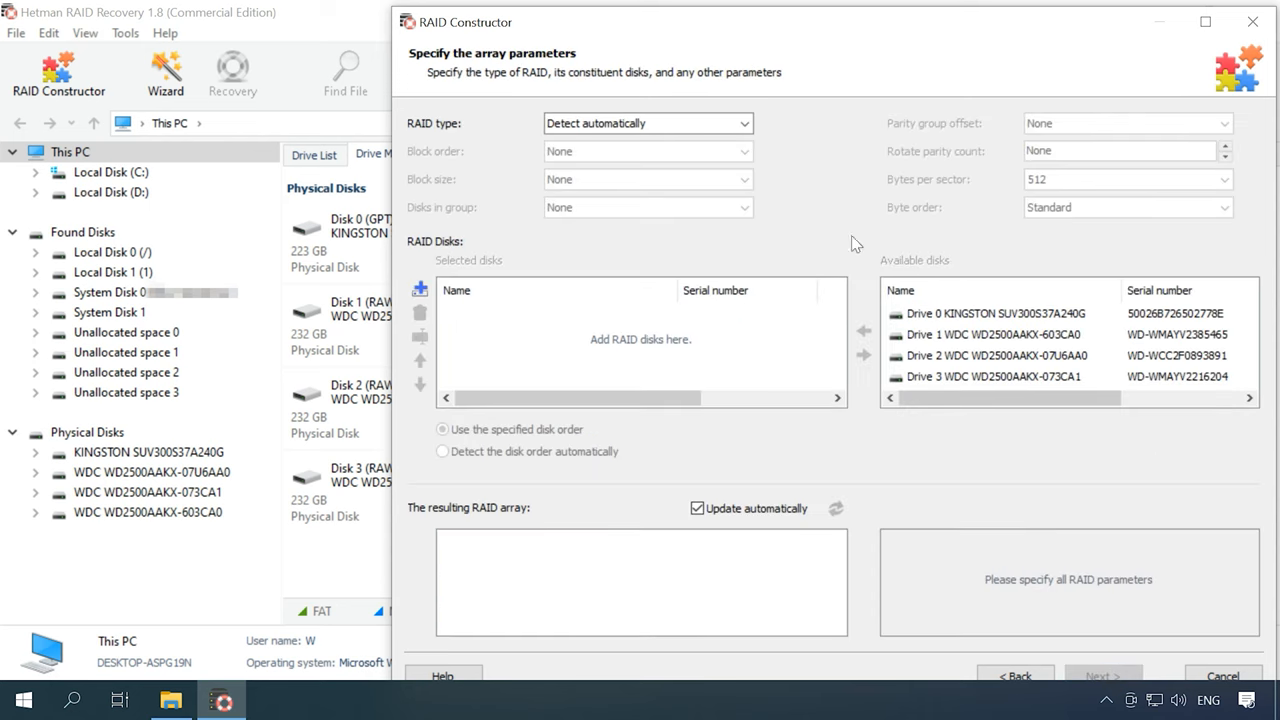
{"action": "left_click", "coordinate": [744, 124]}
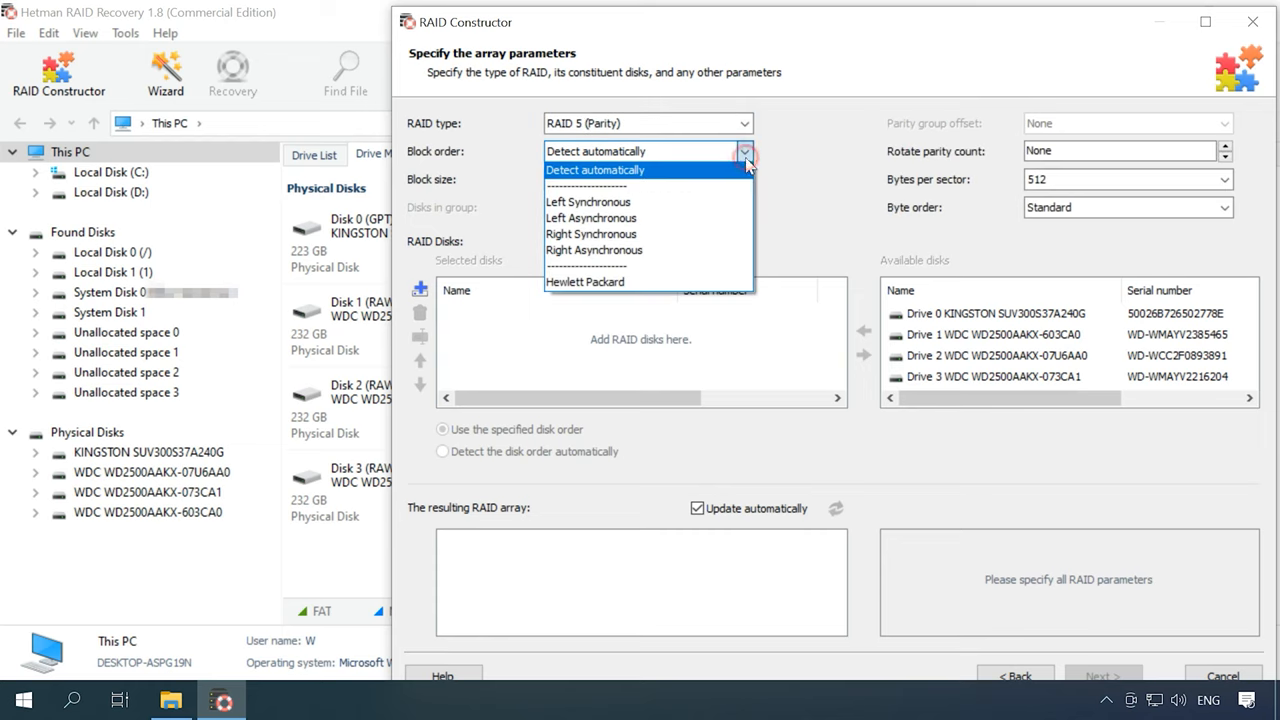
{"action": "left_click", "coordinate": [588, 200]}
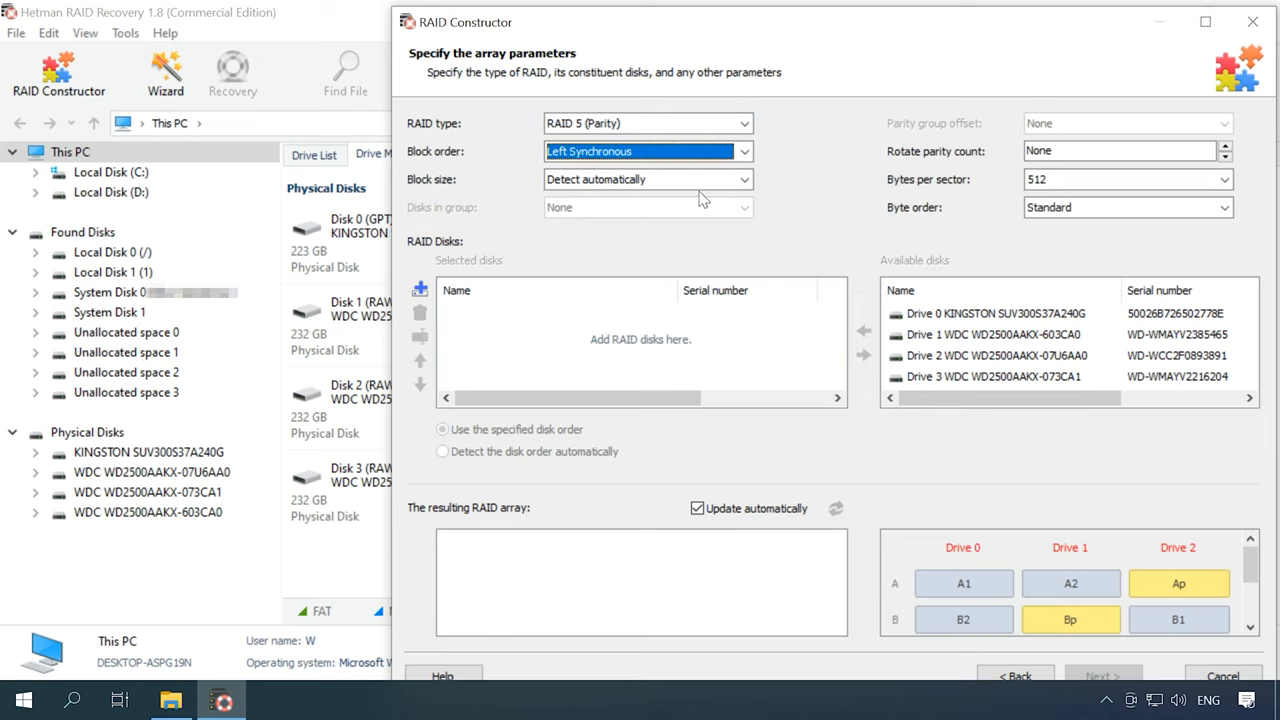
{"action": "left_click", "coordinate": [744, 180]}
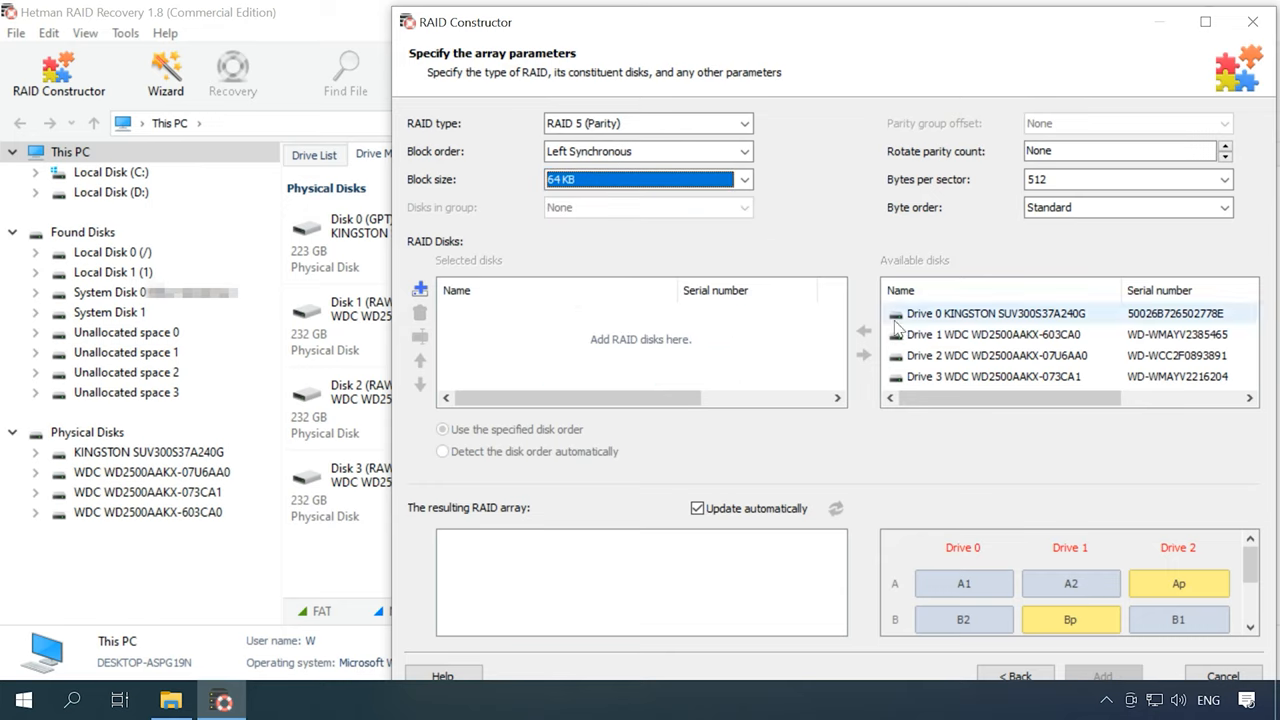
{"action": "left_click", "coordinate": [862, 330]}
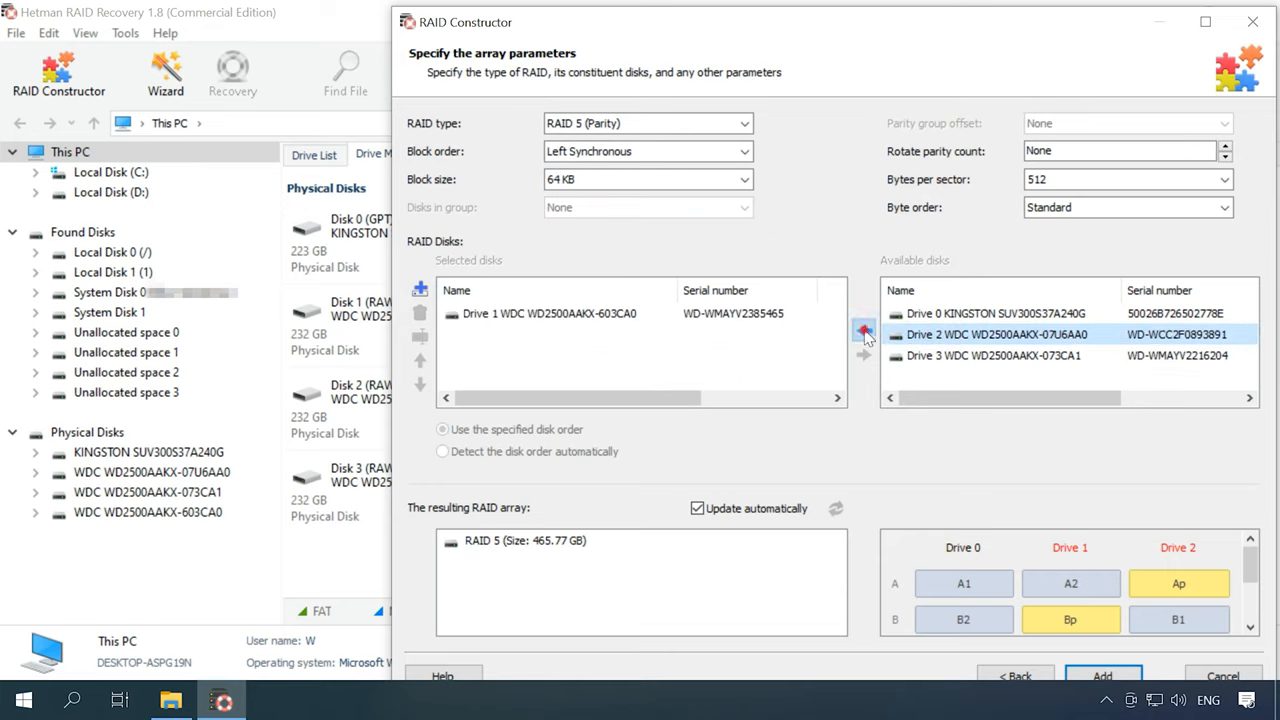
{"action": "left_click", "coordinate": [864, 332]}
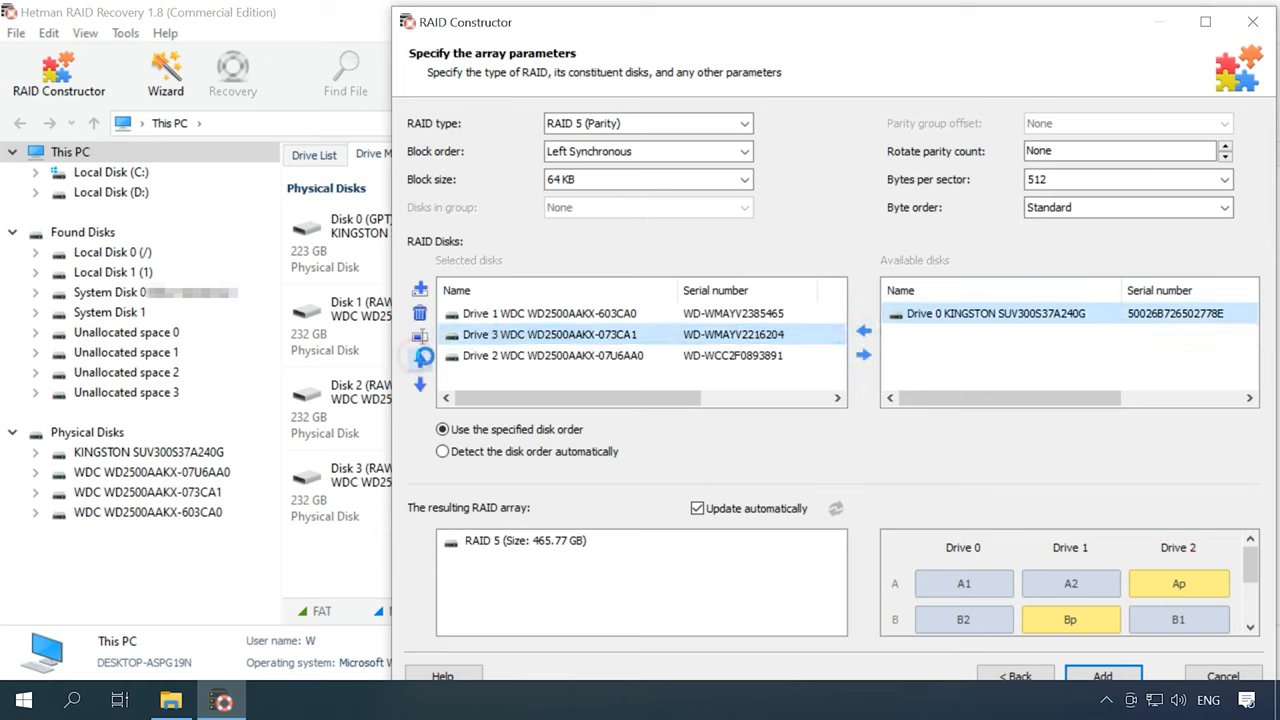
{"action": "left_click", "coordinate": [550, 356]}
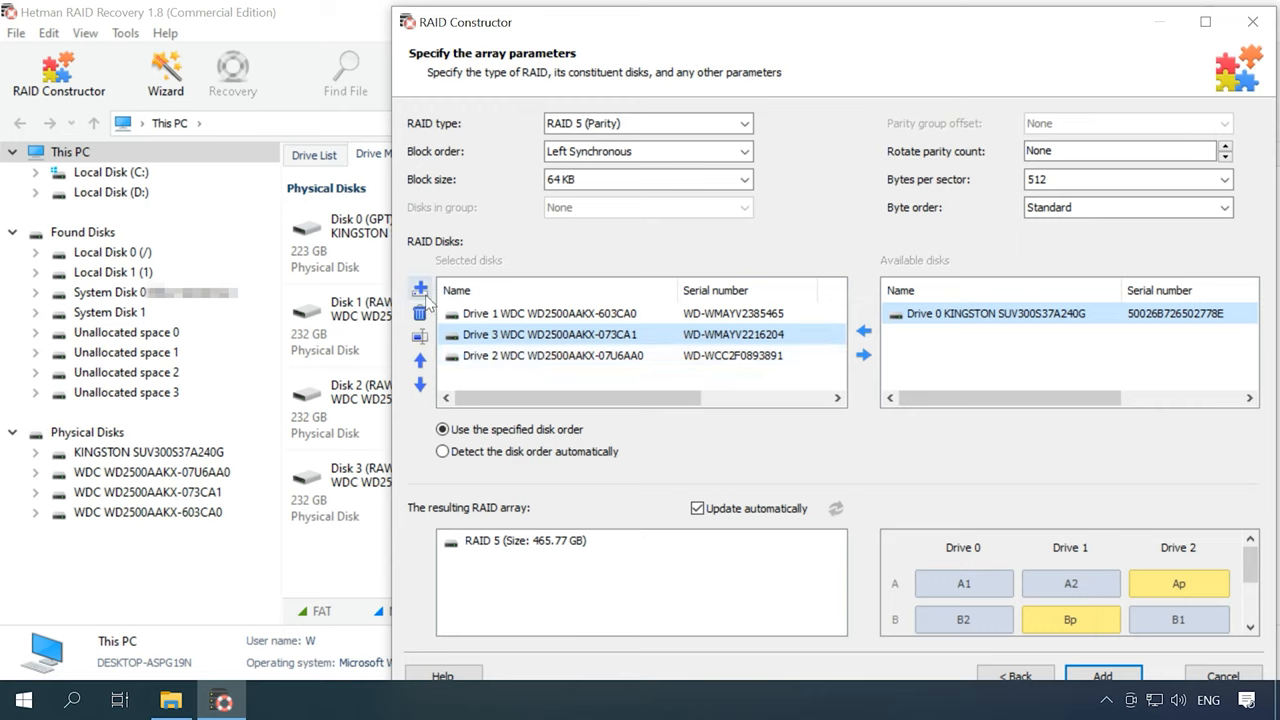
{"action": "left_click", "coordinate": [420, 288]}
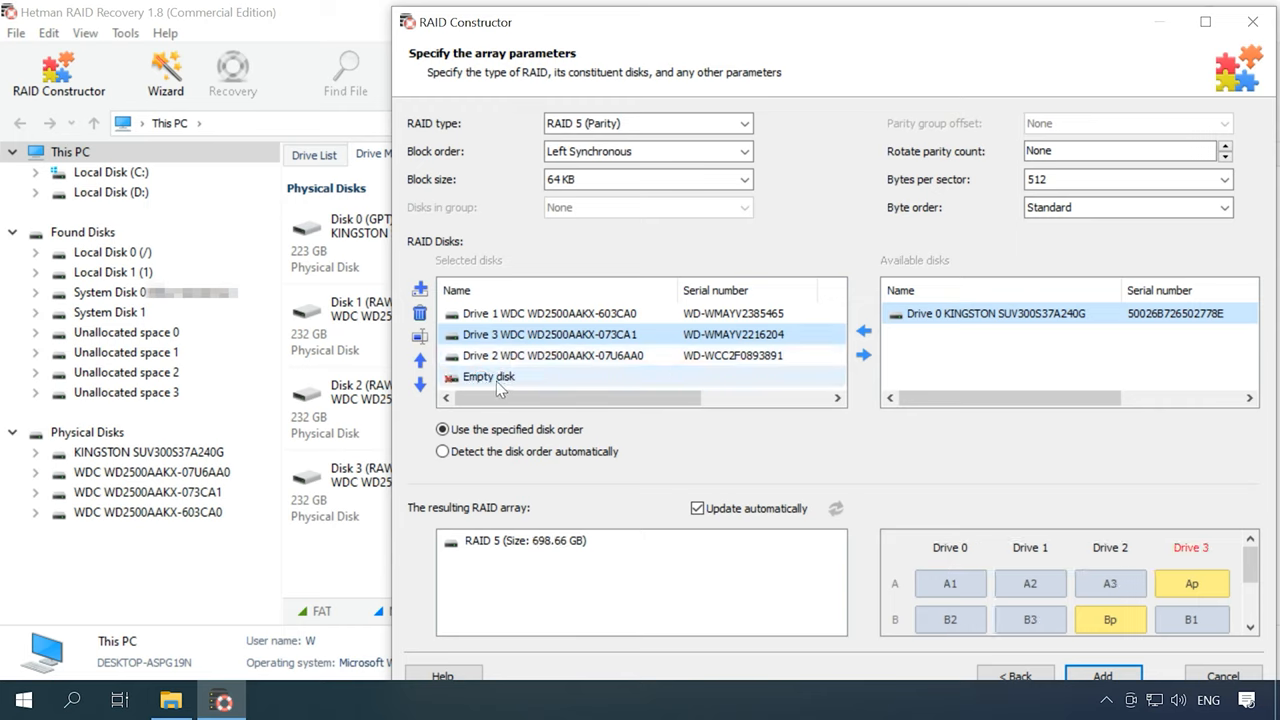
{"action": "left_click", "coordinate": [420, 312]}
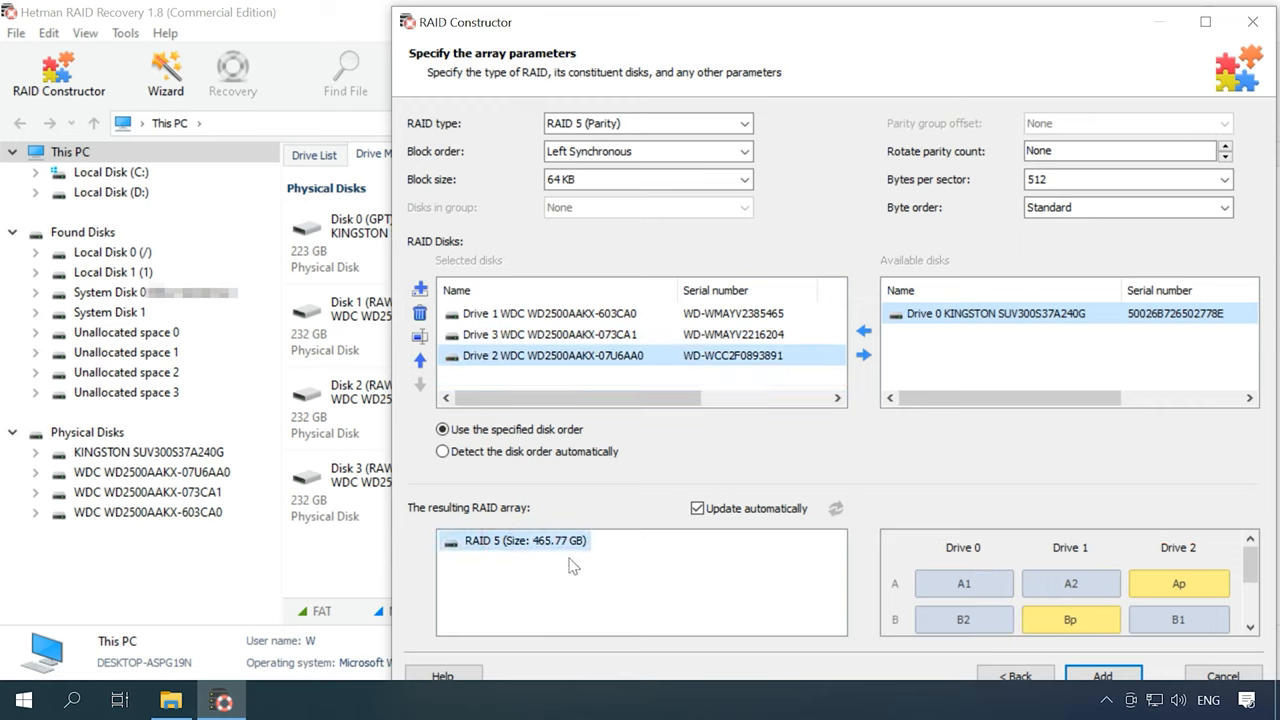
{"action": "mouse_move", "coordinate": [560, 566]}
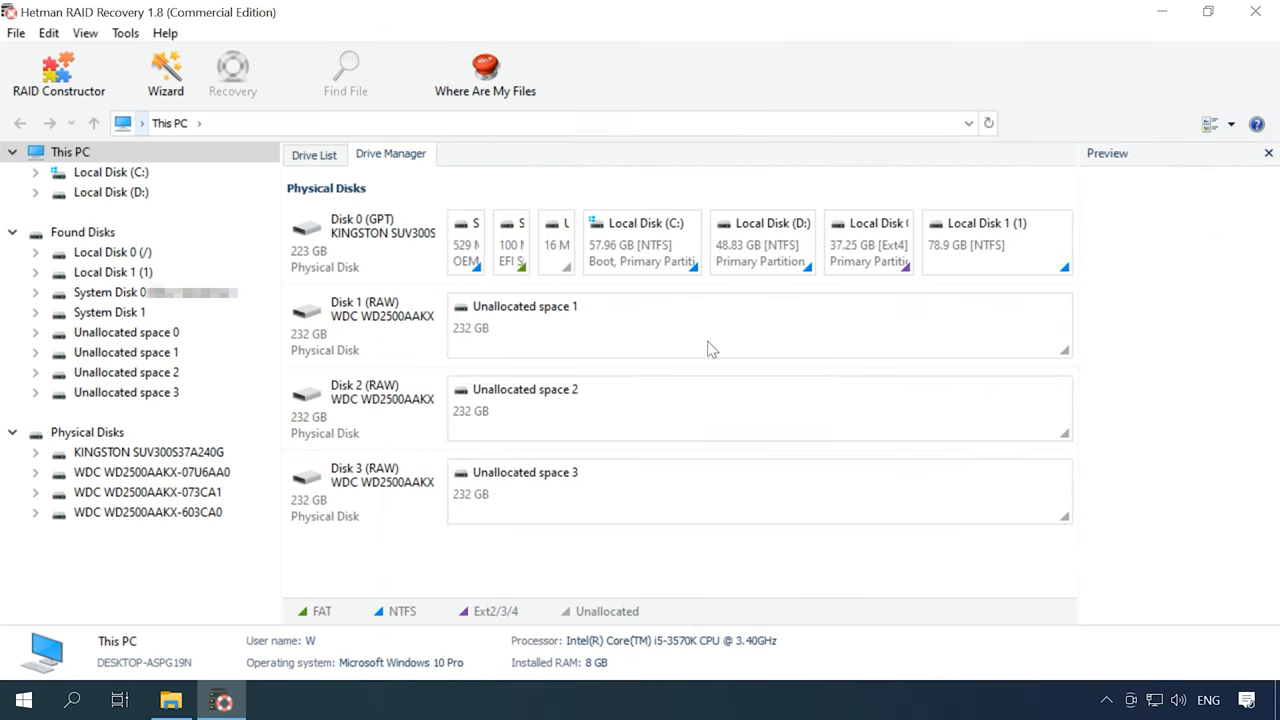
- View the raw bytes of Unallocated space 1 in the HEX-Editor and start a text search
{"action": "right_click", "coordinate": [684, 320]}
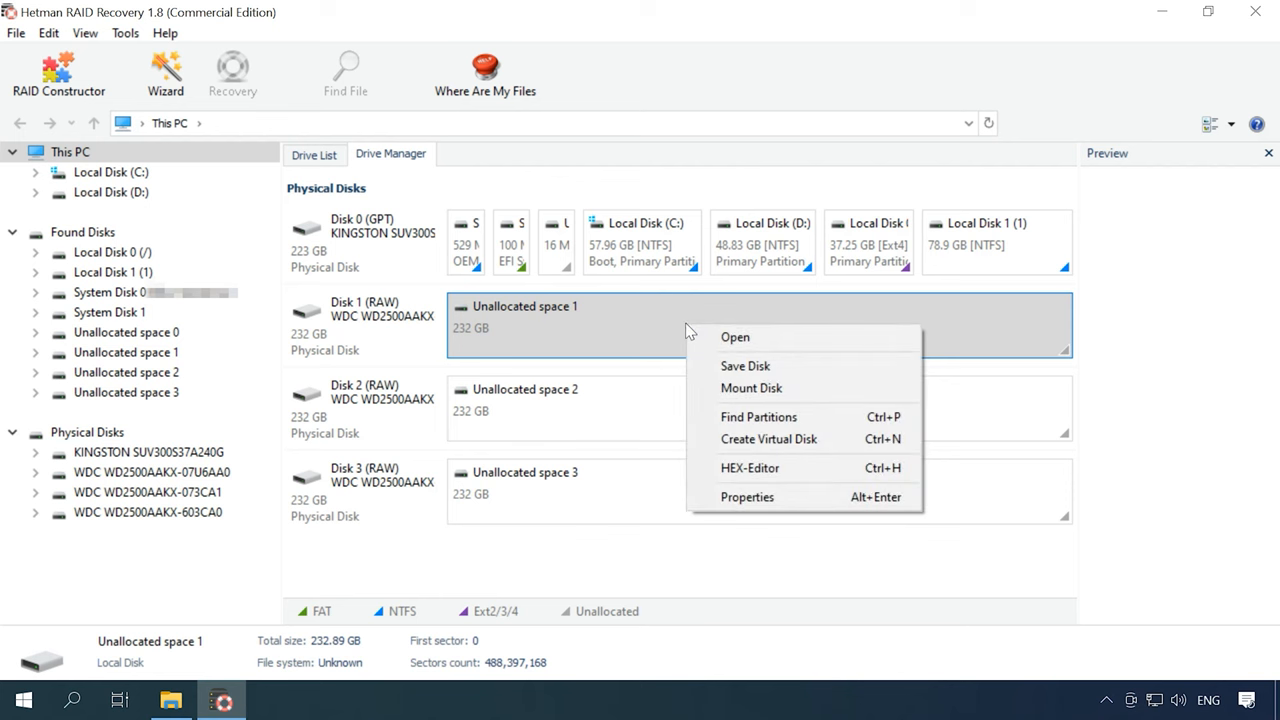
{"action": "left_click", "coordinate": [748, 468]}
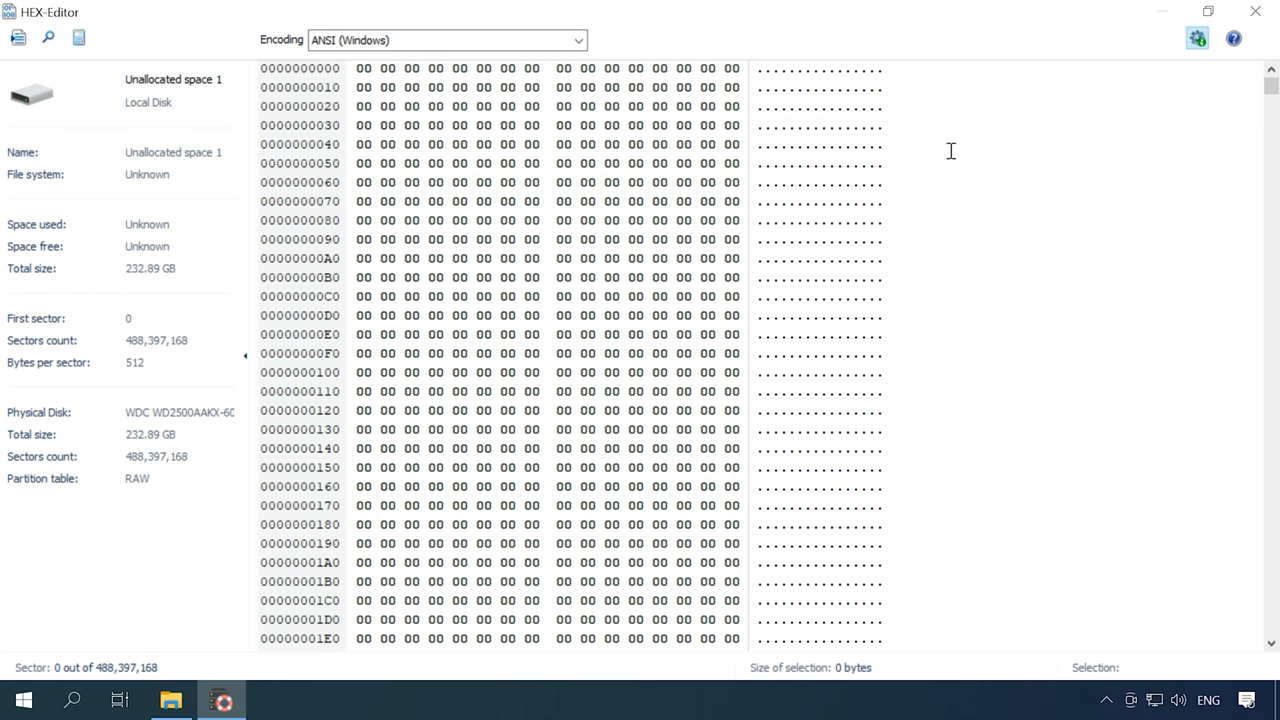
{"action": "left_click", "coordinate": [48, 38]}
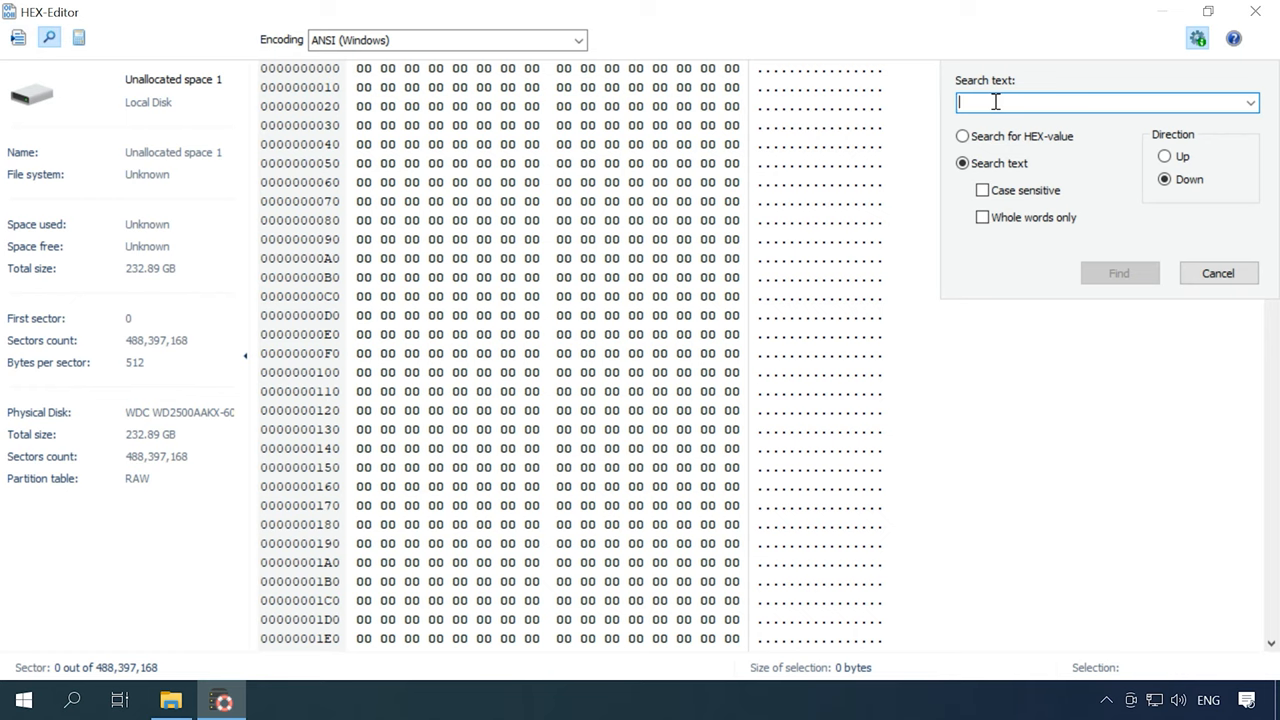
- Search for the text 'EFI PART' and inspect the match at sector 520
{"action": "type", "text": "E"}
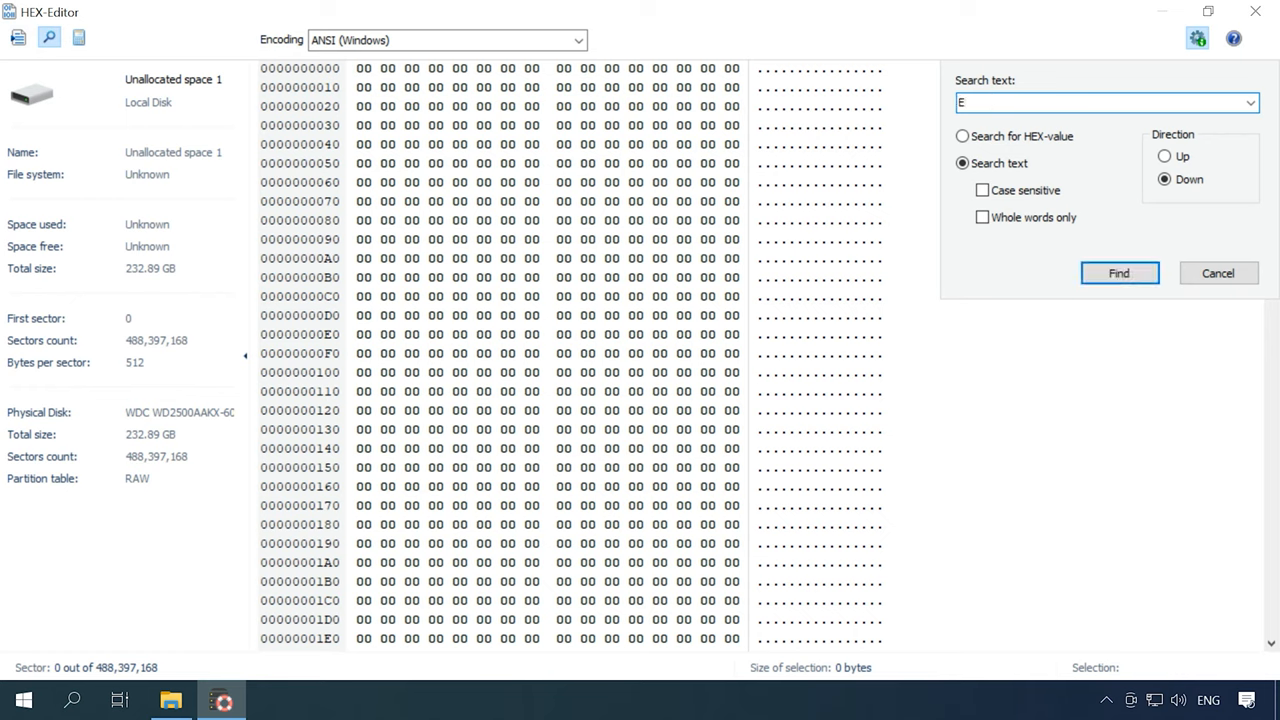
{"action": "type", "text": "FI PAR"}
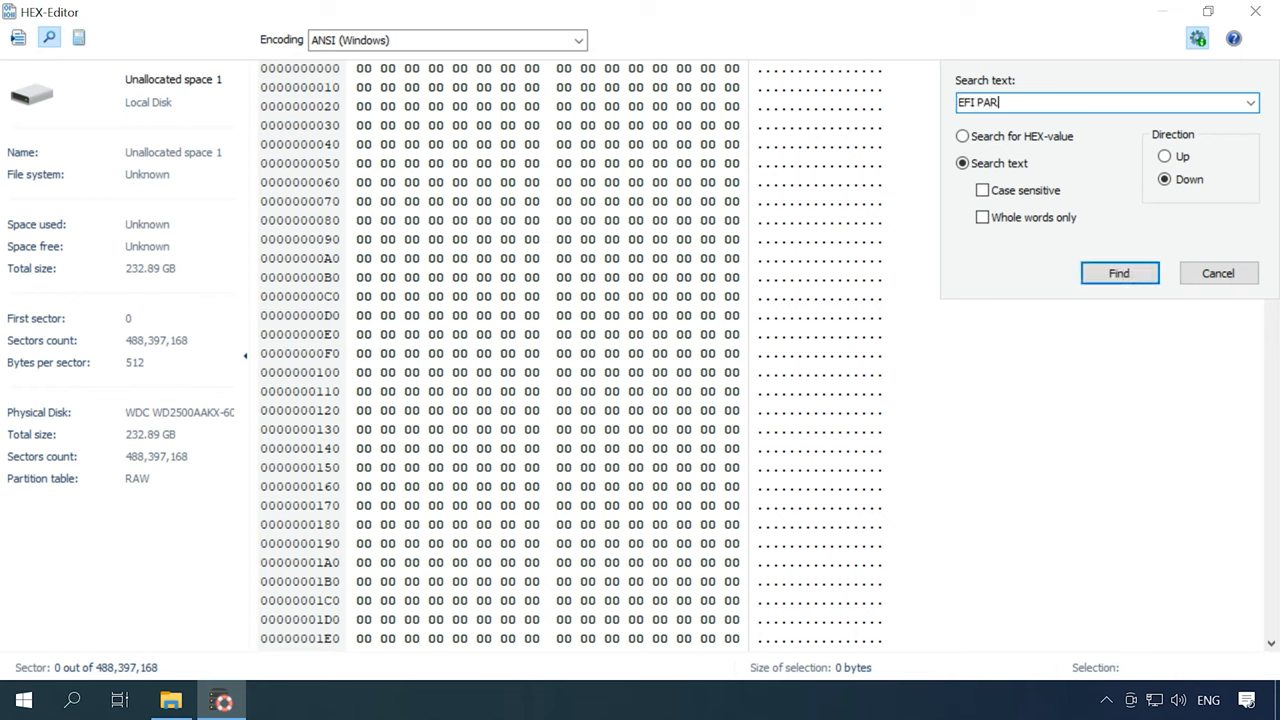
{"action": "type", "text": "T"}
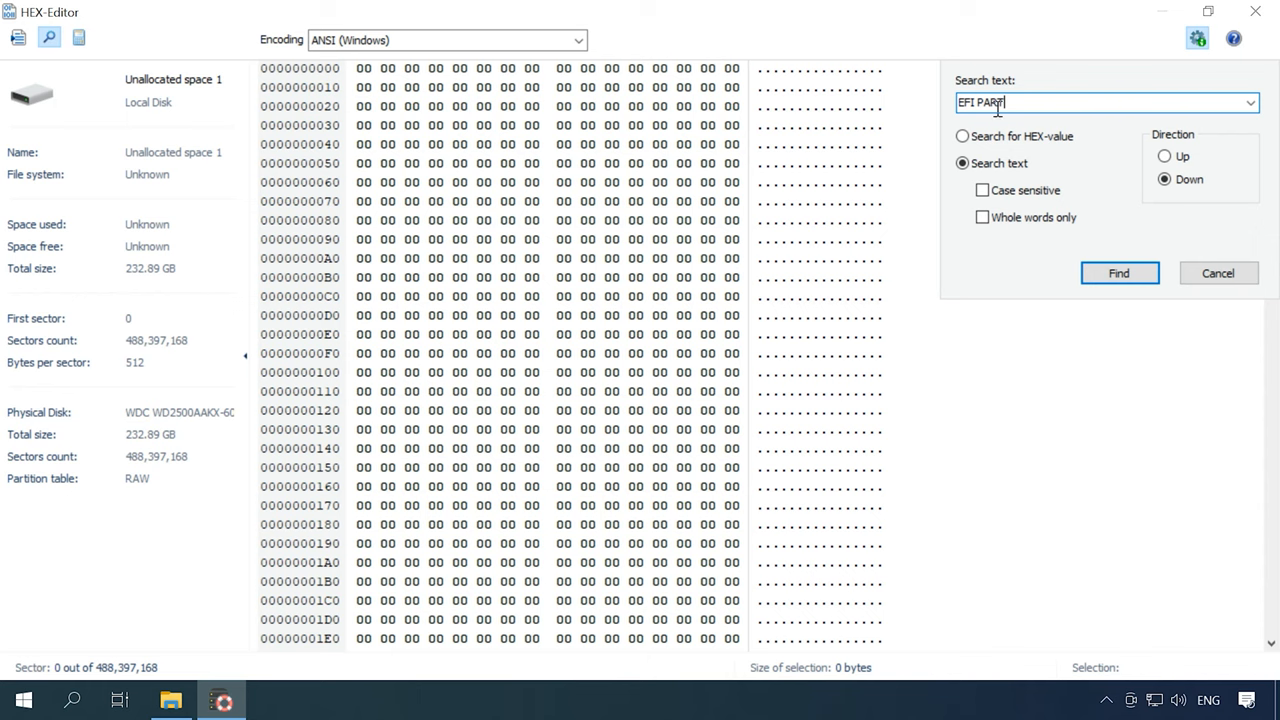
{"action": "mouse_move", "coordinate": [1120, 272]}
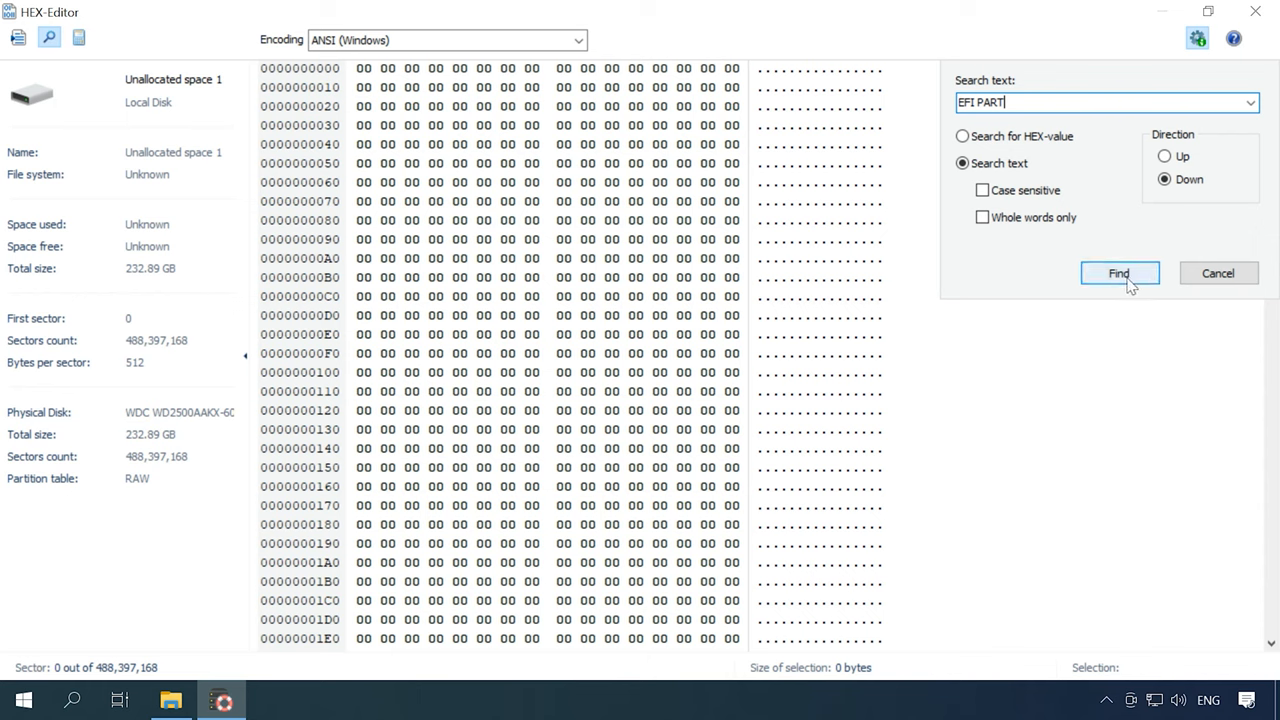
{"action": "left_click", "coordinate": [1120, 272]}
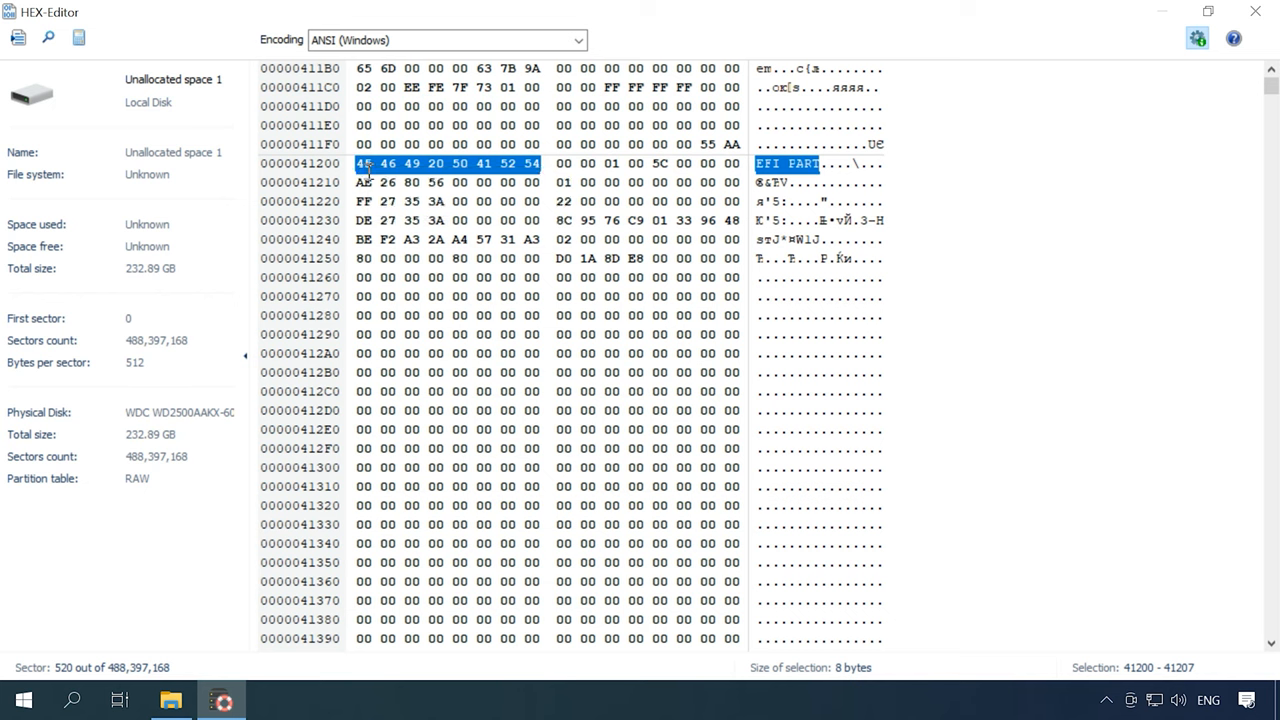
{"action": "scroll", "scroll_direction": "up", "scroll_amount": 3}
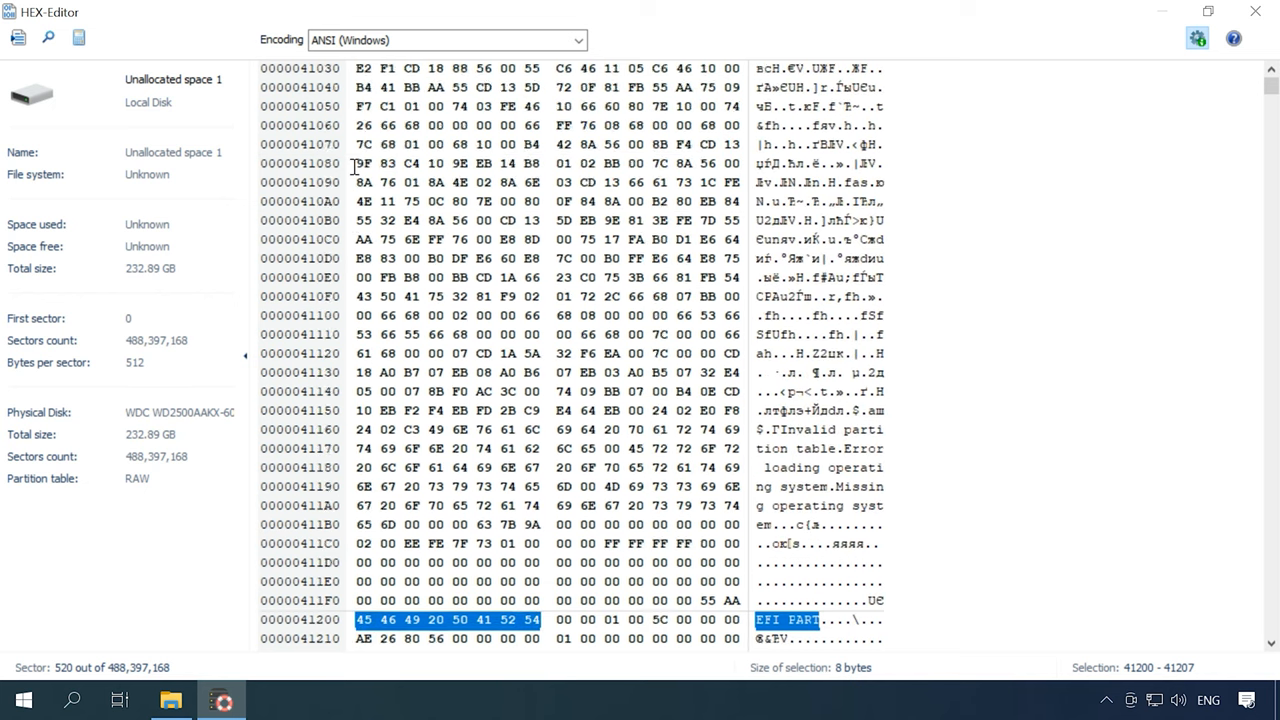
{"action": "scroll", "scroll_direction": "up", "scroll_amount": 3}
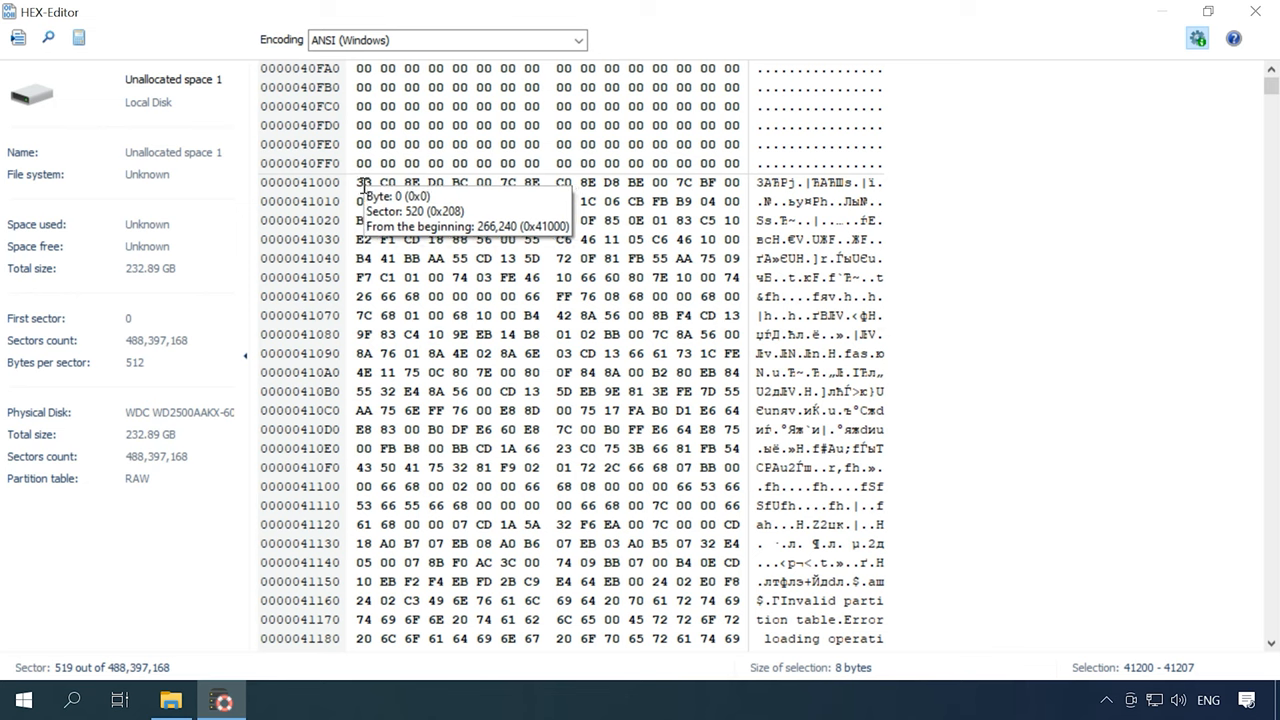
{"action": "mouse_move", "coordinate": [1256, 12]}
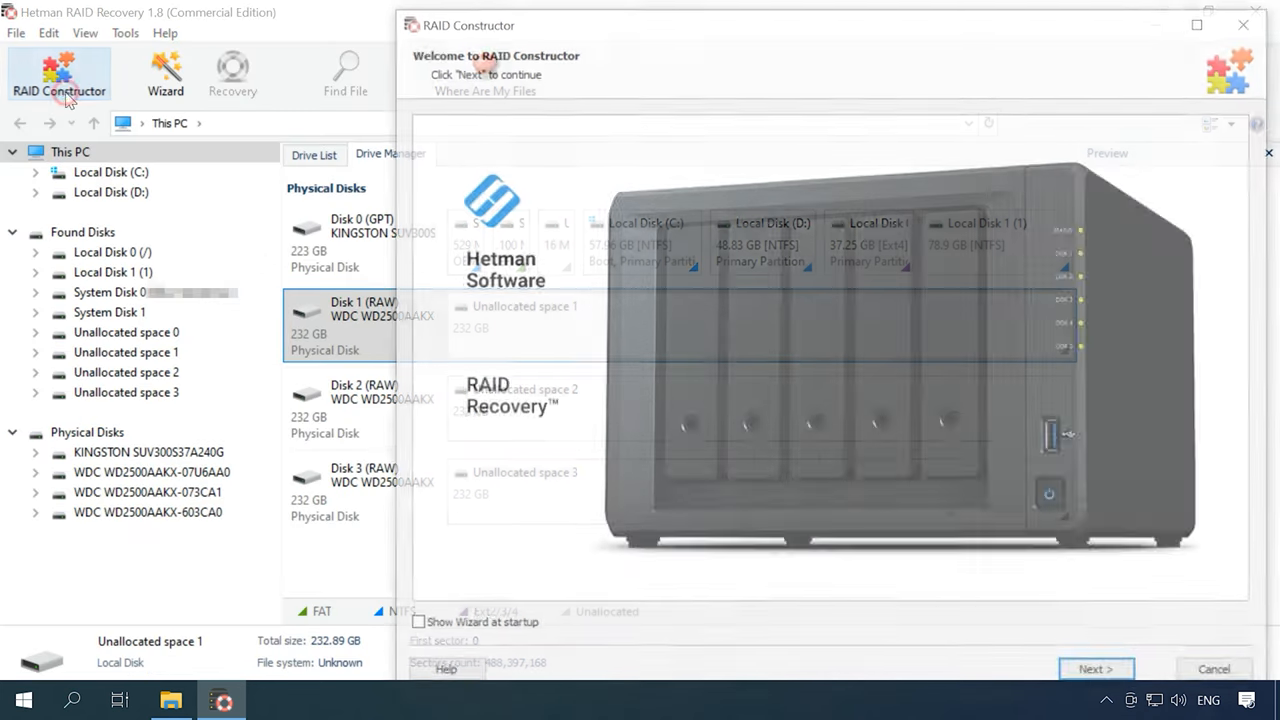
- In RAID Constructor, specify parameters manually: type RAID 5 with 64 KB block size
{"action": "left_click", "coordinate": [1096, 668]}
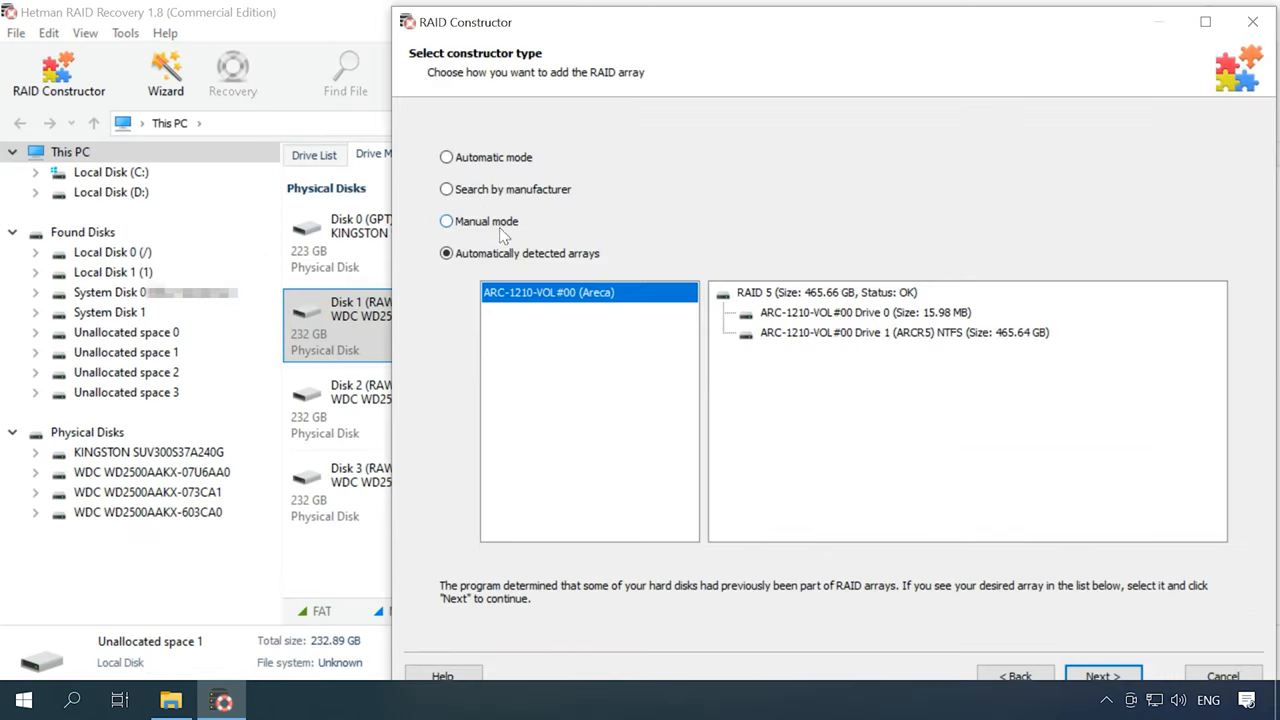
{"action": "left_click", "coordinate": [1102, 676]}
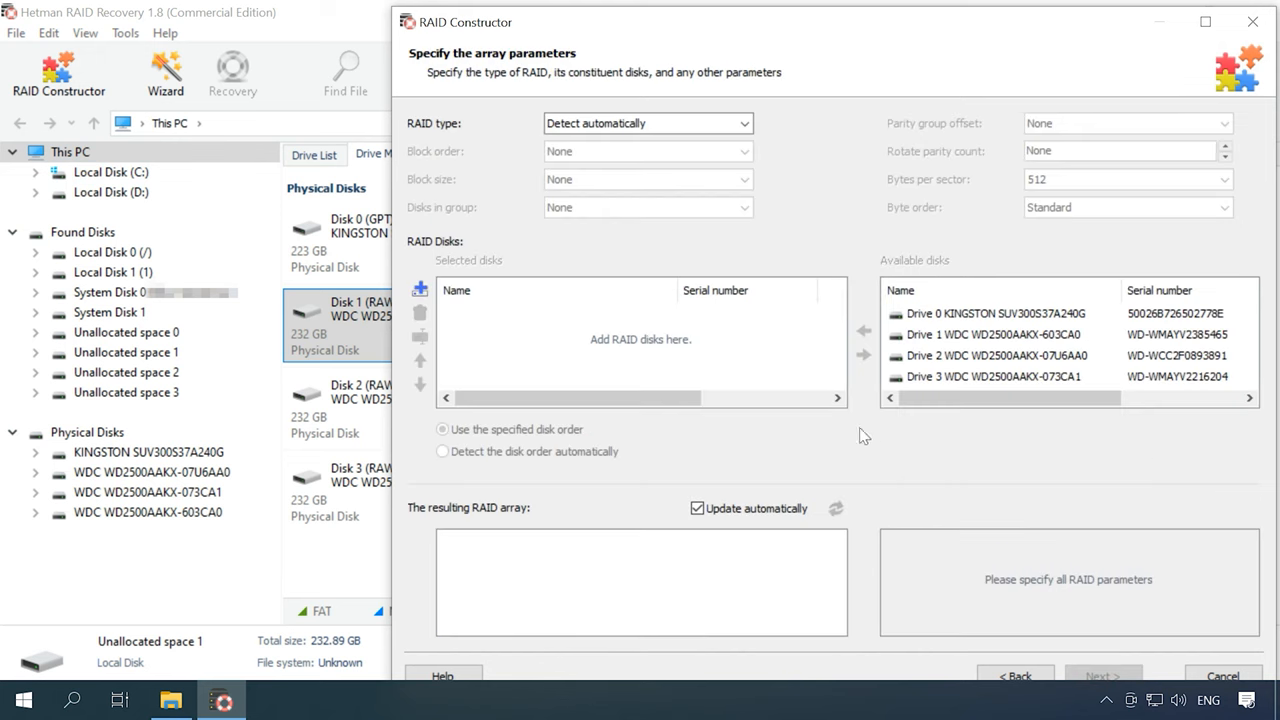
{"action": "left_click", "coordinate": [744, 124]}
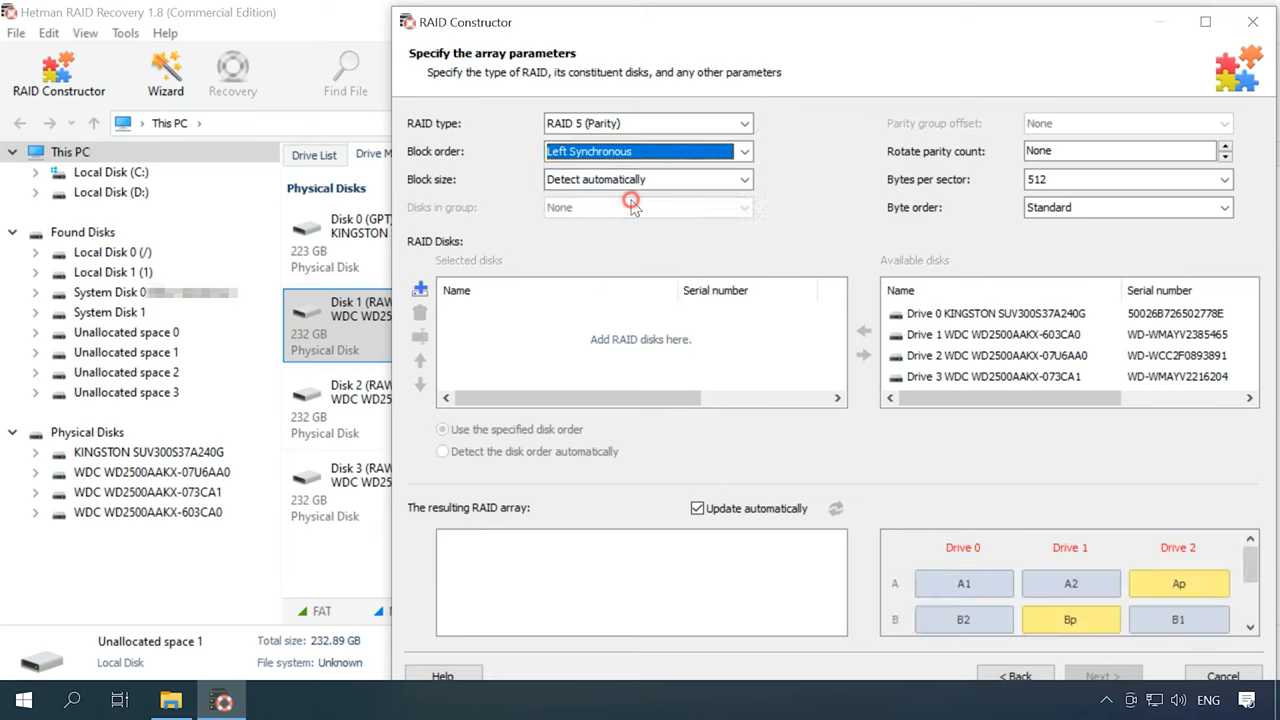
{"action": "left_click", "coordinate": [744, 180]}
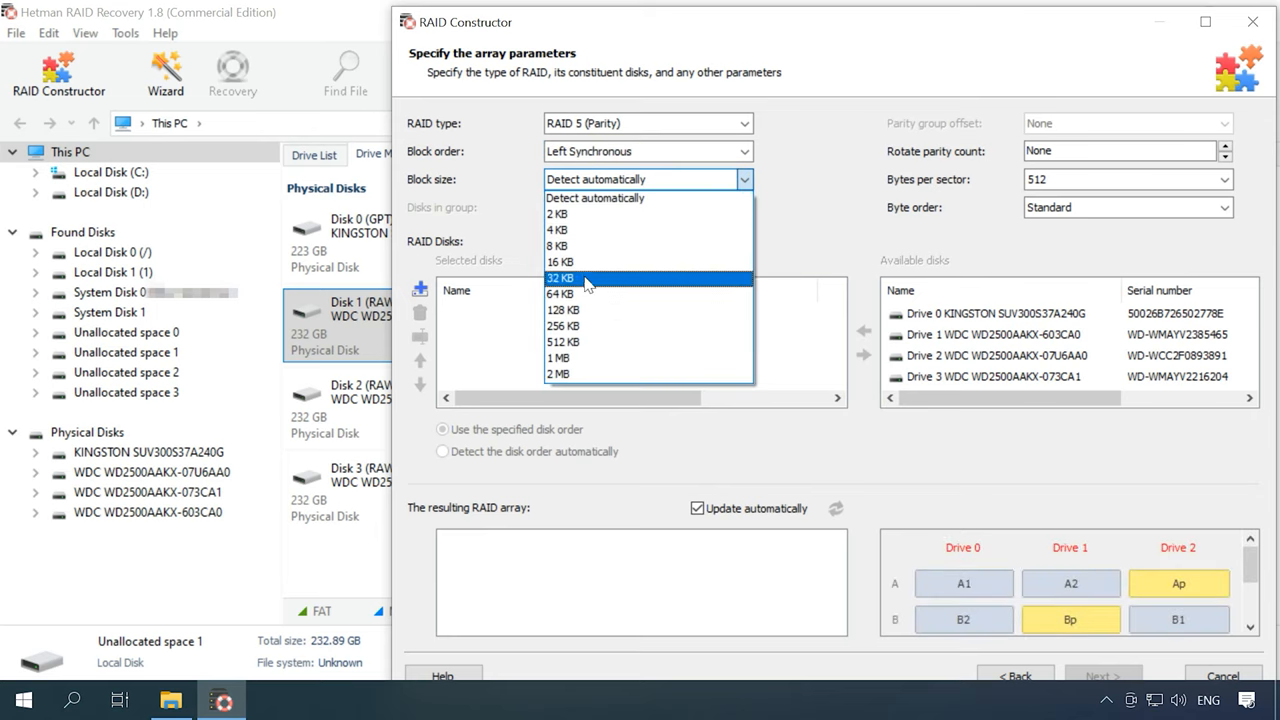
{"action": "left_click", "coordinate": [560, 292]}
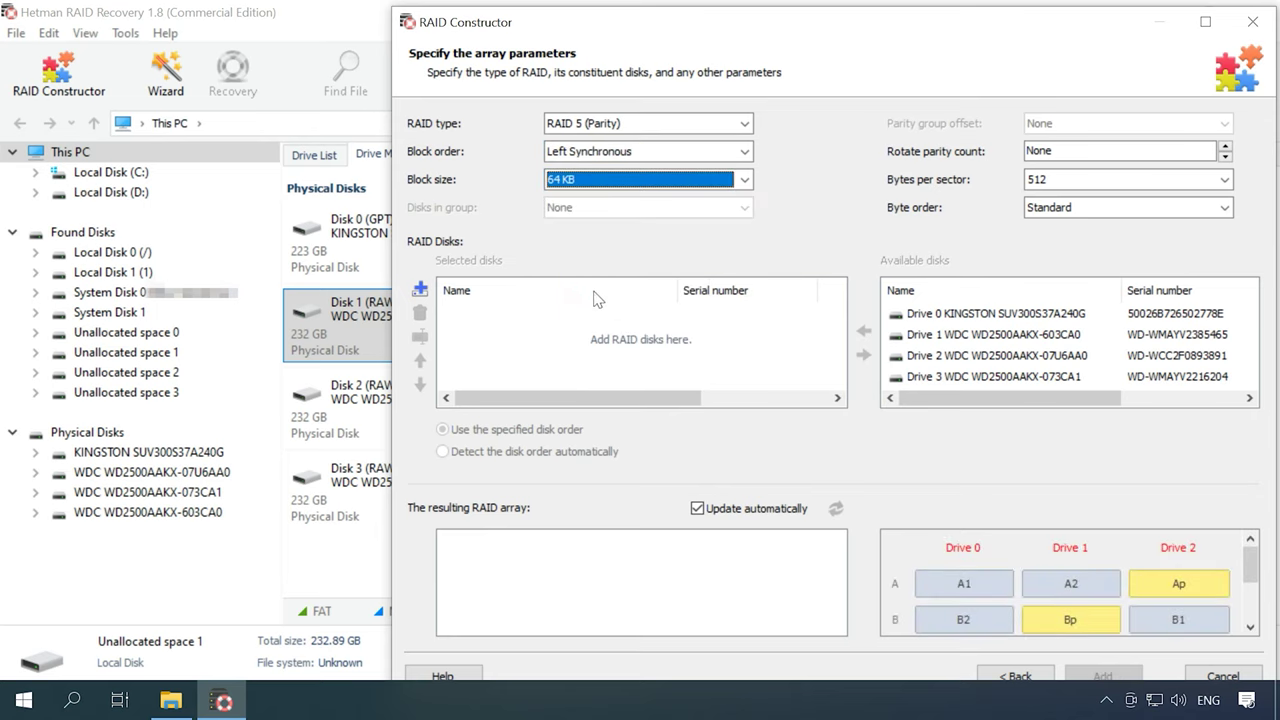
- Add the three WDC drives to the array's selected disks
{"action": "left_click", "coordinate": [1000, 334]}
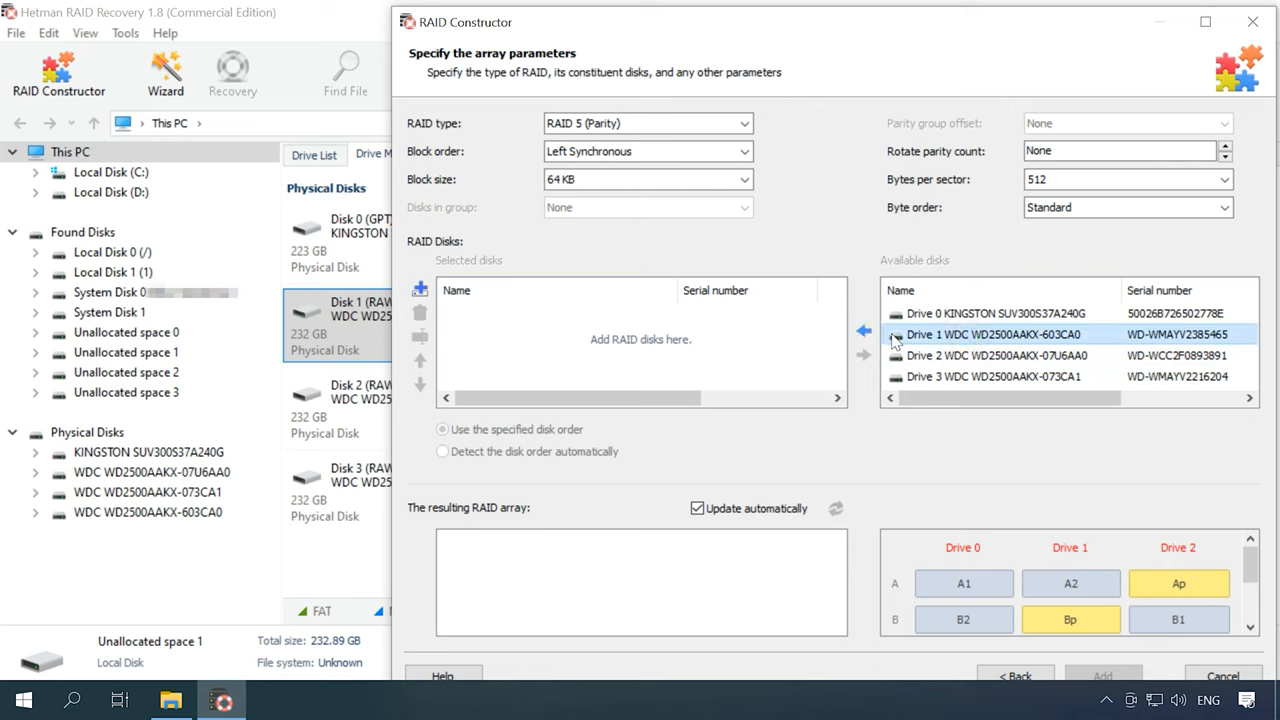
{"action": "left_click", "coordinate": [864, 330]}
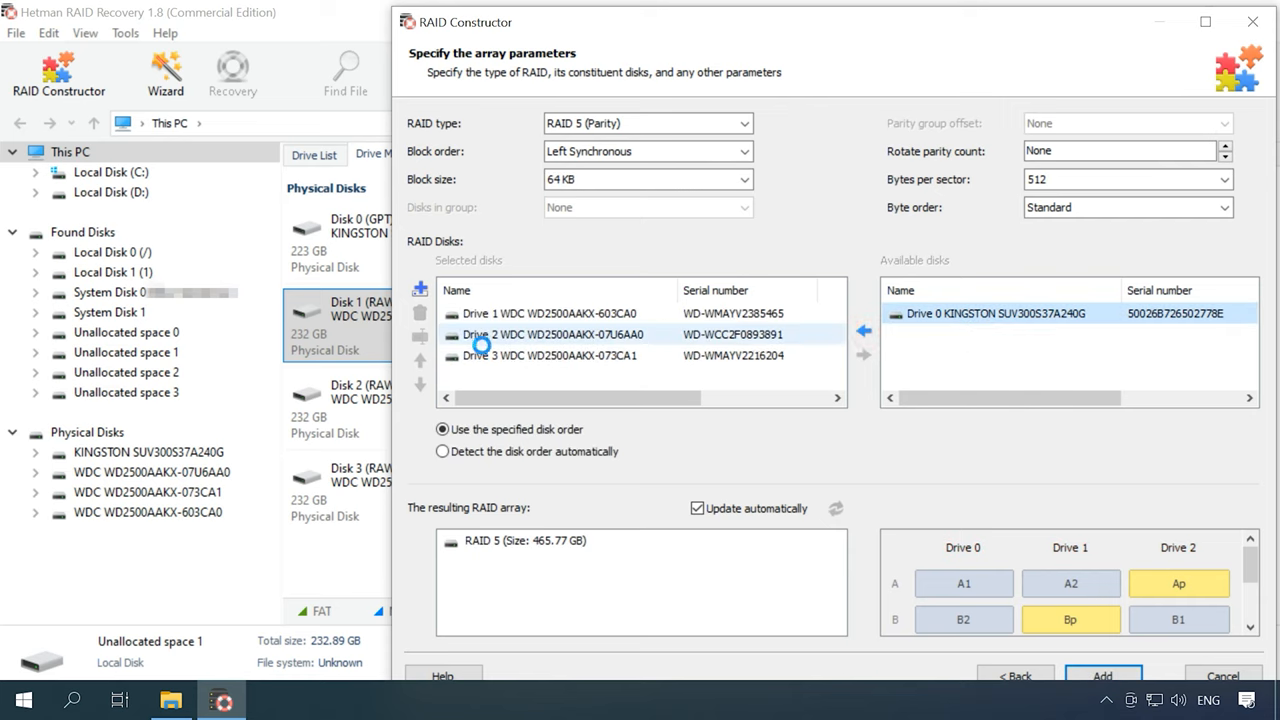
{"action": "left_click", "coordinate": [420, 364]}
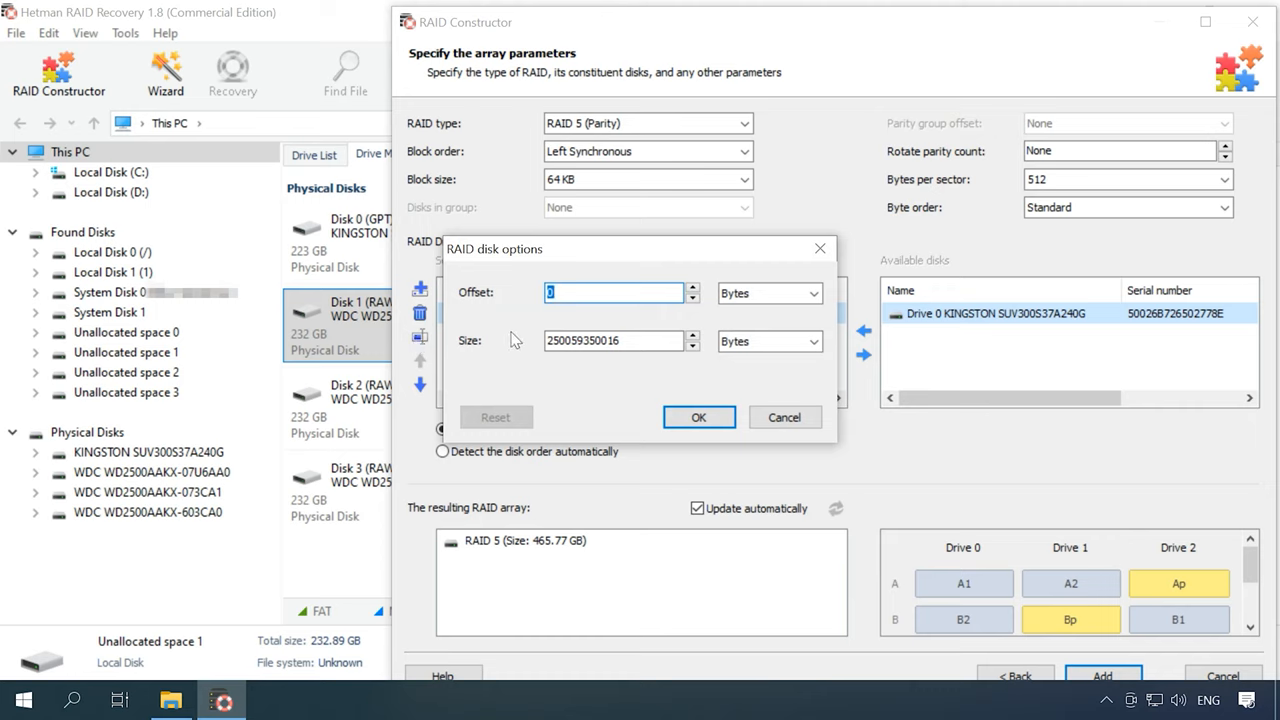
- Set a 266240-byte offset on Drive 1, Drive 3 and Drive 2 in their RAID disk options
{"action": "type", "text": "26624"}
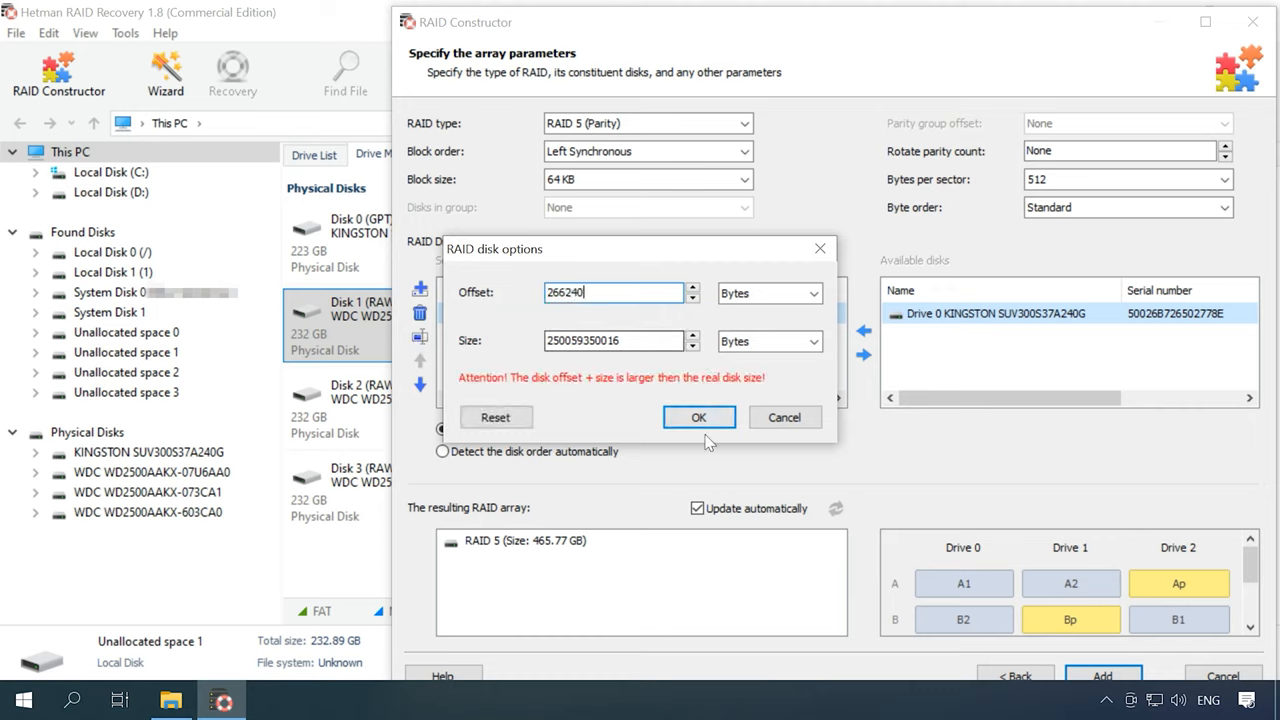
{"action": "left_click", "coordinate": [698, 418]}
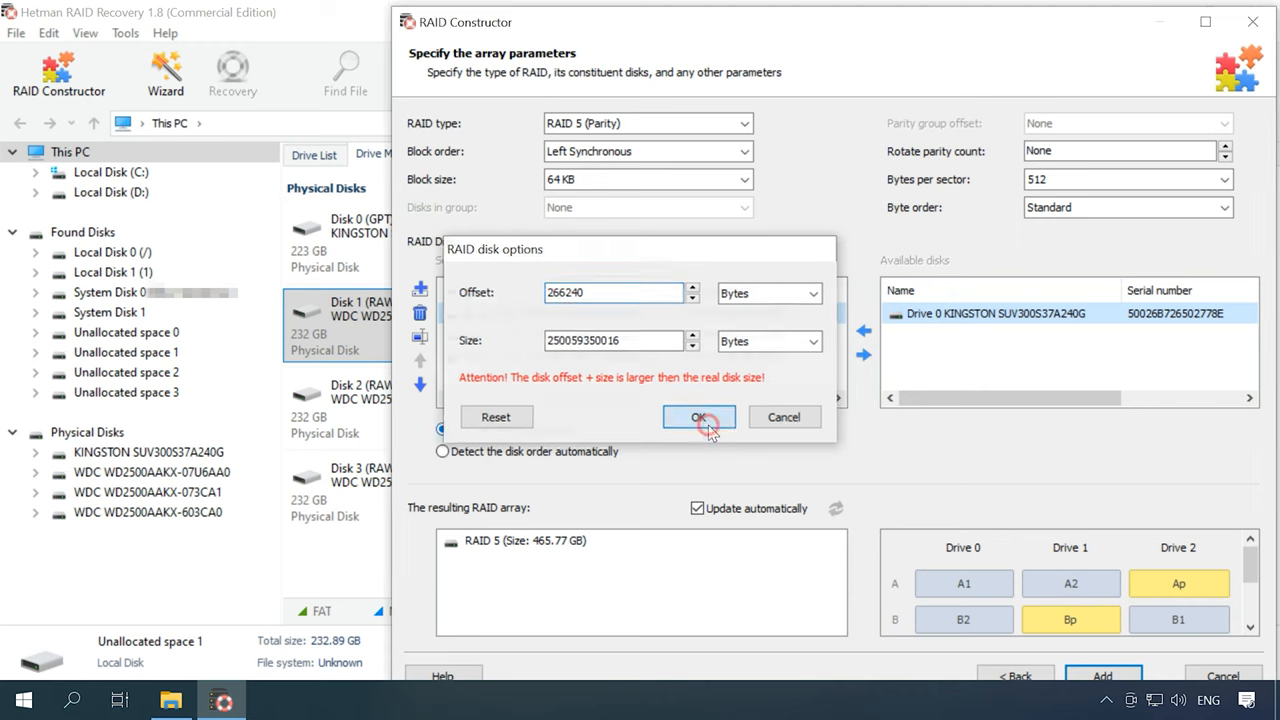
{"action": "left_click", "coordinate": [700, 418]}
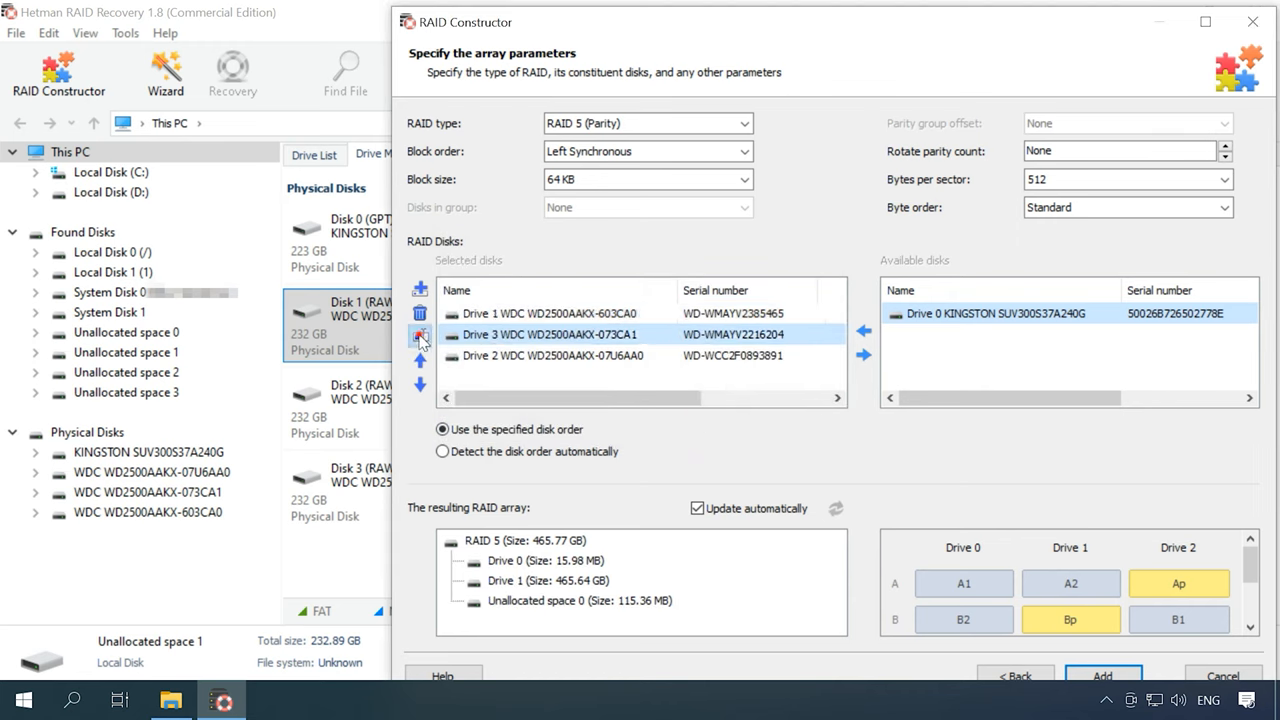
{"action": "left_click", "coordinate": [420, 336]}
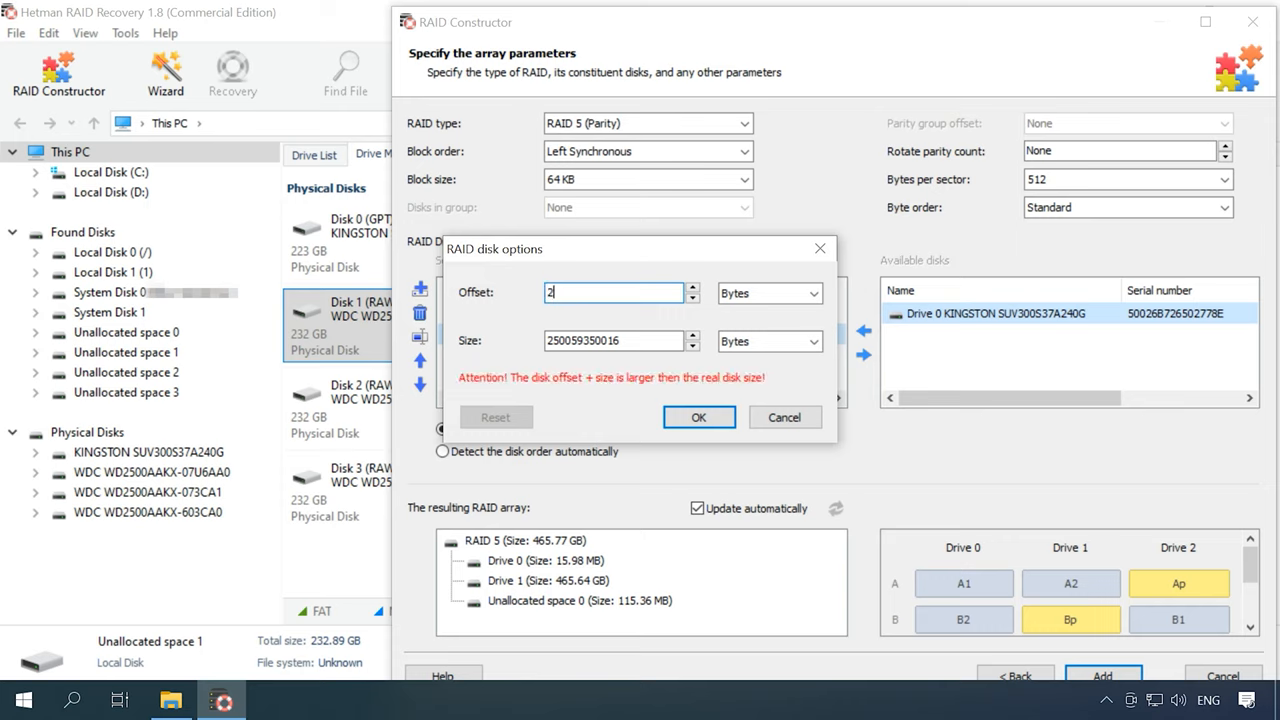
{"action": "type", "text": "266240"}
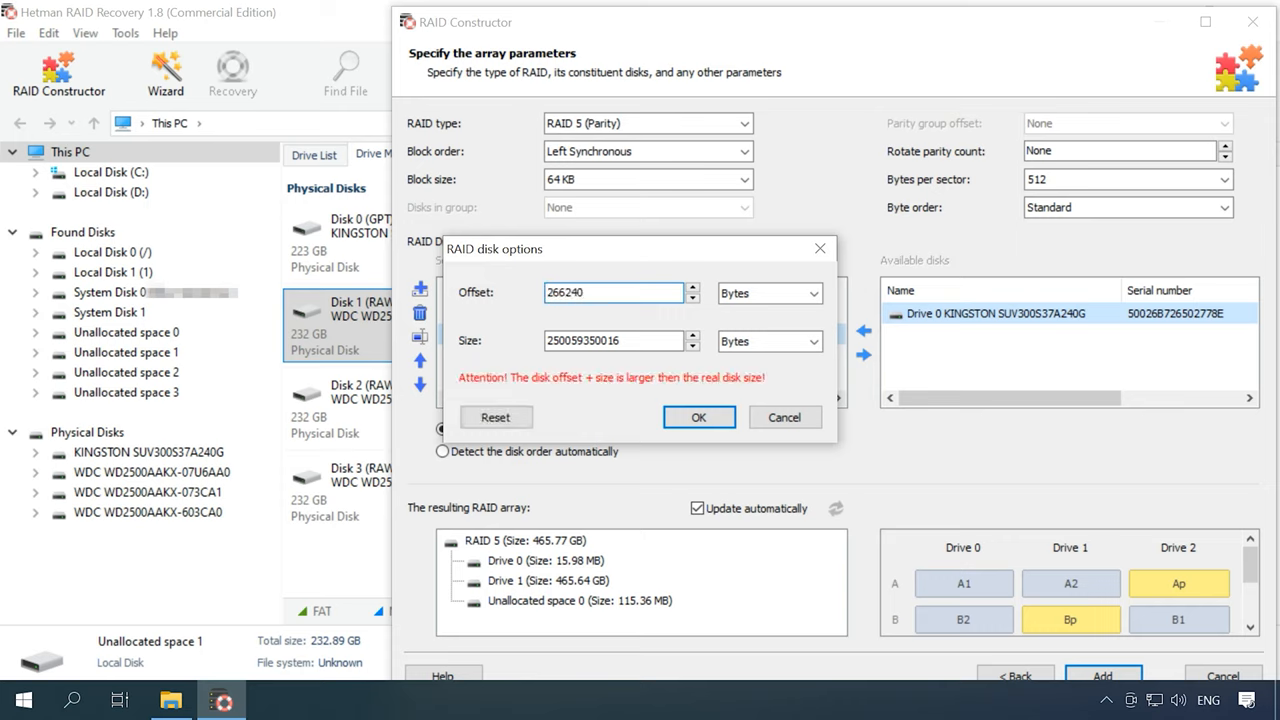
{"action": "left_click", "coordinate": [698, 418]}
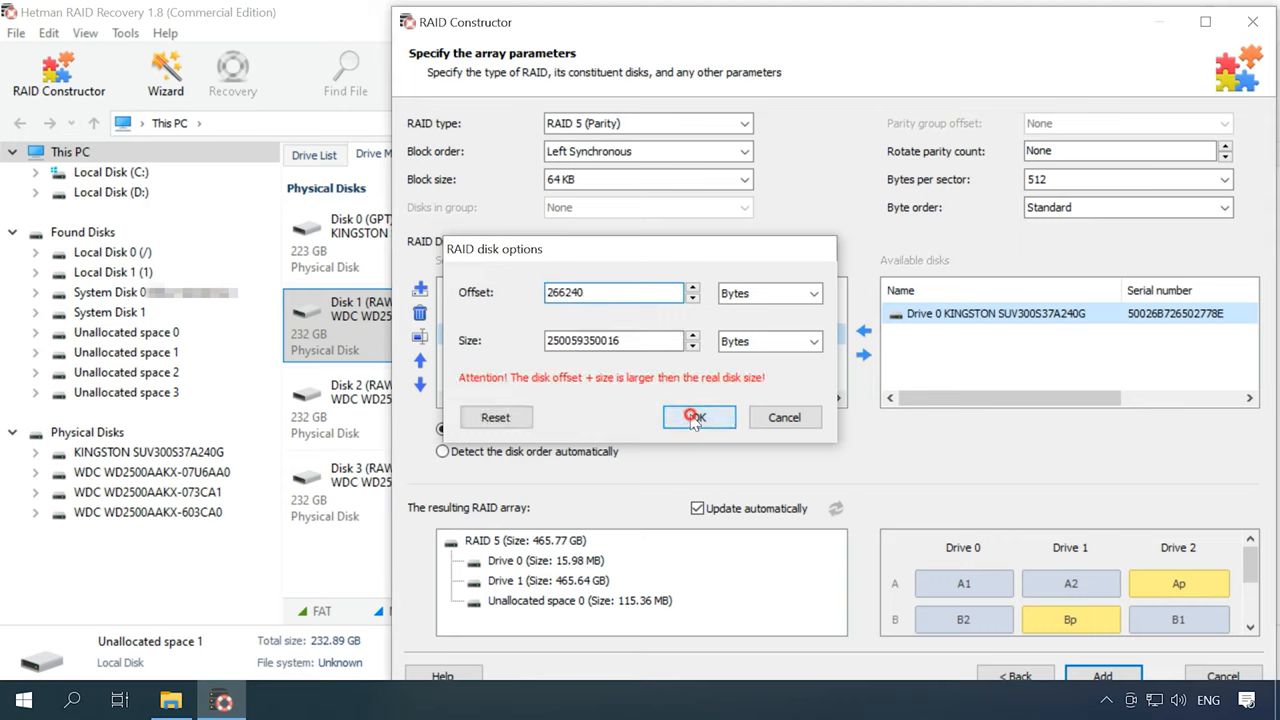
{"action": "left_click", "coordinate": [696, 418]}
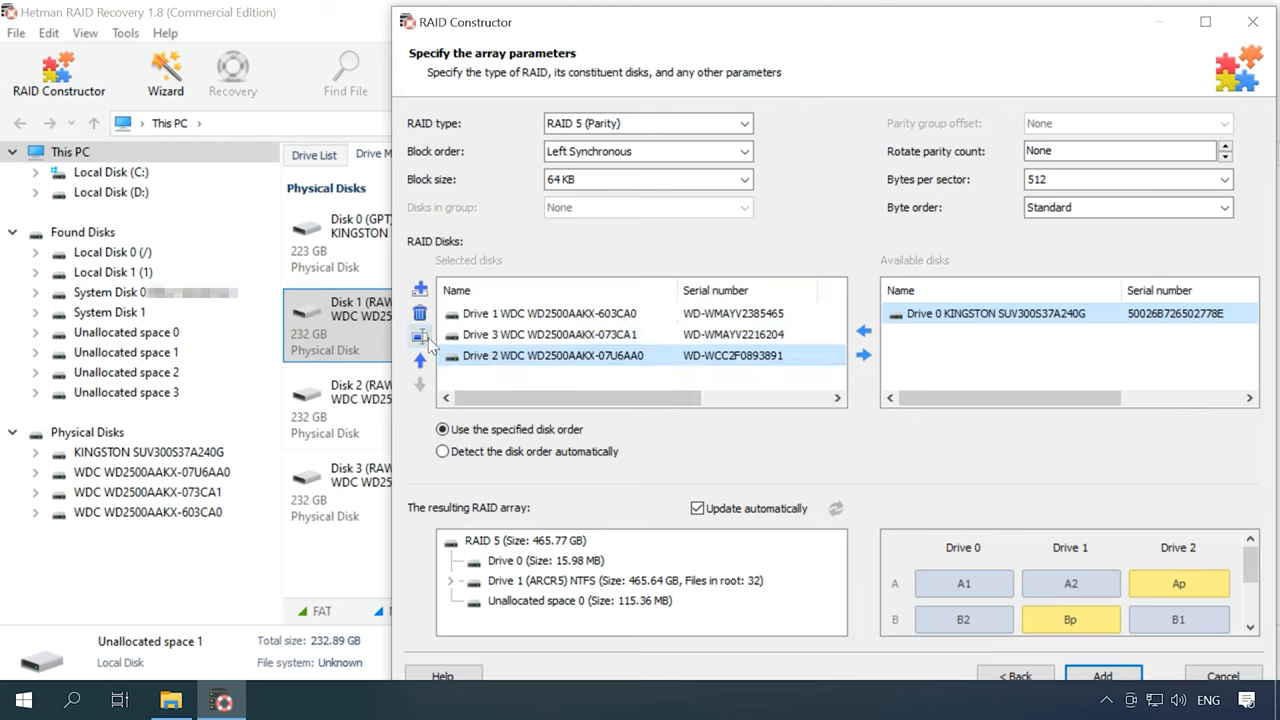
{"action": "left_click", "coordinate": [420, 336]}
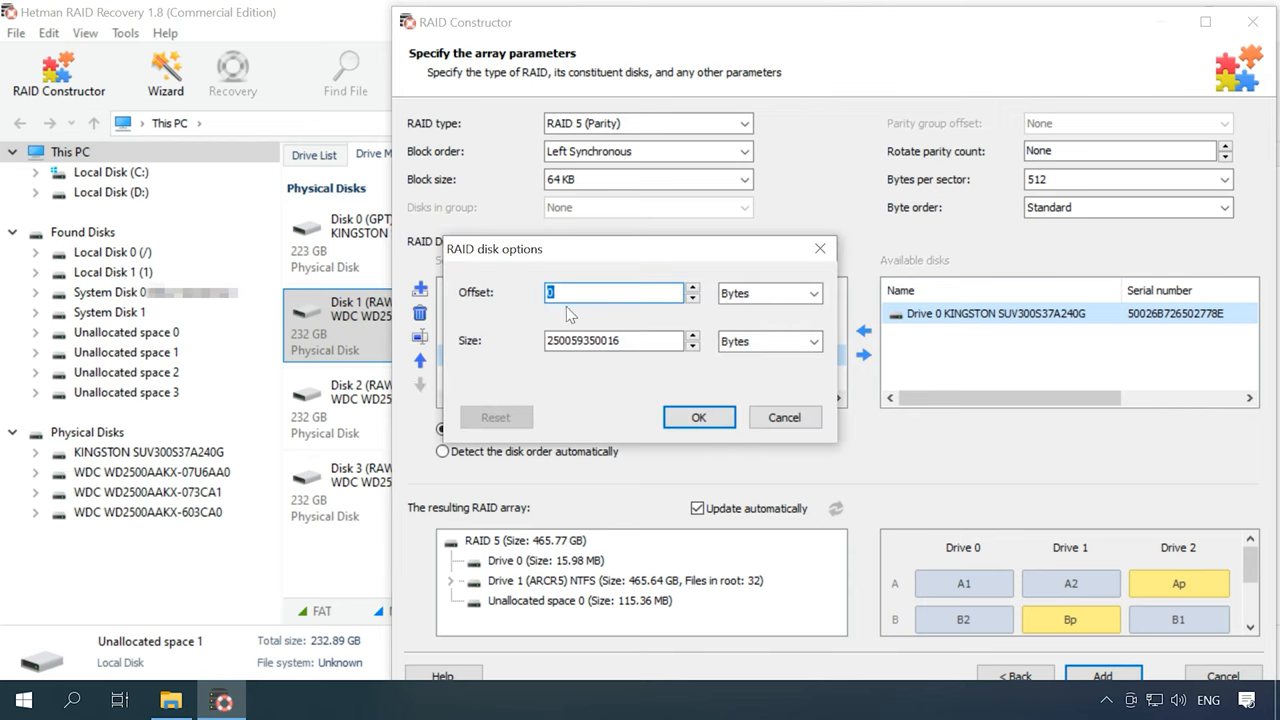
{"action": "type", "text": "266240"}
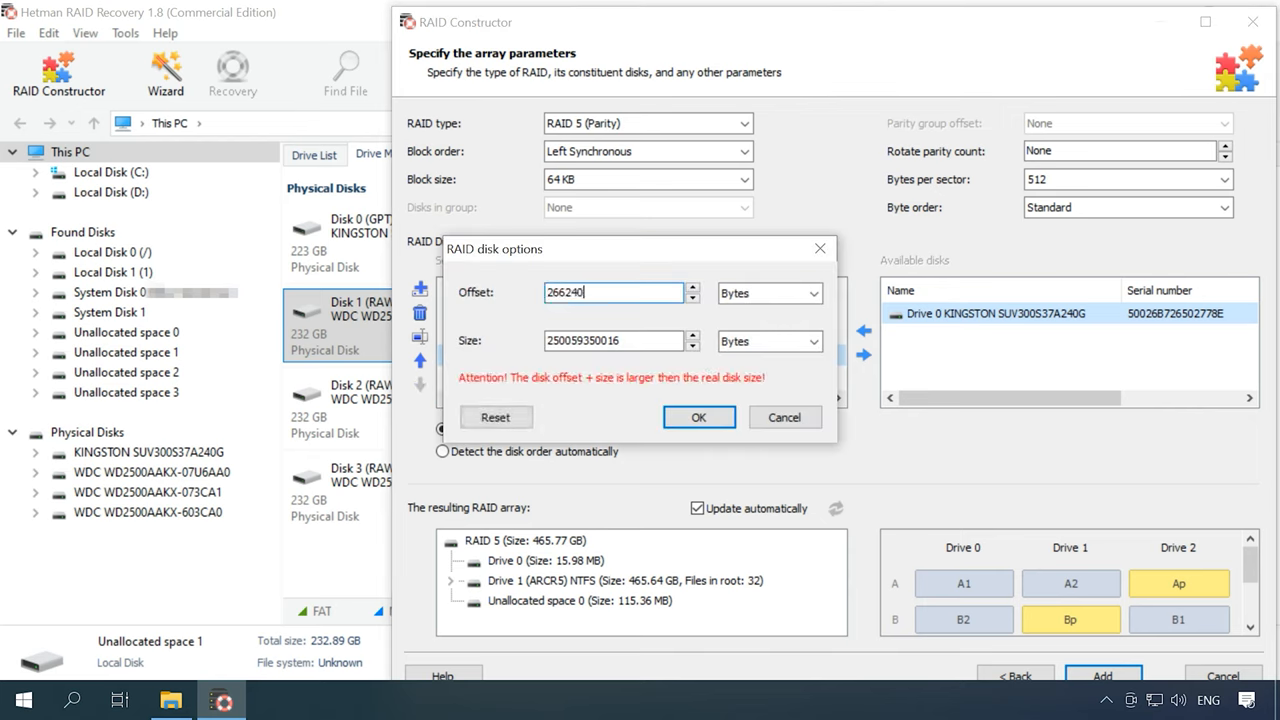
{"action": "left_click", "coordinate": [698, 418]}
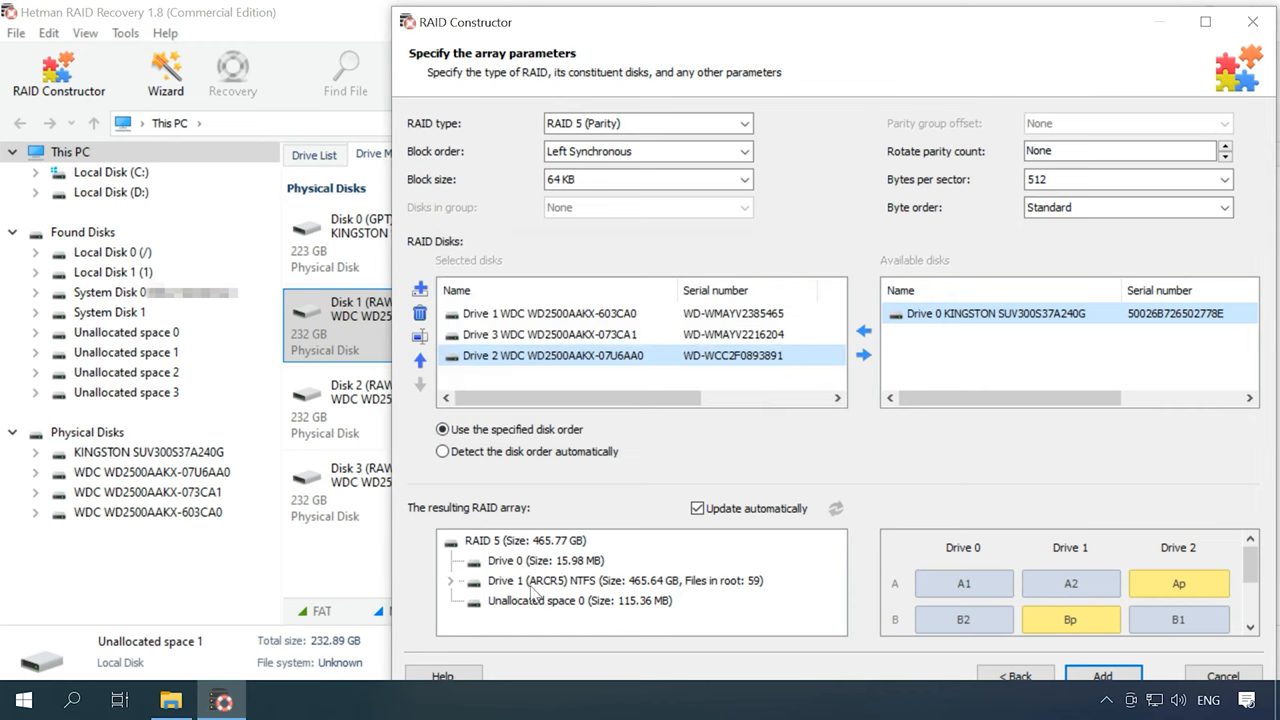
- Expand the resulting array's tree to confirm the ARCR5 NTFS volume with its root files
{"action": "left_click", "coordinate": [452, 580]}
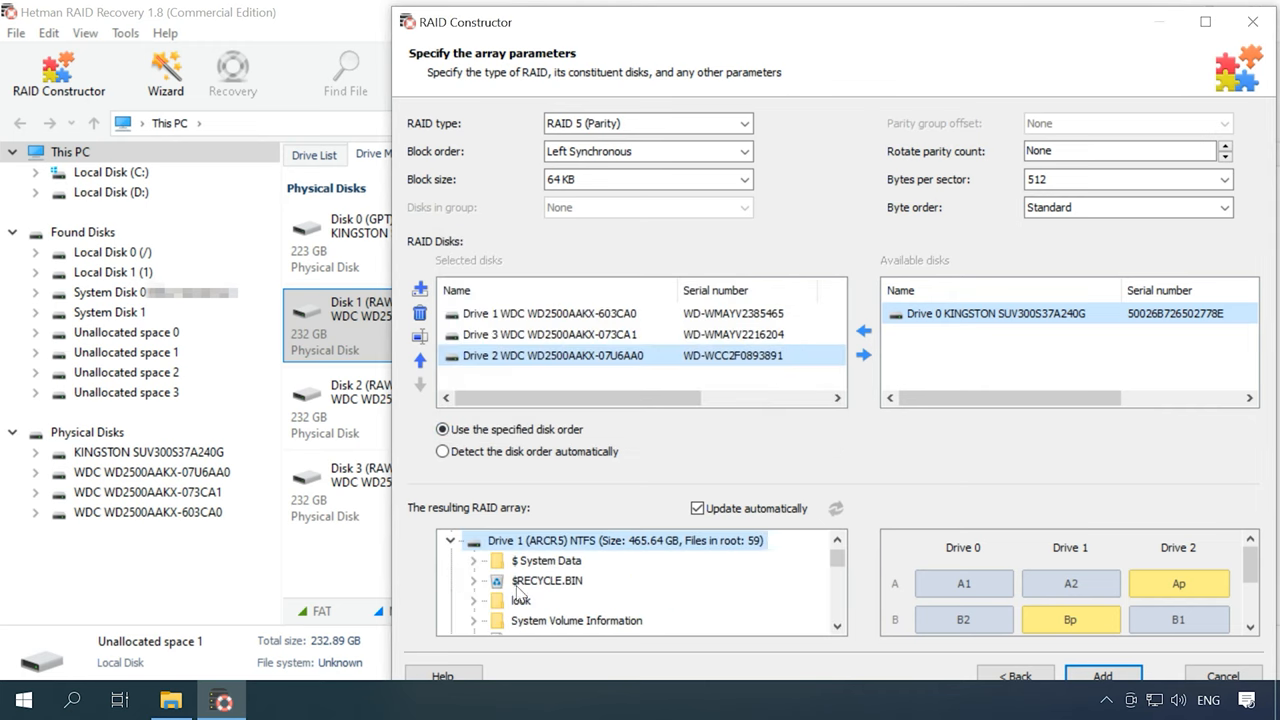
{"action": "scroll", "scroll_direction": "down", "scroll_amount": 3}
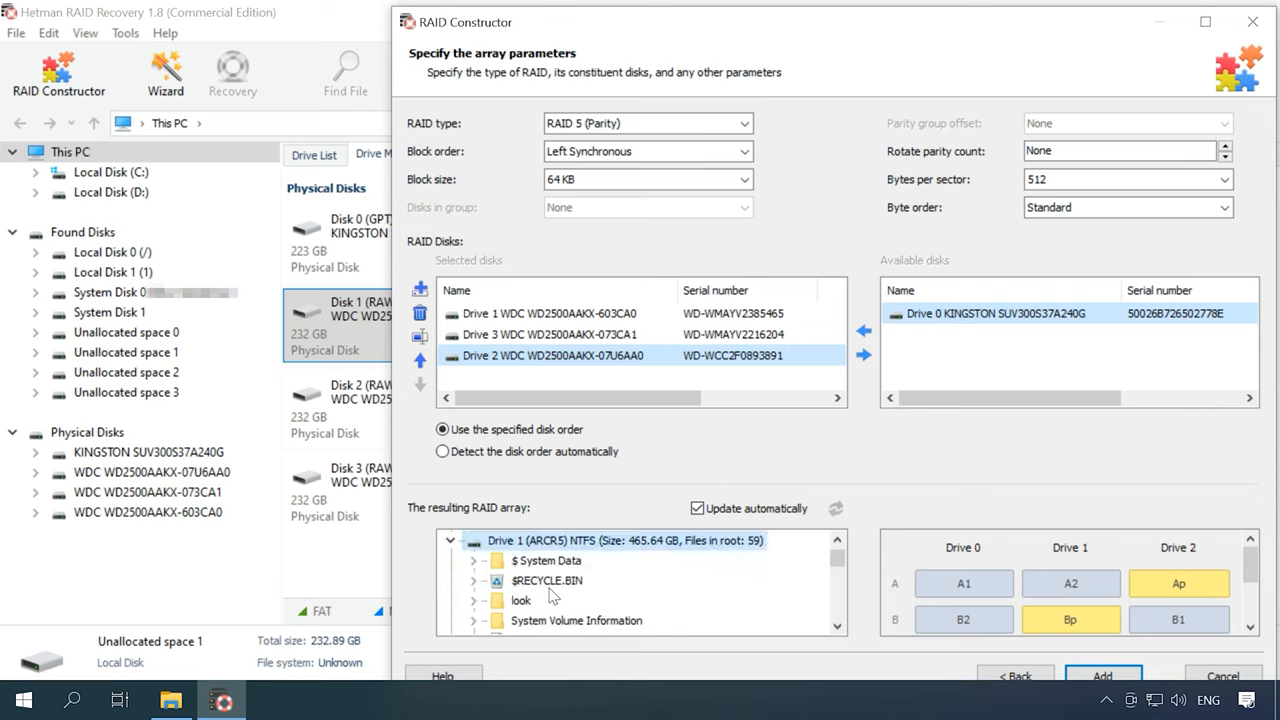
{"action": "left_click", "coordinate": [472, 540]}
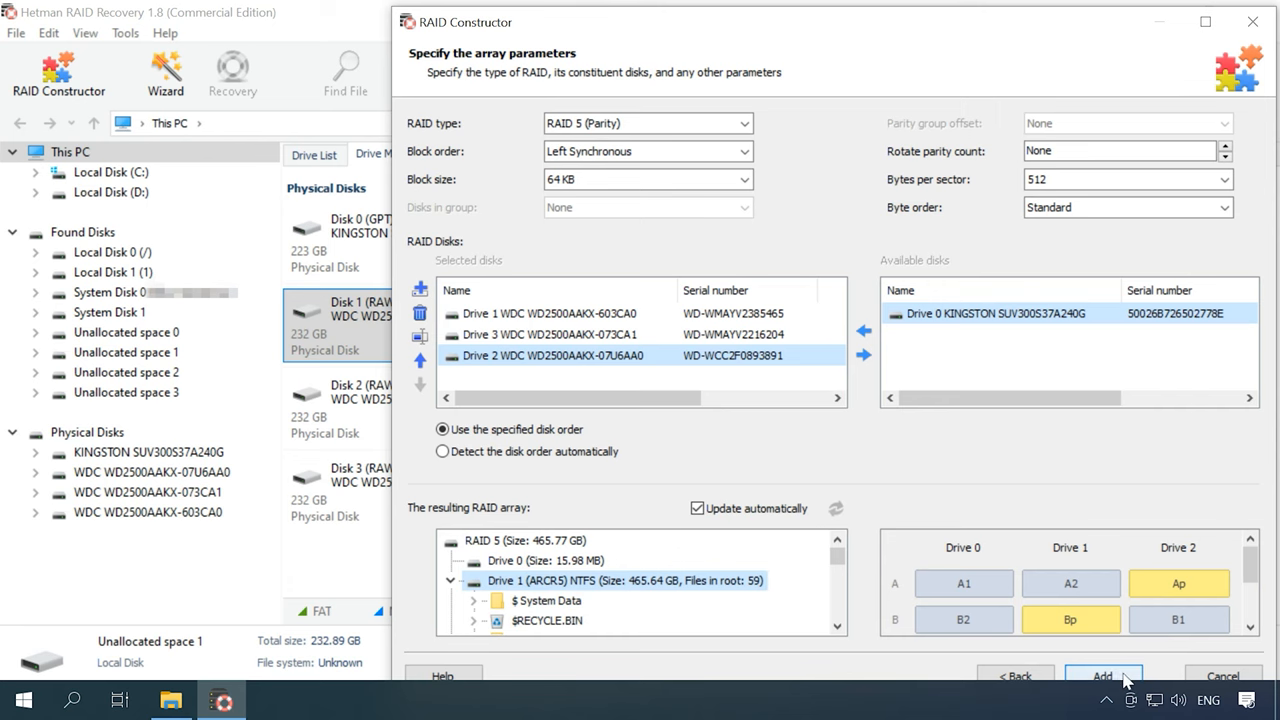
- Add the RAID 5 array, then fast-scan its ARCR5 NTFS volume to list the deleted photos
{"action": "left_click", "coordinate": [1100, 674]}
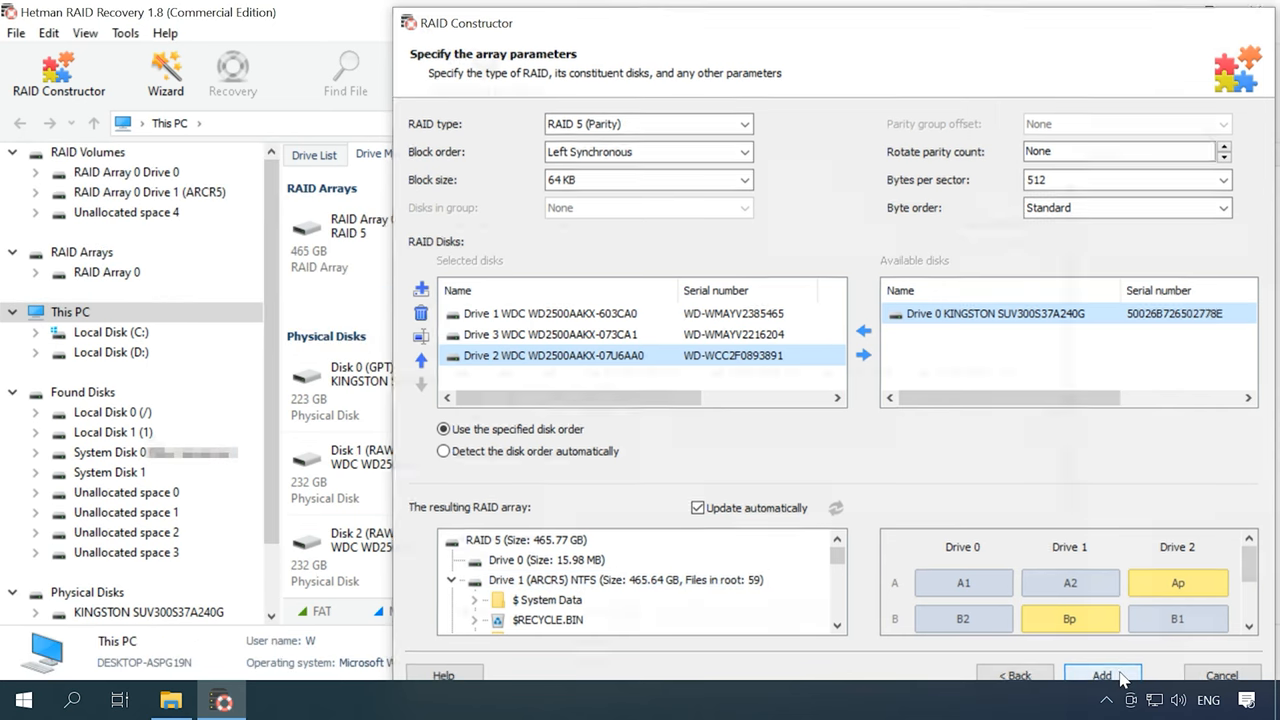
{"action": "left_click", "coordinate": [1100, 674]}
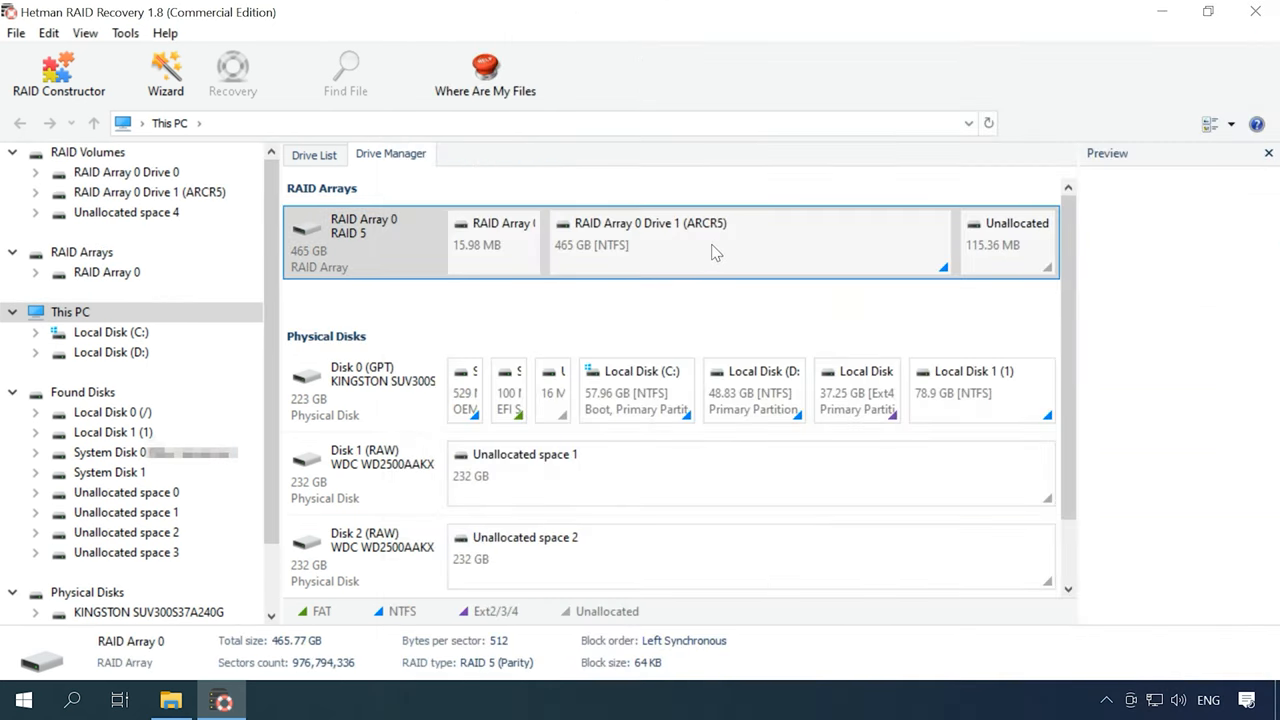
{"action": "right_click", "coordinate": [700, 240]}
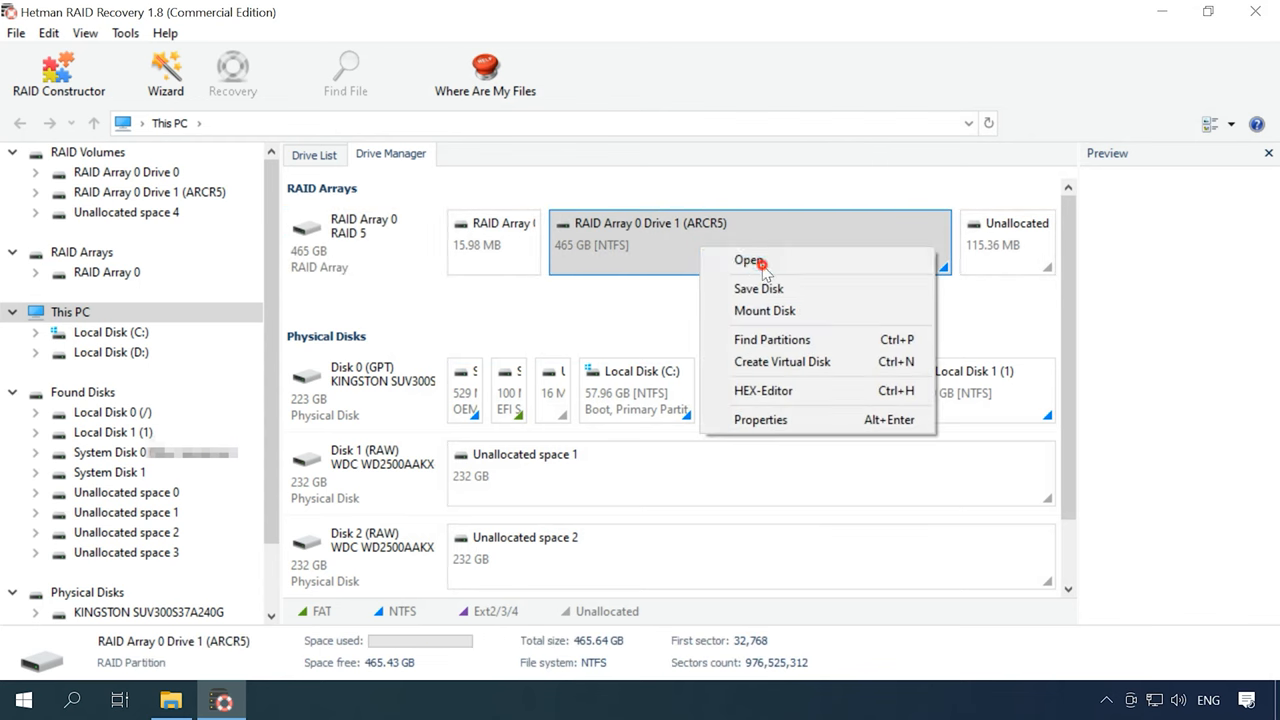
{"action": "left_click", "coordinate": [748, 260]}
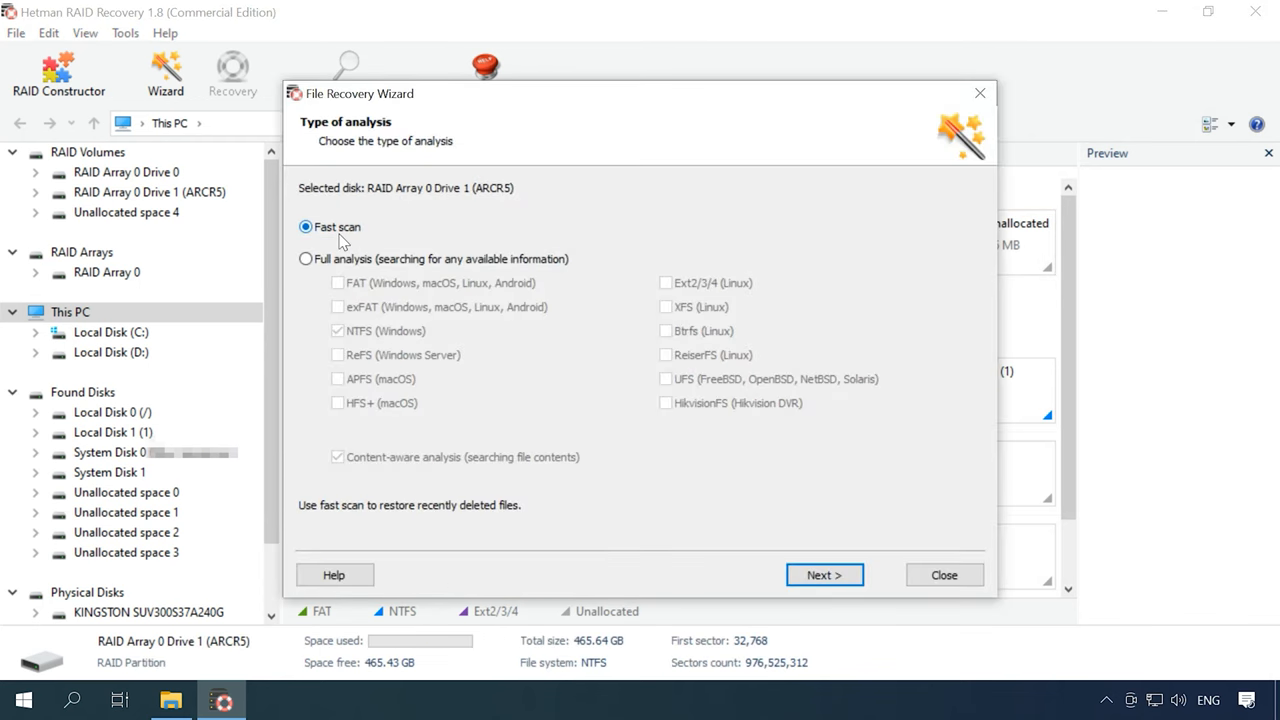
{"action": "mouse_move", "coordinate": [370, 264]}
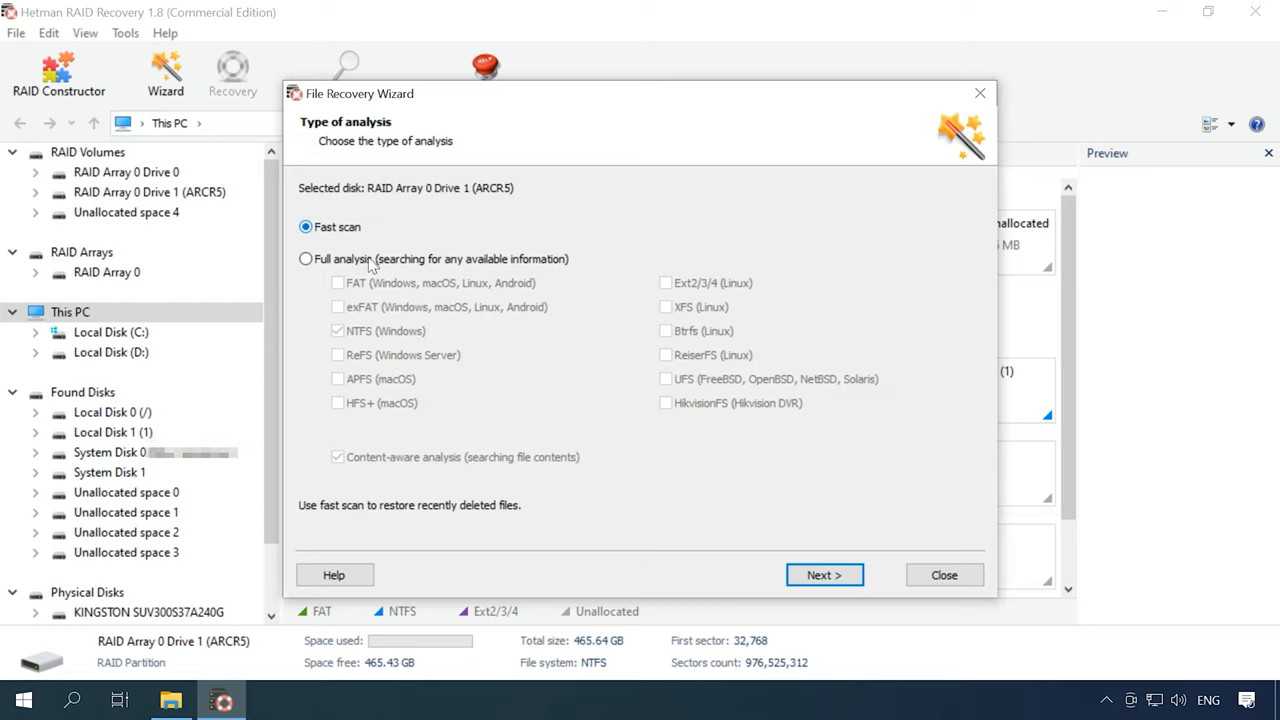
{"action": "left_click", "coordinate": [824, 574]}
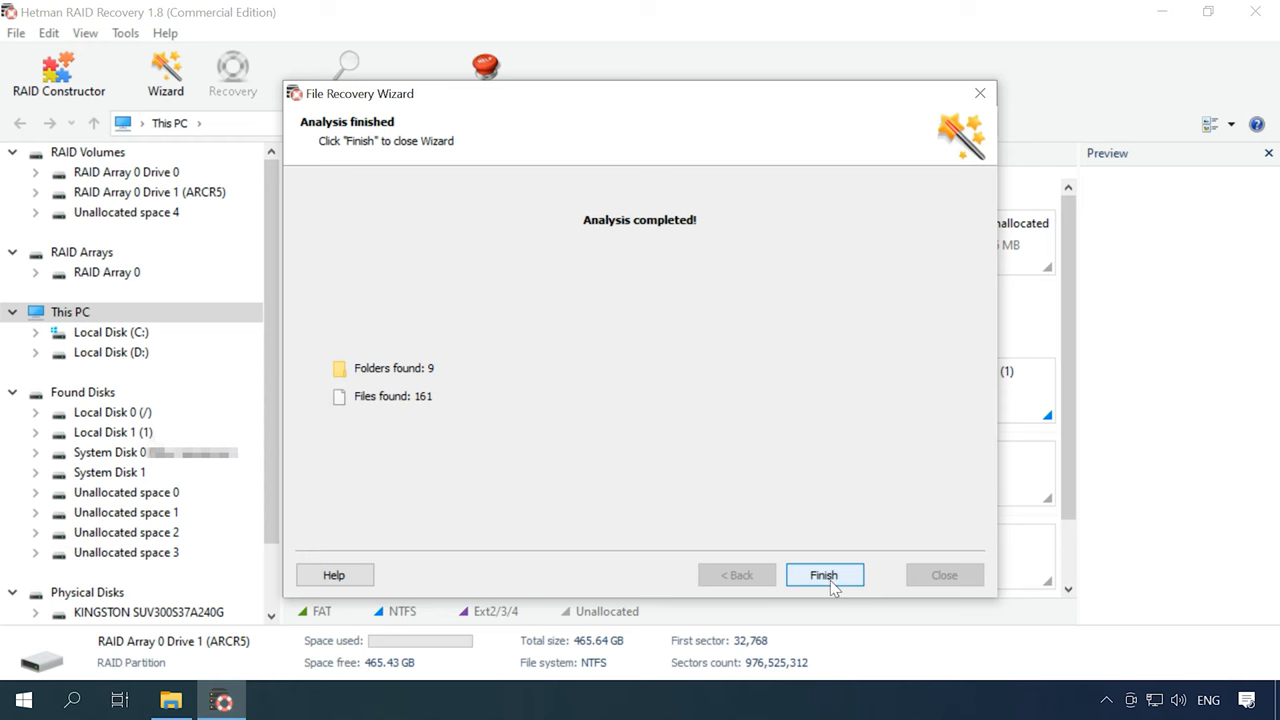
{"action": "left_click", "coordinate": [824, 576]}
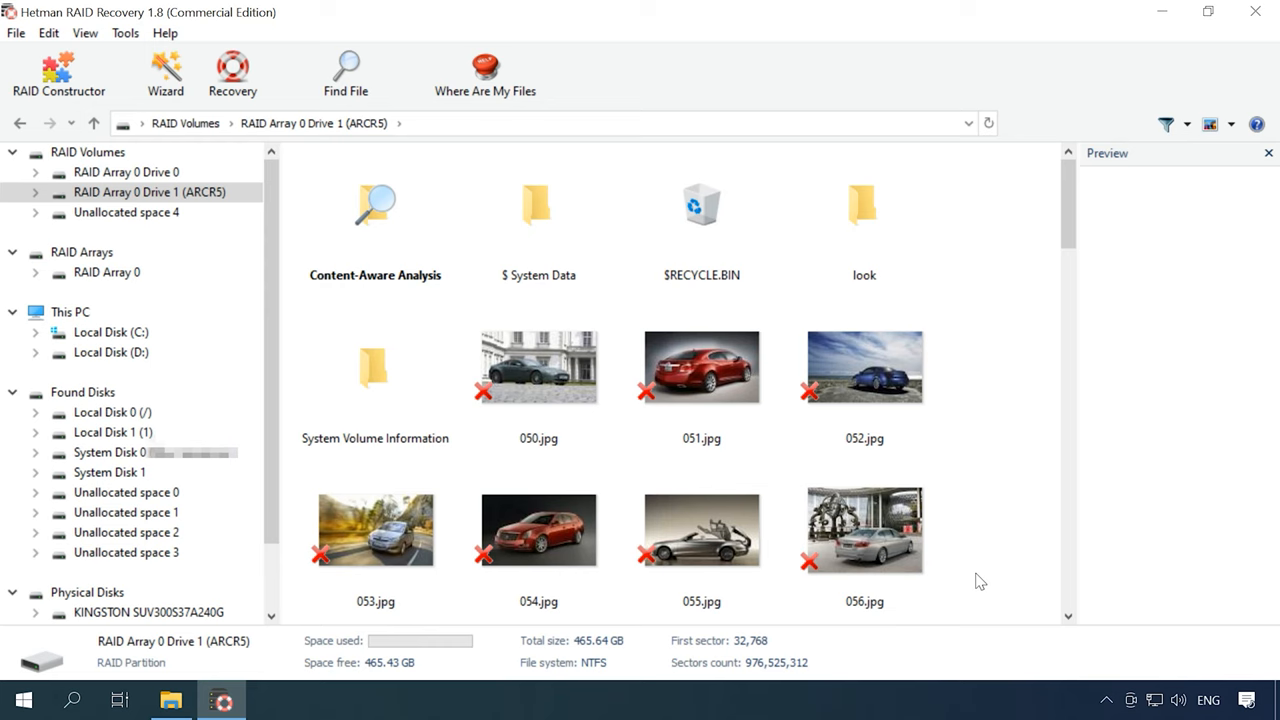
- Recover car photos 050–056.jpg to C:\02\ and verify them in File Explorer
{"action": "left_click", "coordinate": [376, 530]}
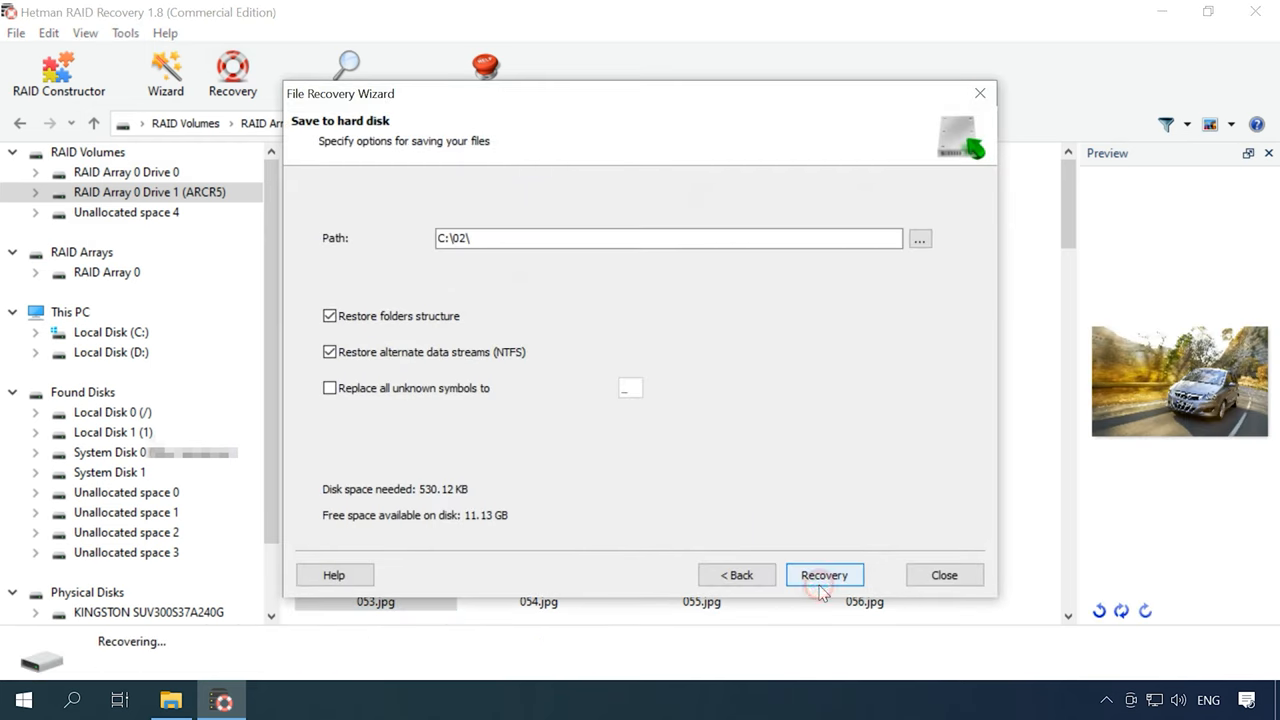
{"action": "left_click", "coordinate": [824, 574]}
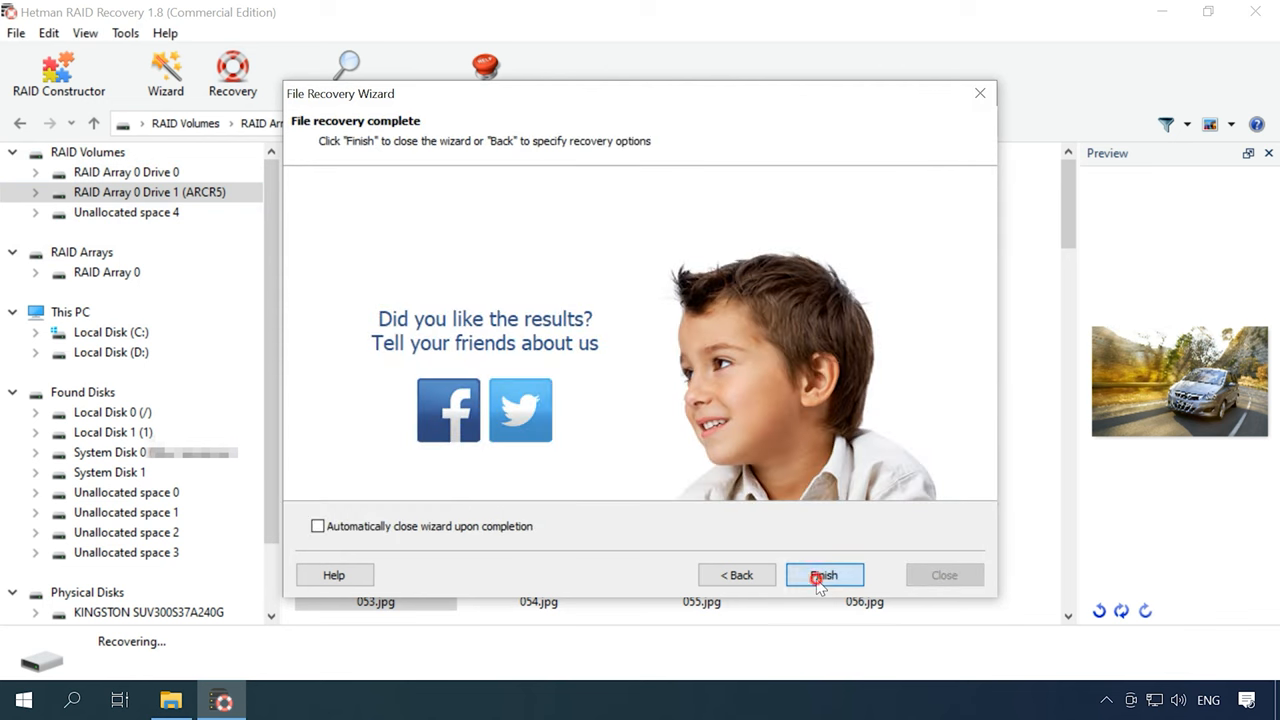
{"action": "left_click", "coordinate": [824, 574]}
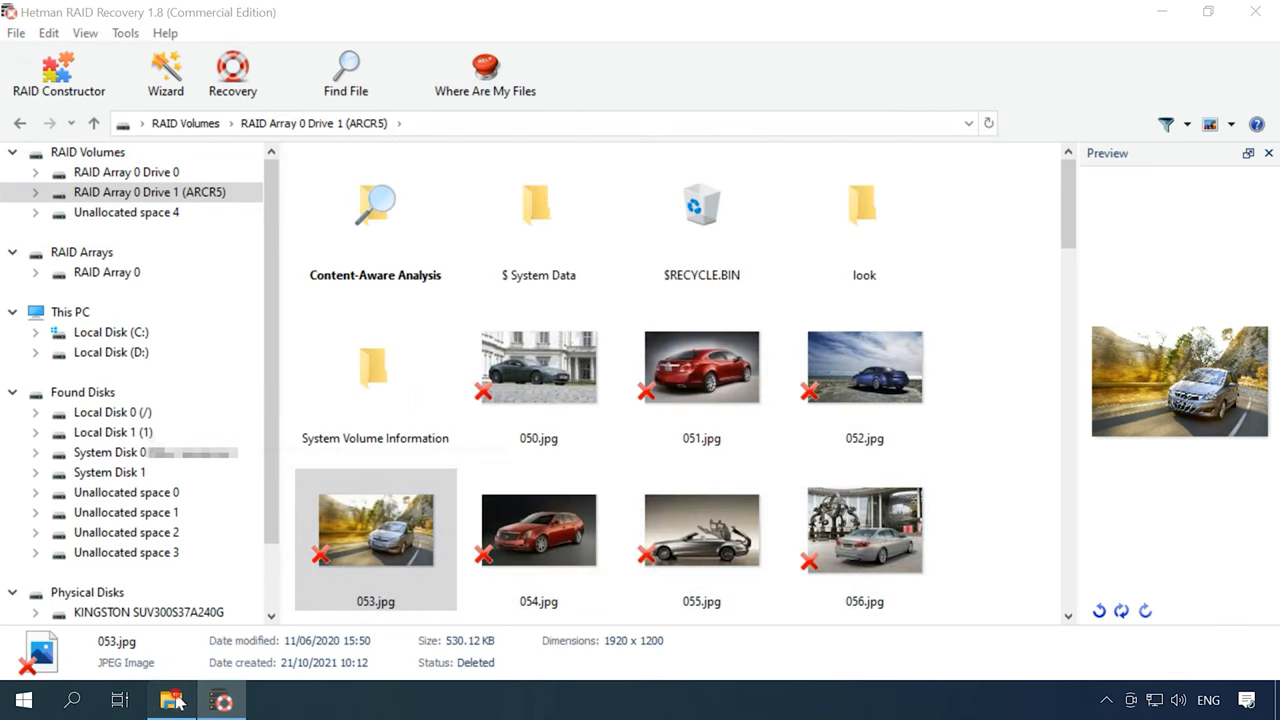
{"action": "left_click", "coordinate": [172, 700]}
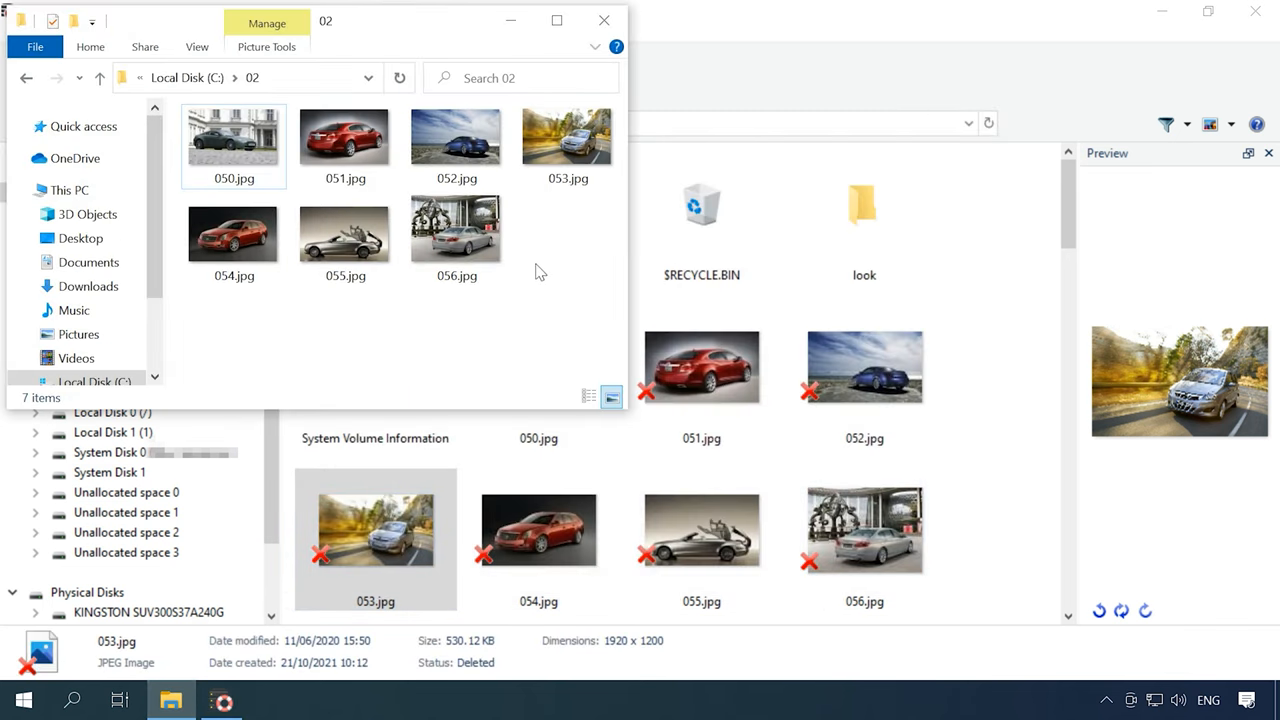
{"action": "left_click", "coordinate": [568, 140]}
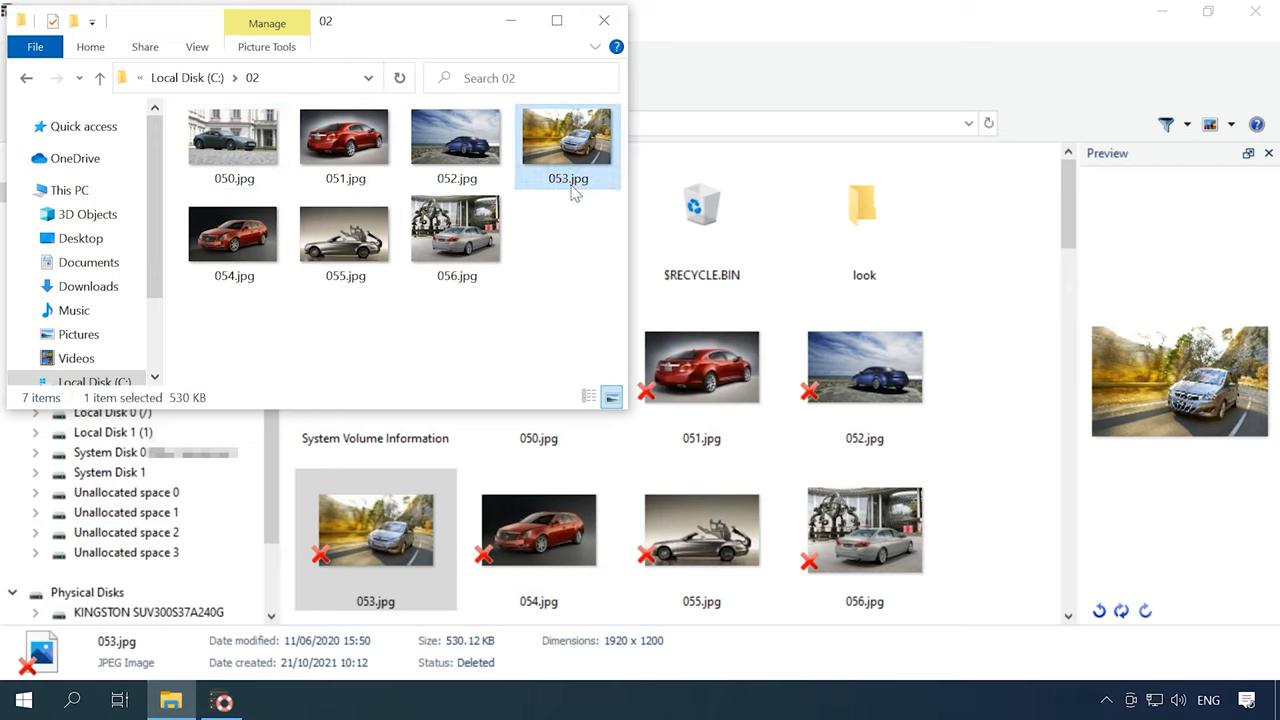
{"action": "mouse_move", "coordinate": [548, 294]}
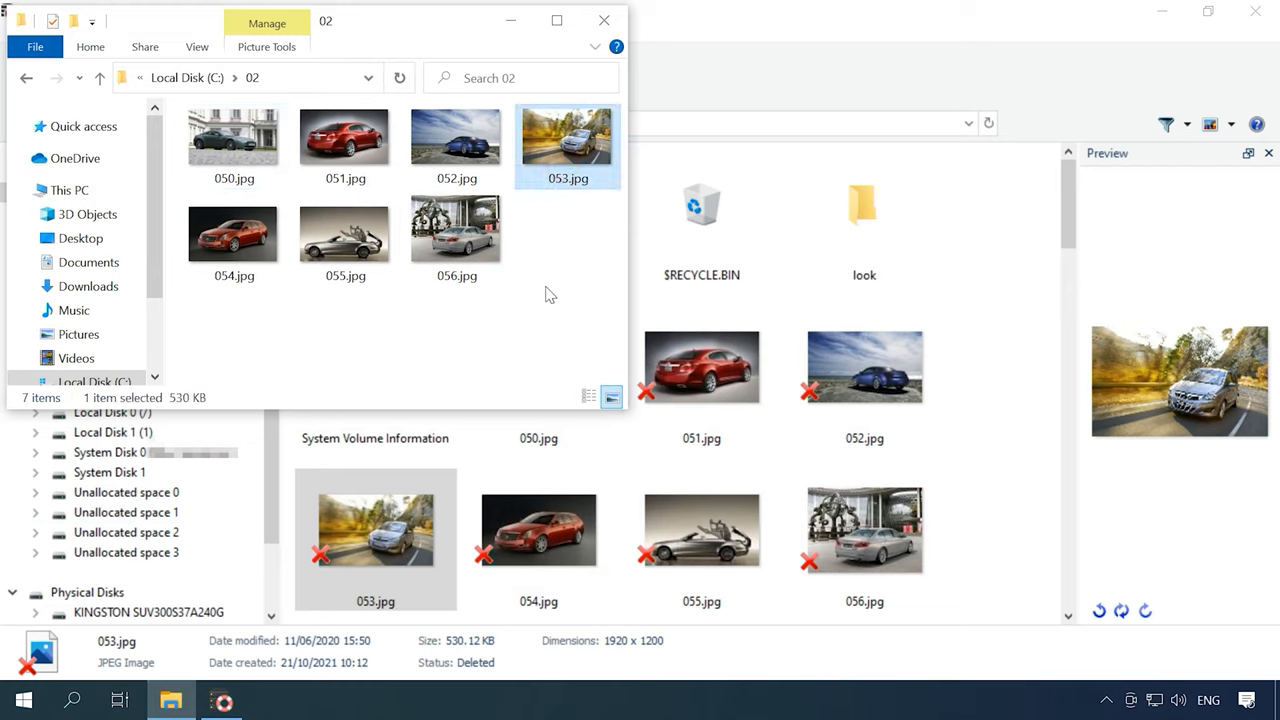